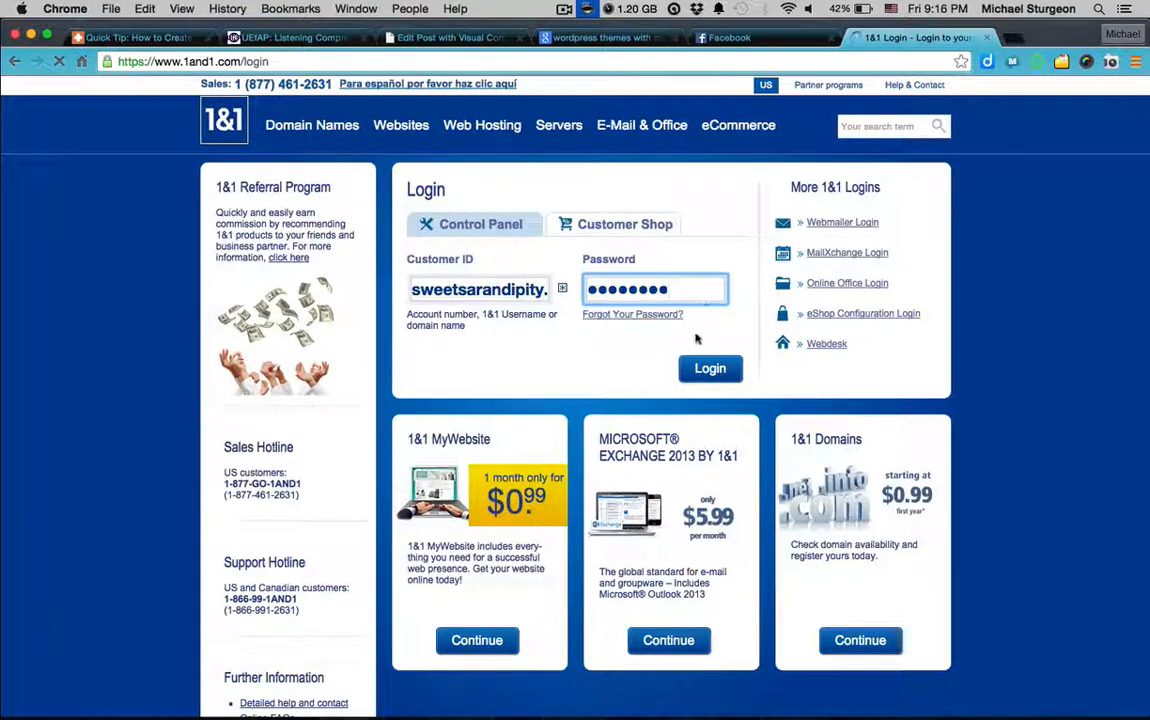
Step: Log in to 1&1 Control Panel with the prefilled customer ID and password
click(710, 368)
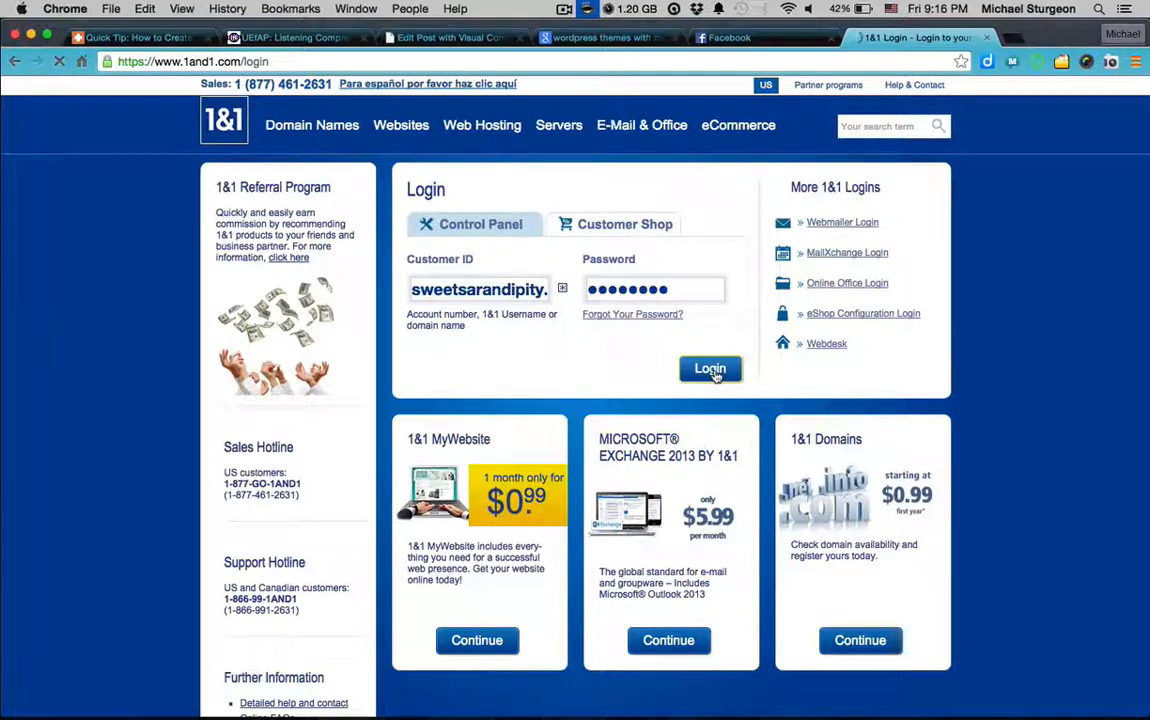
click(710, 369)
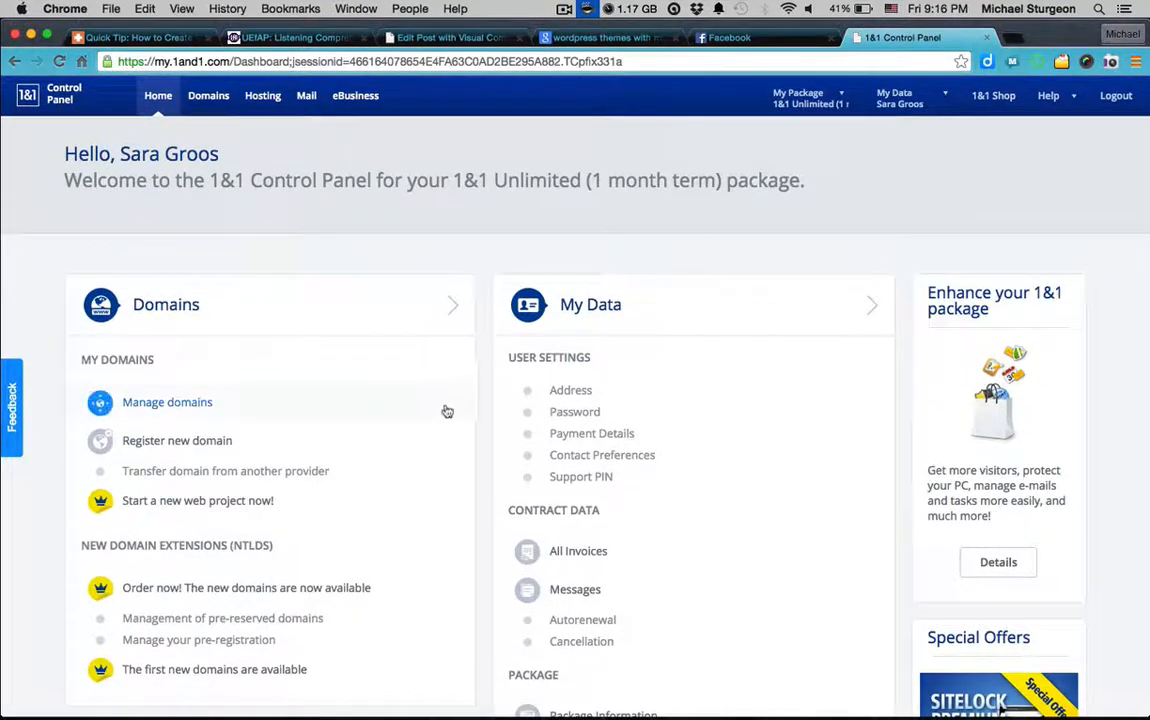
Step: Scroll down the dashboard to the Package, Hosting and Communication sections
scroll(down, 3)
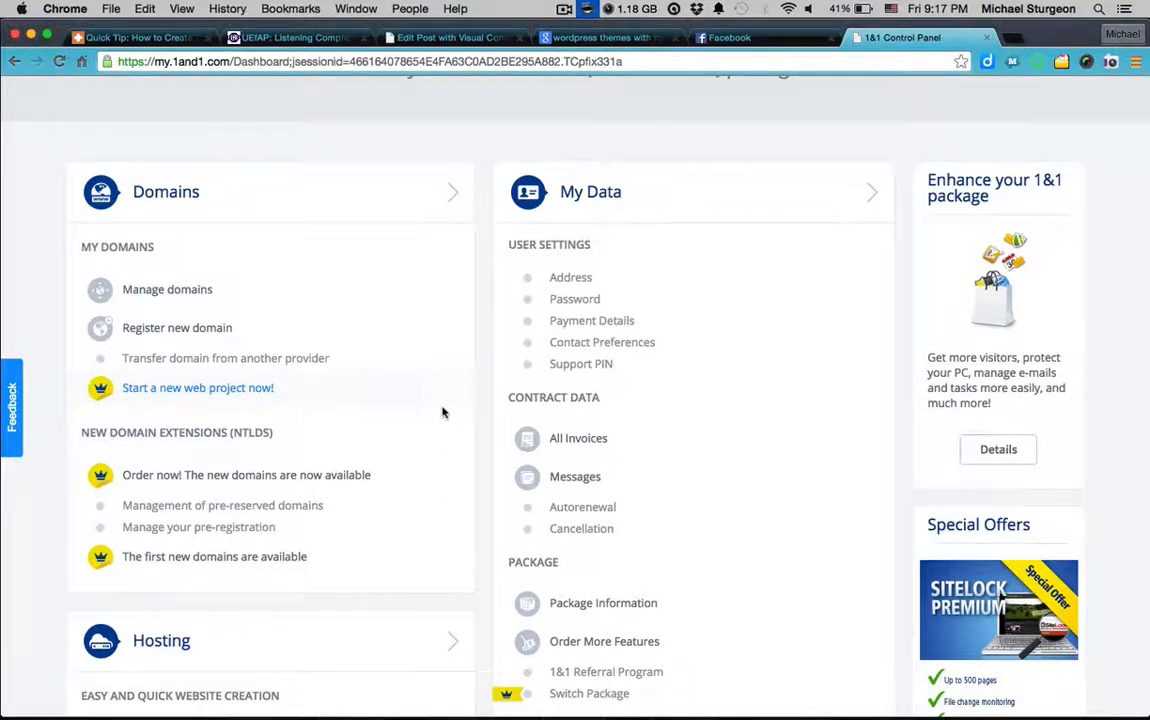
scroll(down, 3)
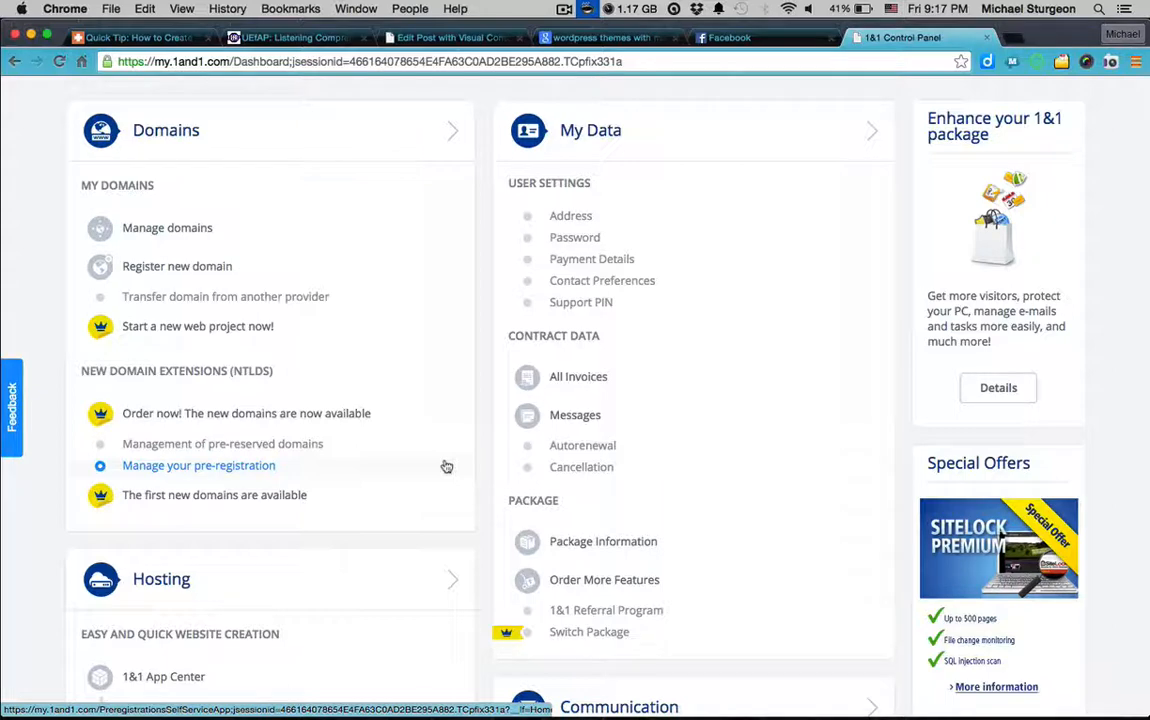
scroll(down, 3)
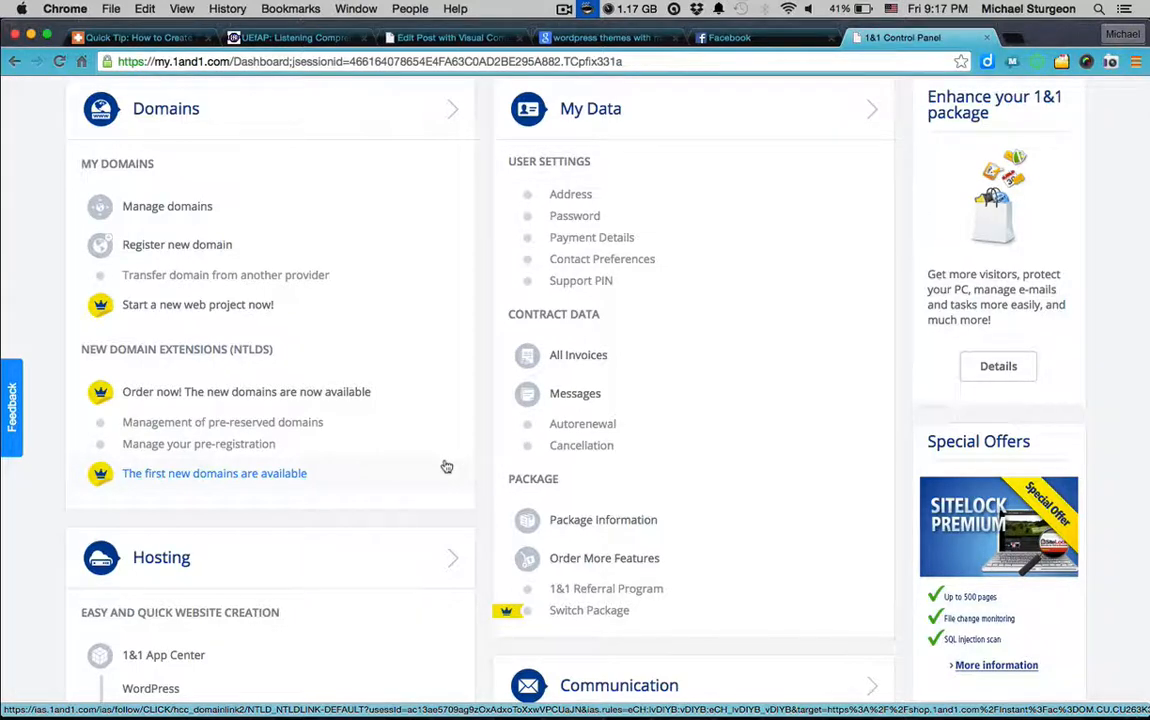
mouse_move(192, 206)
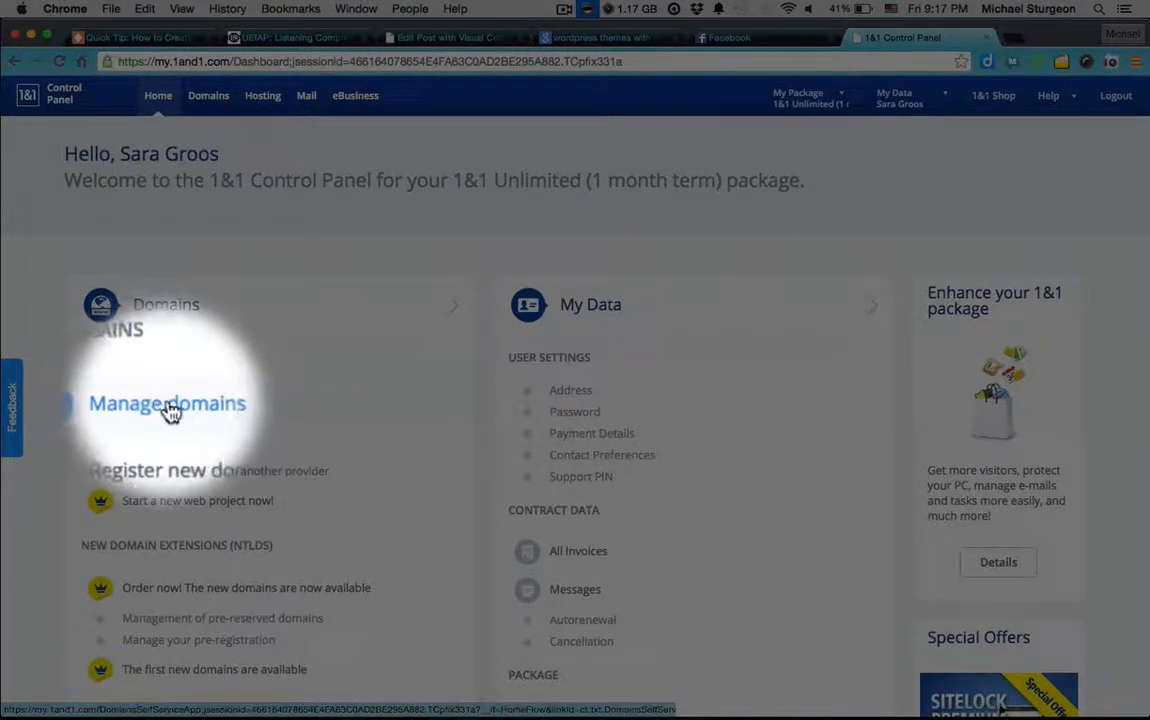
Step: Open Manage domains, check sweetsarandipity.net and expand it to show the hw subdomain
click(167, 403)
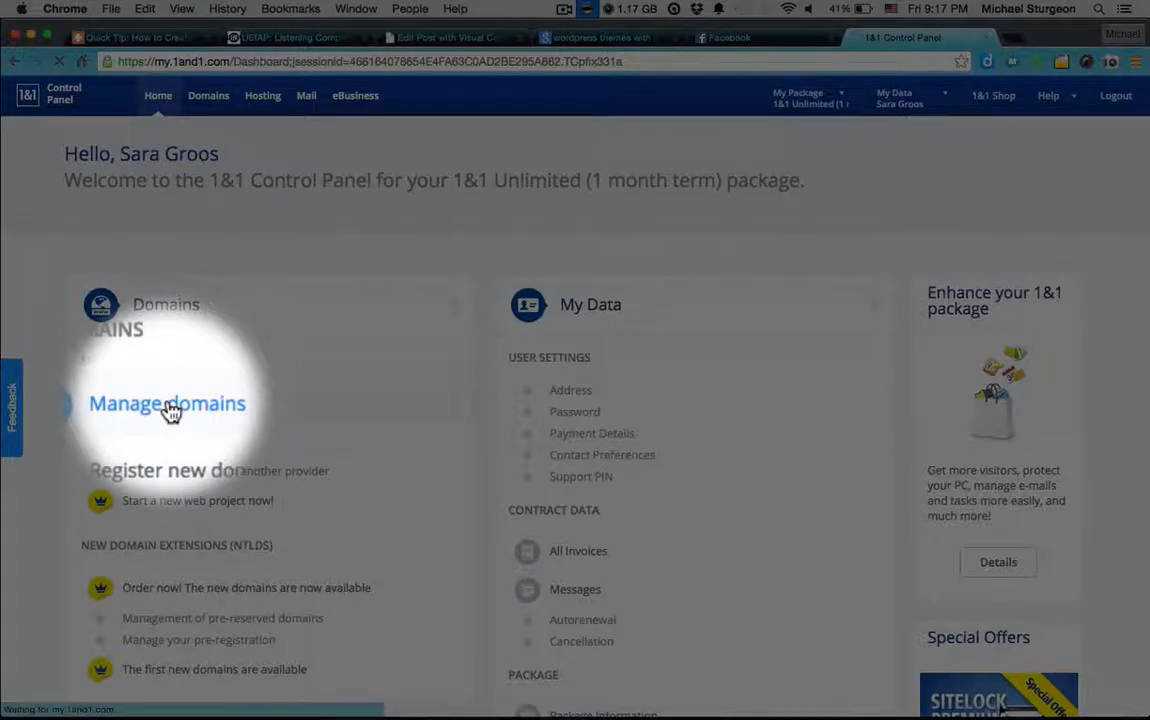
click(166, 403)
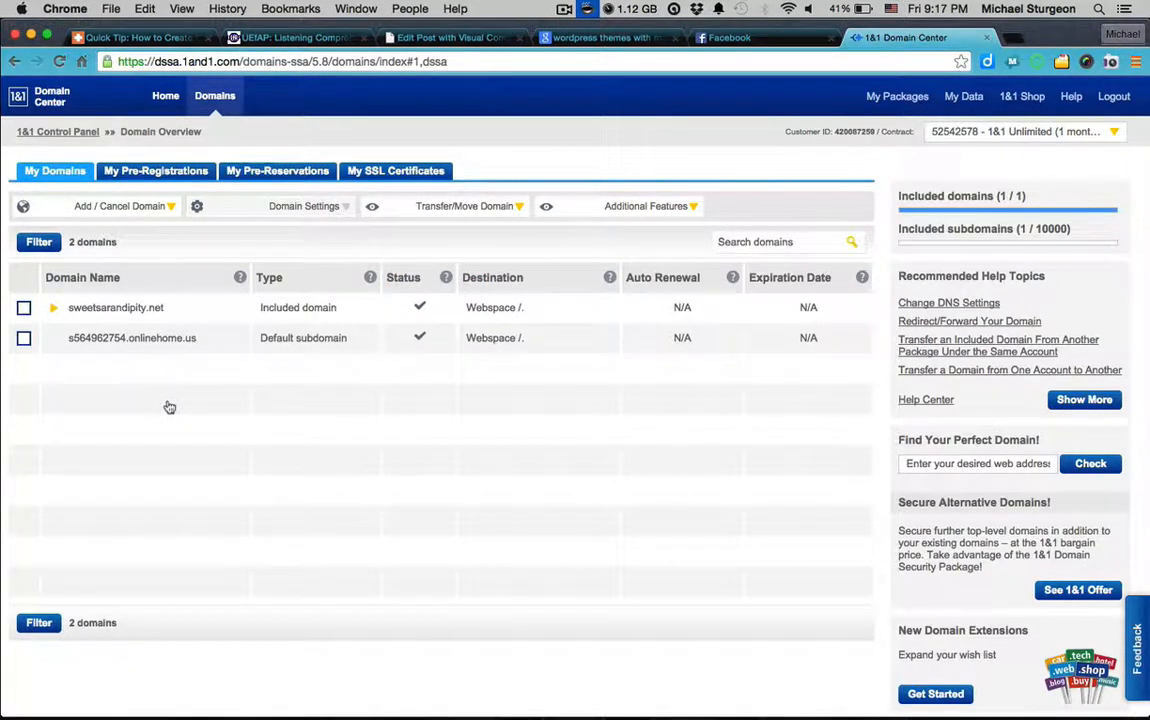
mouse_move(99, 320)
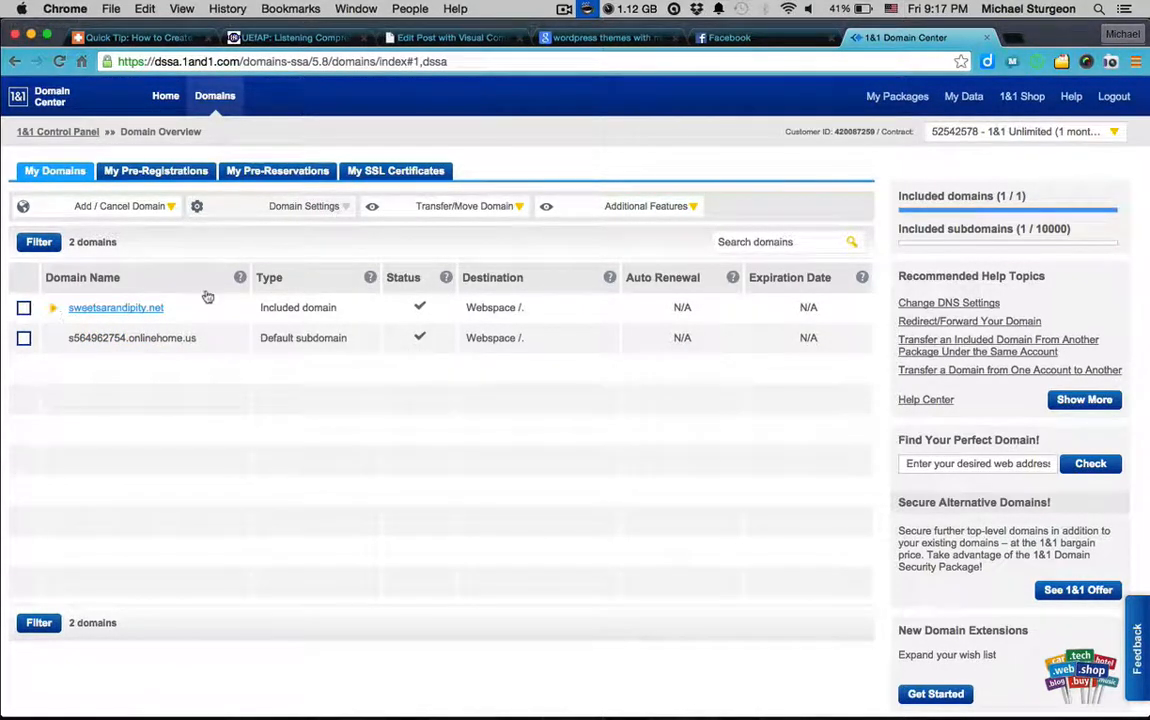
mouse_move(373, 307)
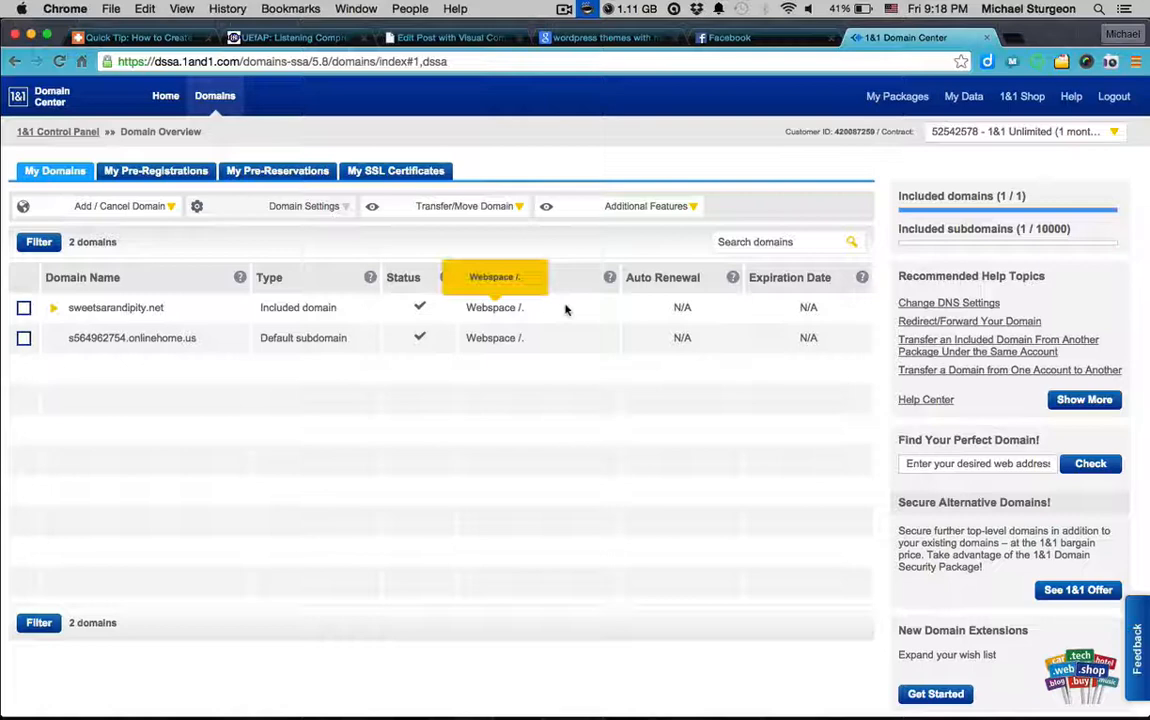
mouse_move(520, 316)
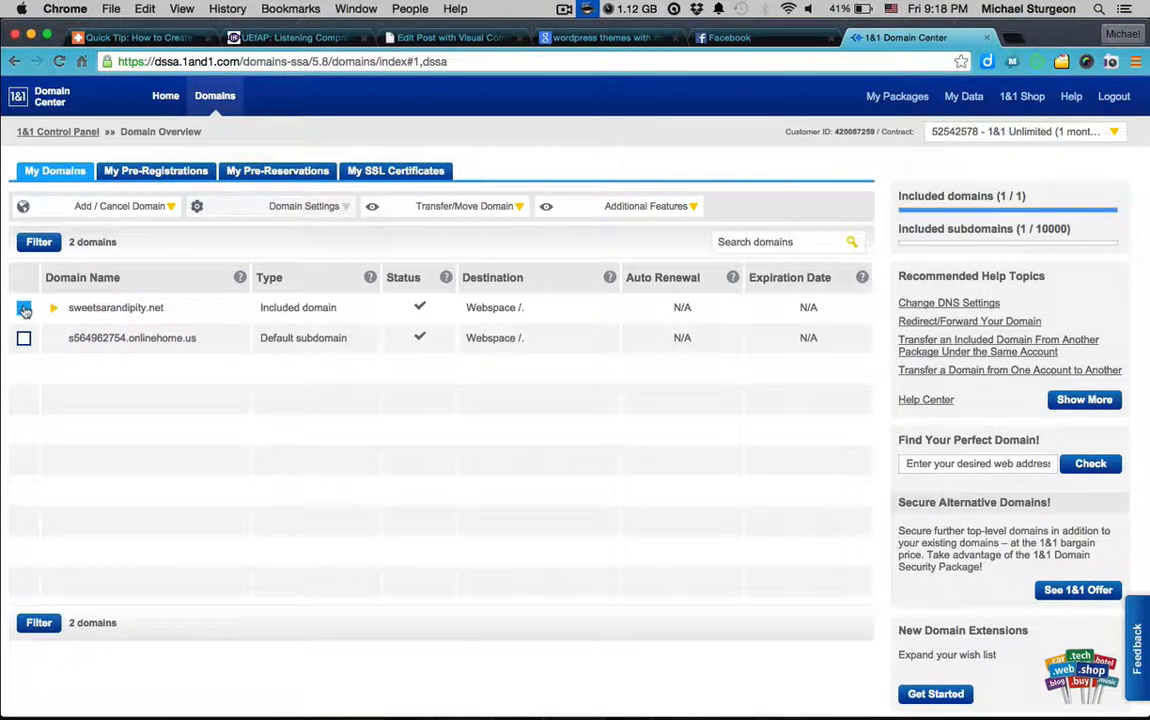
click(23, 307)
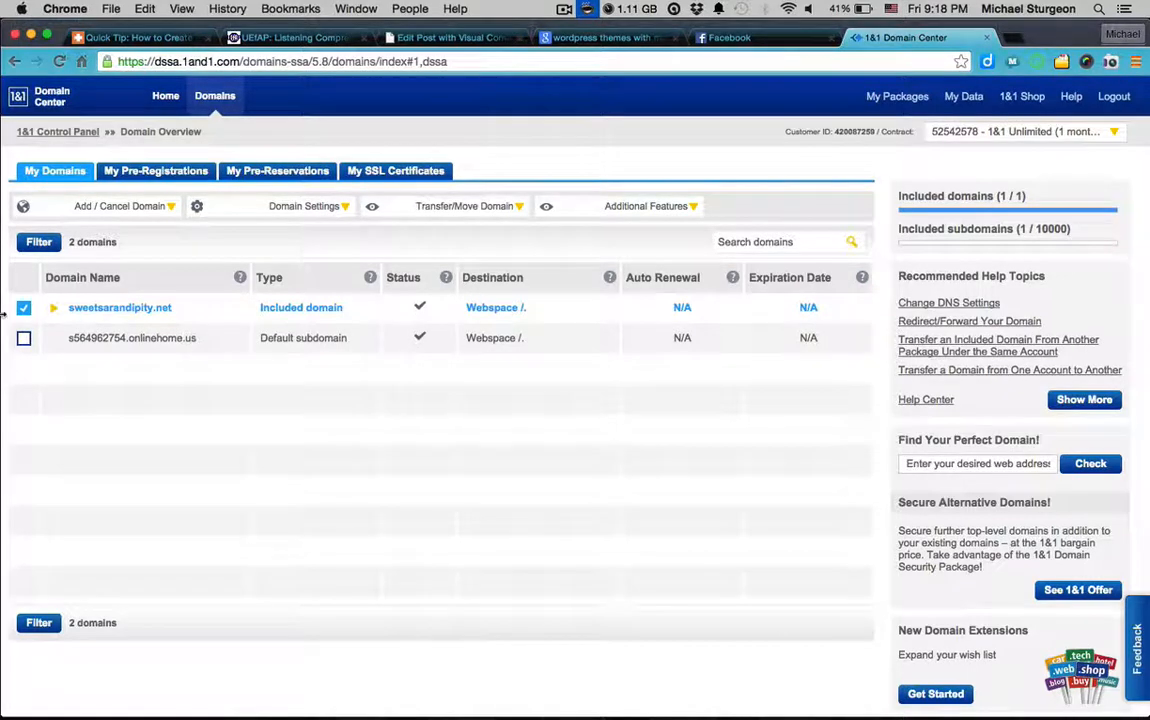
click(50, 307)
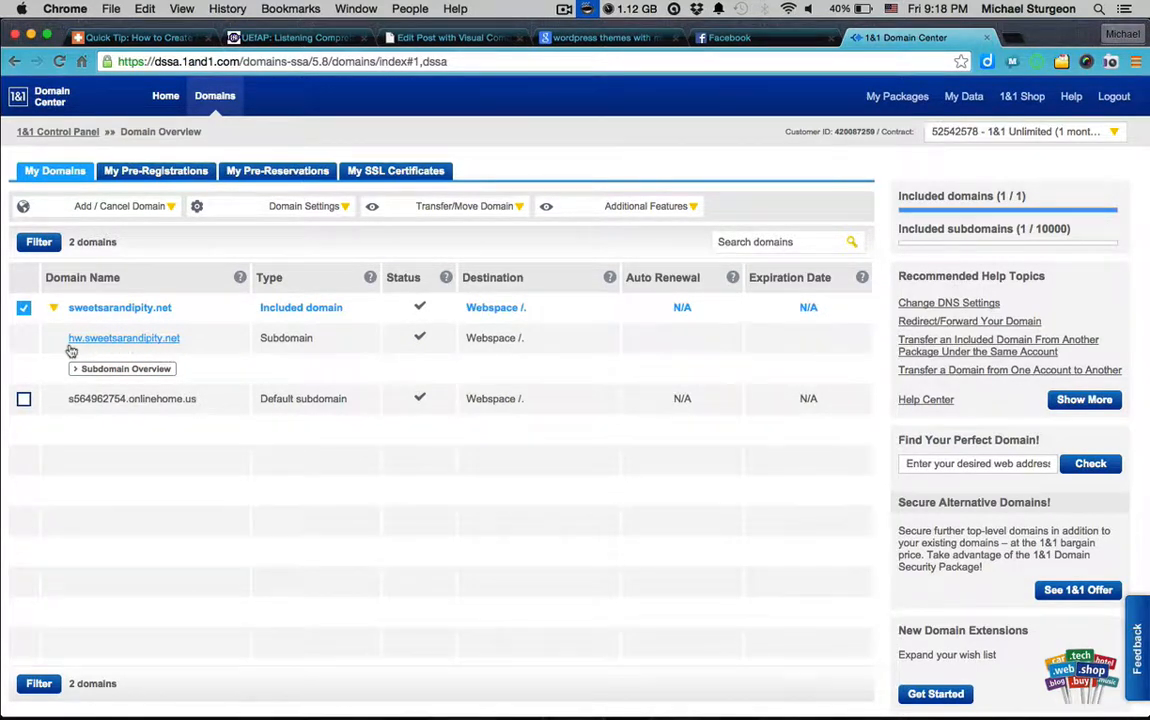
mouse_move(175, 342)
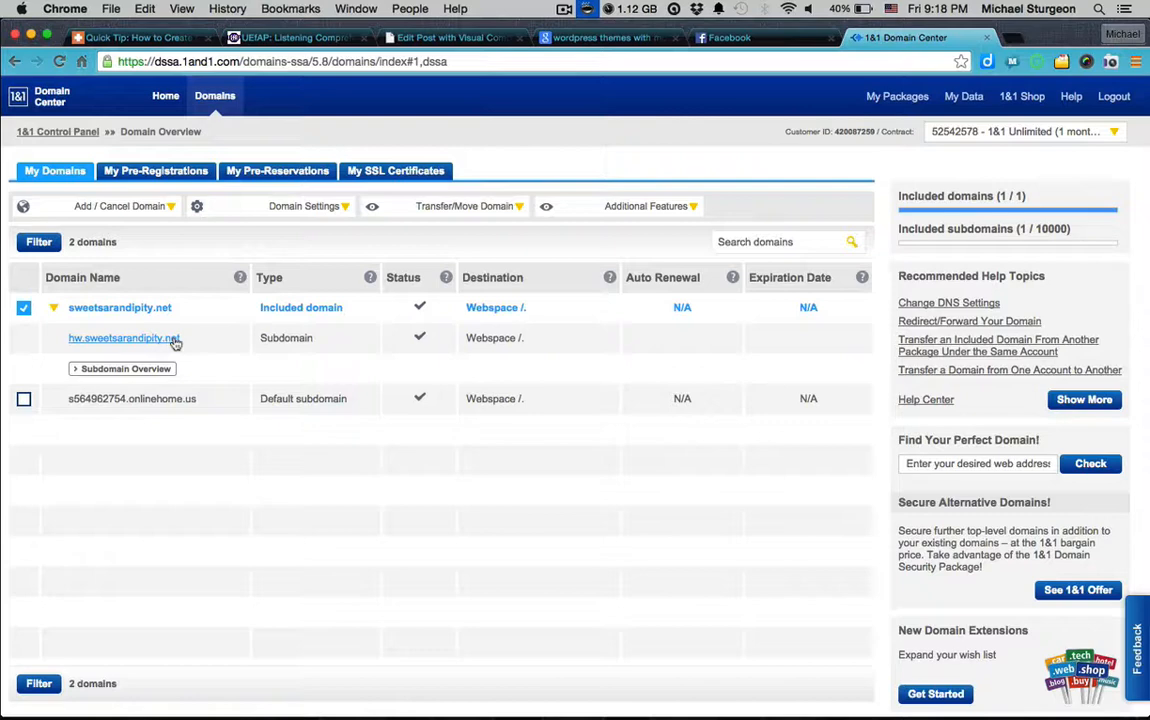
mouse_move(101, 369)
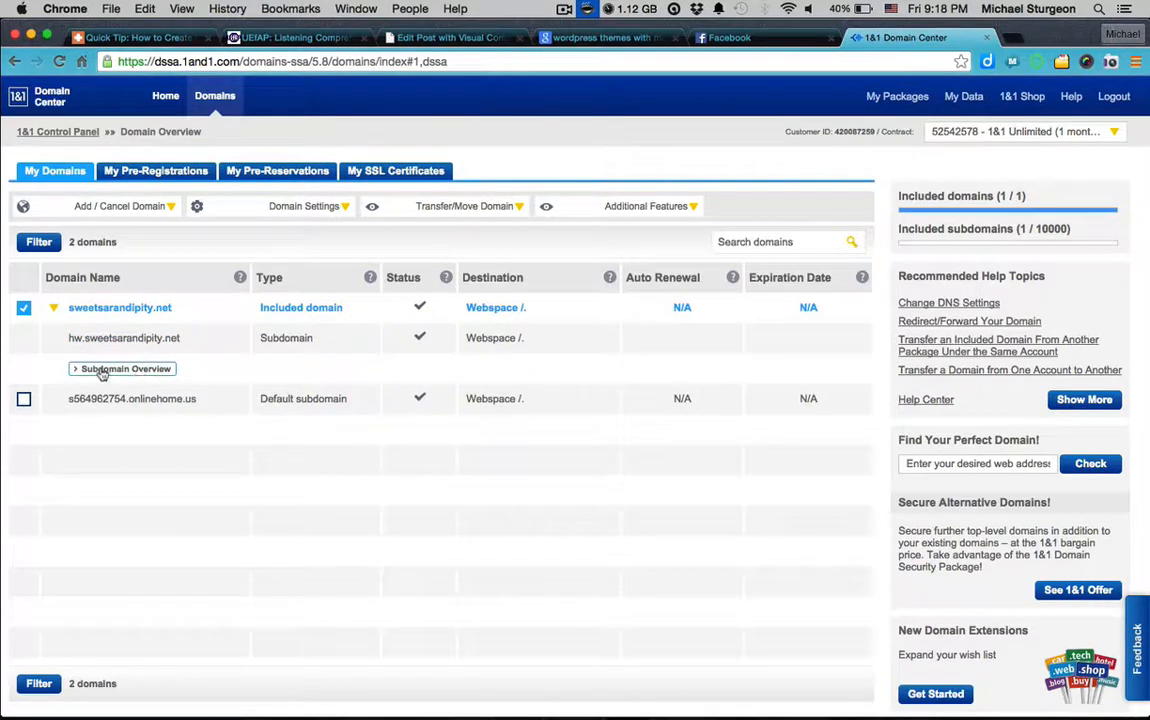
mouse_move(125, 372)
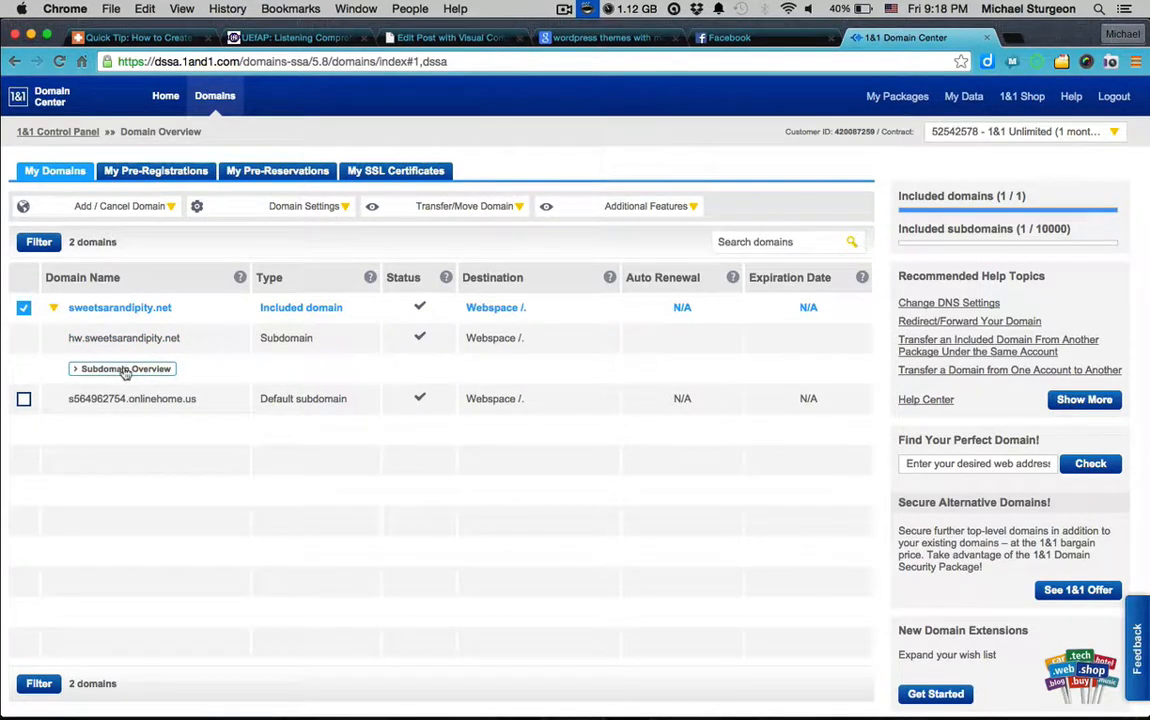
Step: Start a new subdomain named homework from sweetsarandipity.net's Subdomain Overview
click(123, 368)
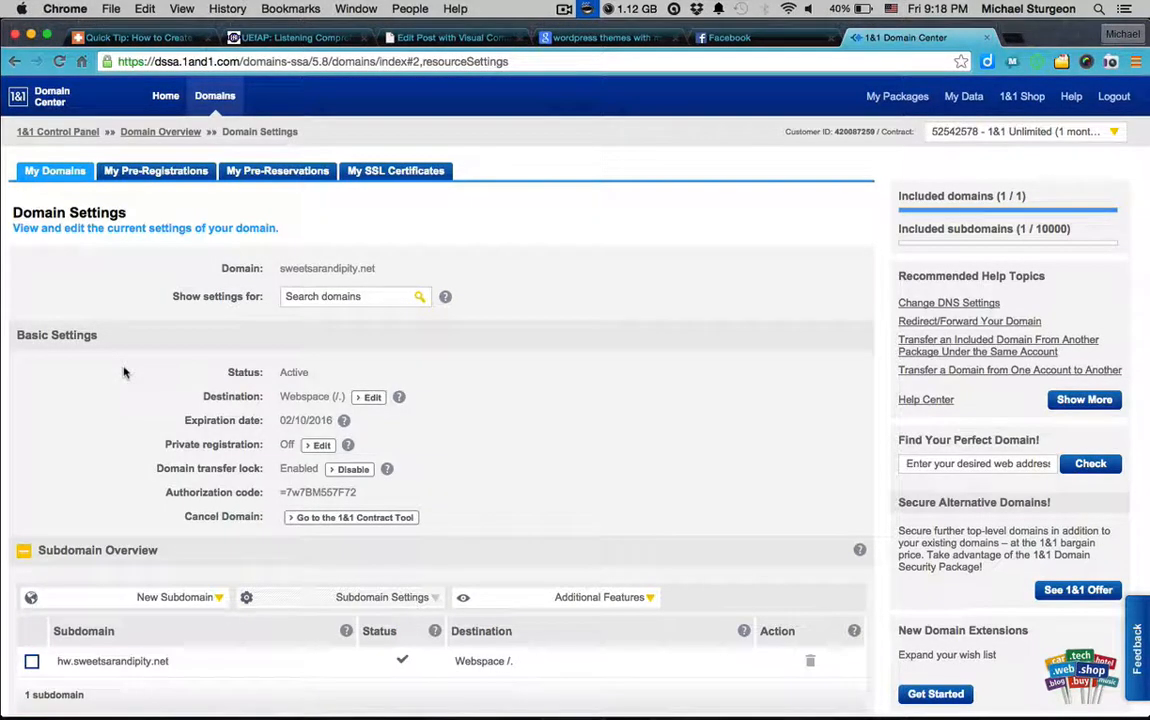
scroll(down, 3)
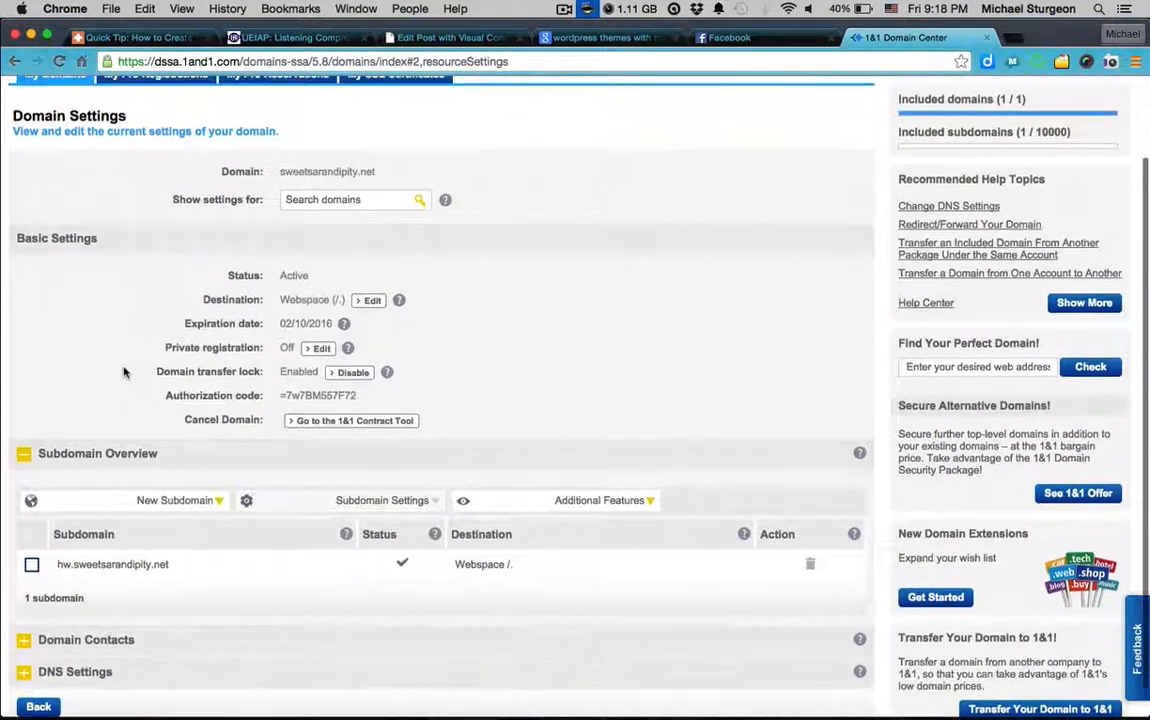
scroll(down, 3)
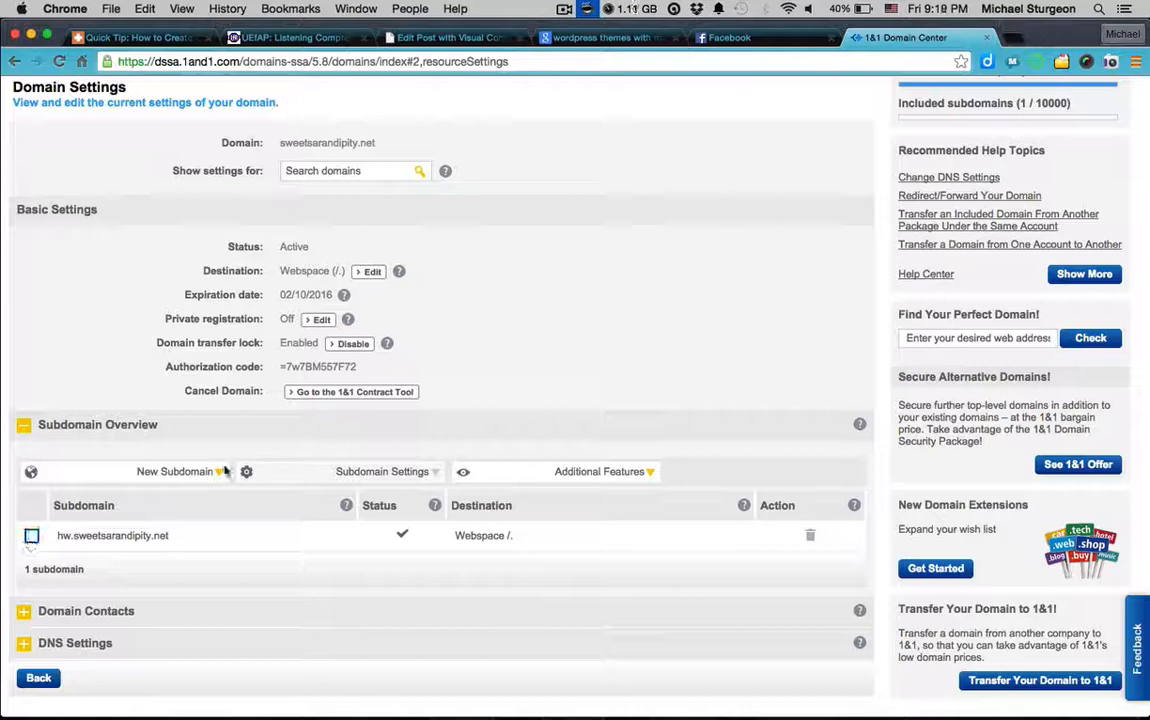
mouse_move(153, 480)
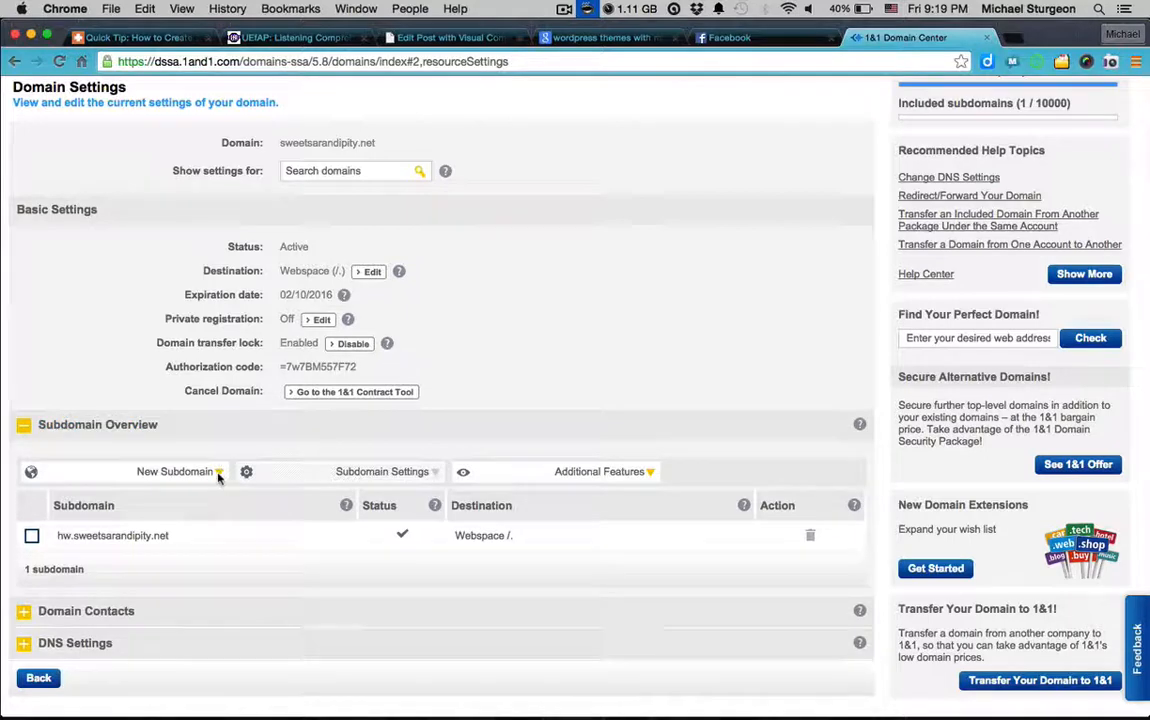
click(180, 472)
text(homework)
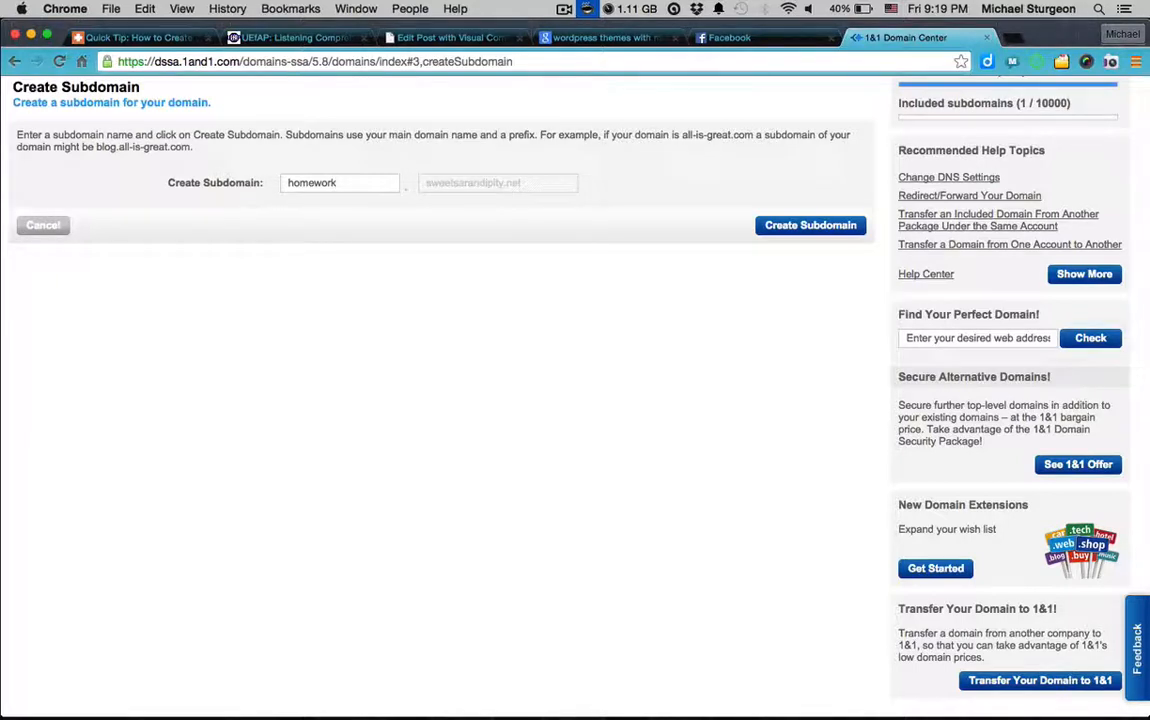
Step: Create homework.sweetsarandipity.net, now listed beside hw with a webspace destination
click(810, 224)
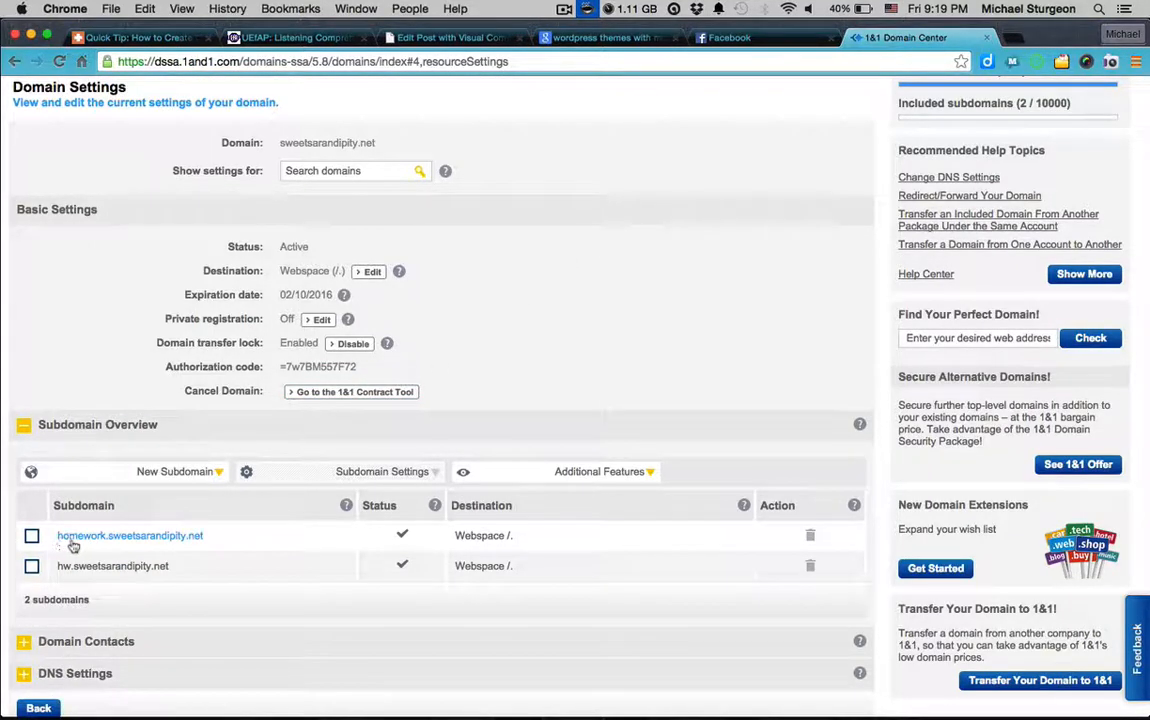
mouse_move(140, 542)
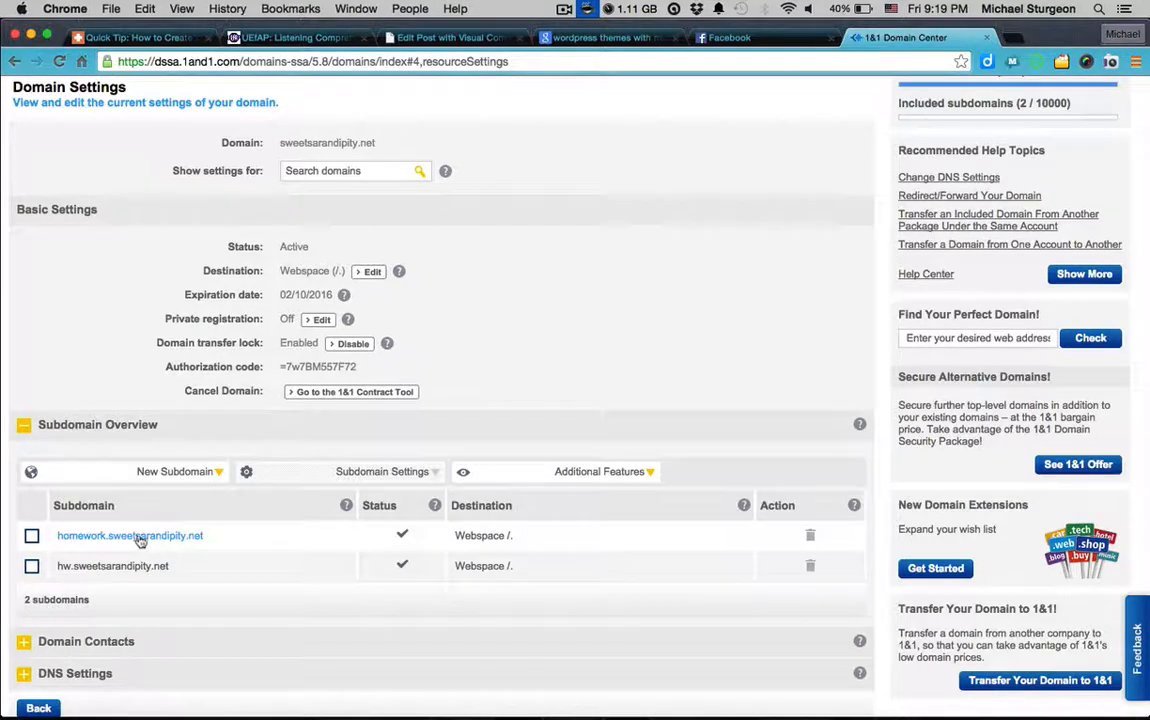
mouse_move(213, 544)
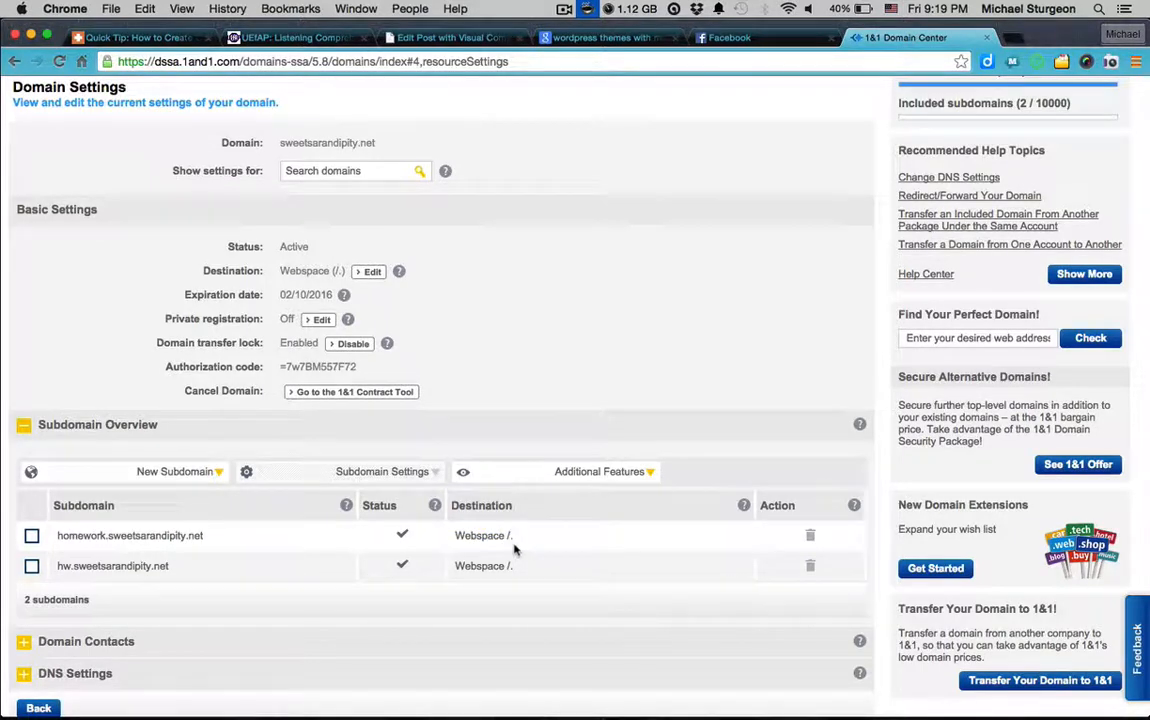
mouse_move(521, 546)
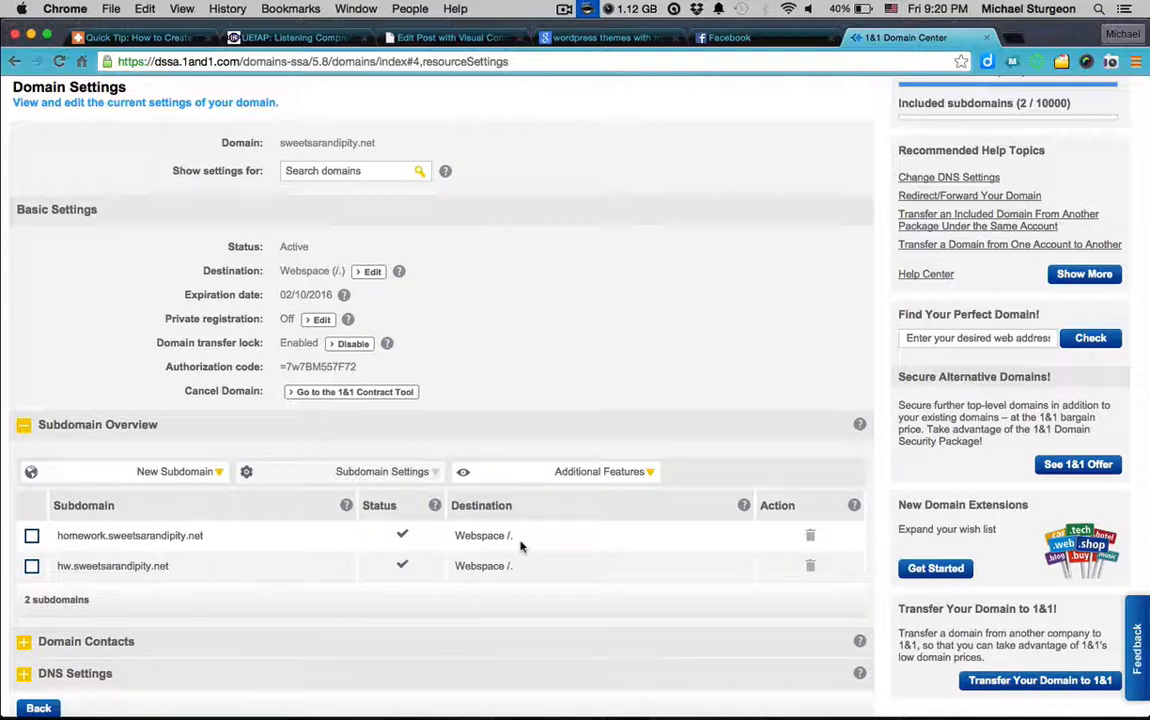
mouse_move(206, 568)
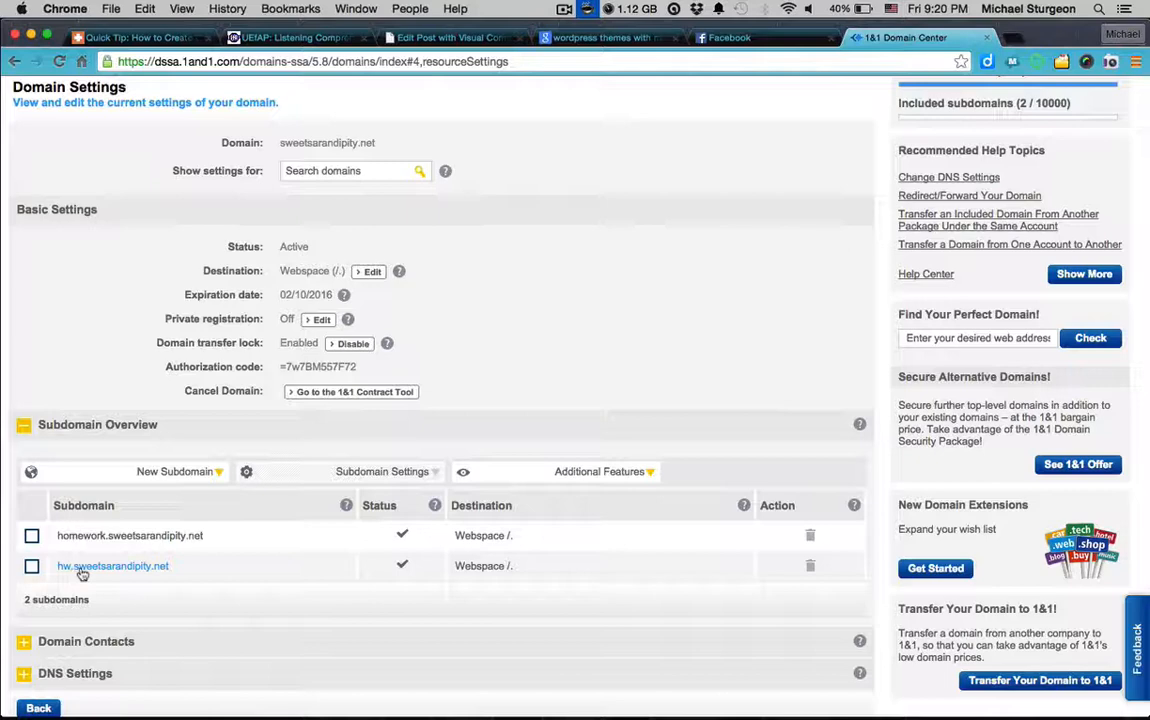
mouse_move(178, 583)
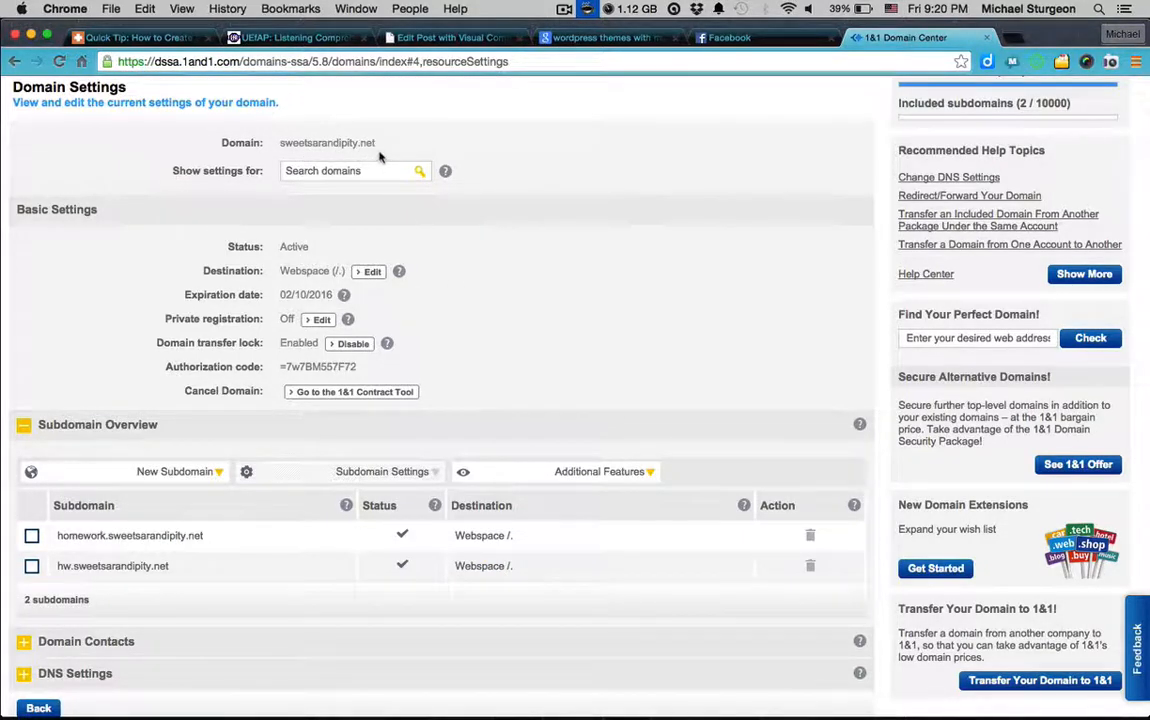
mouse_move(520, 570)
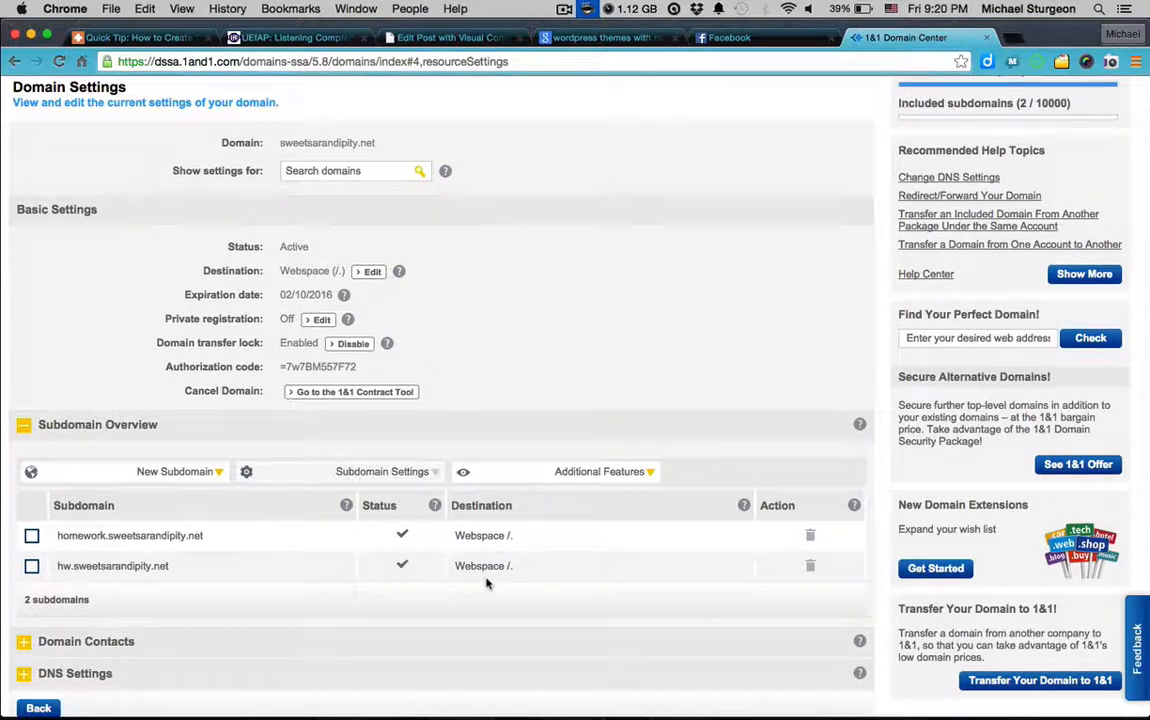
mouse_move(606, 512)
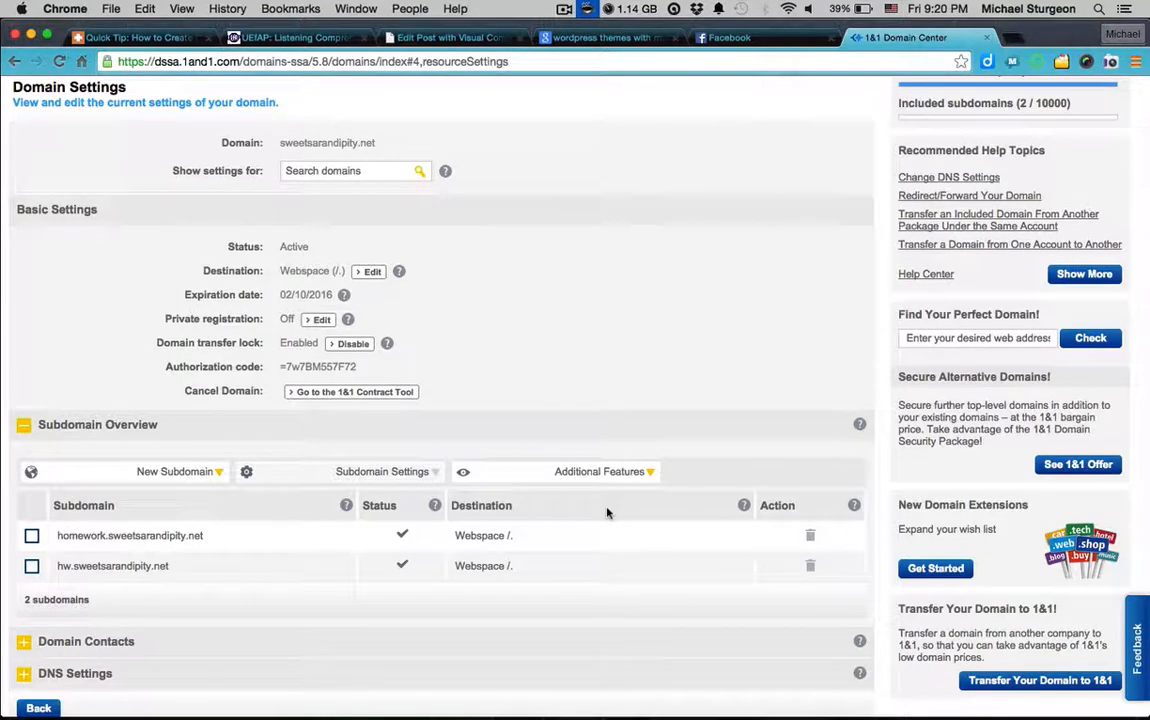
mouse_move(332, 531)
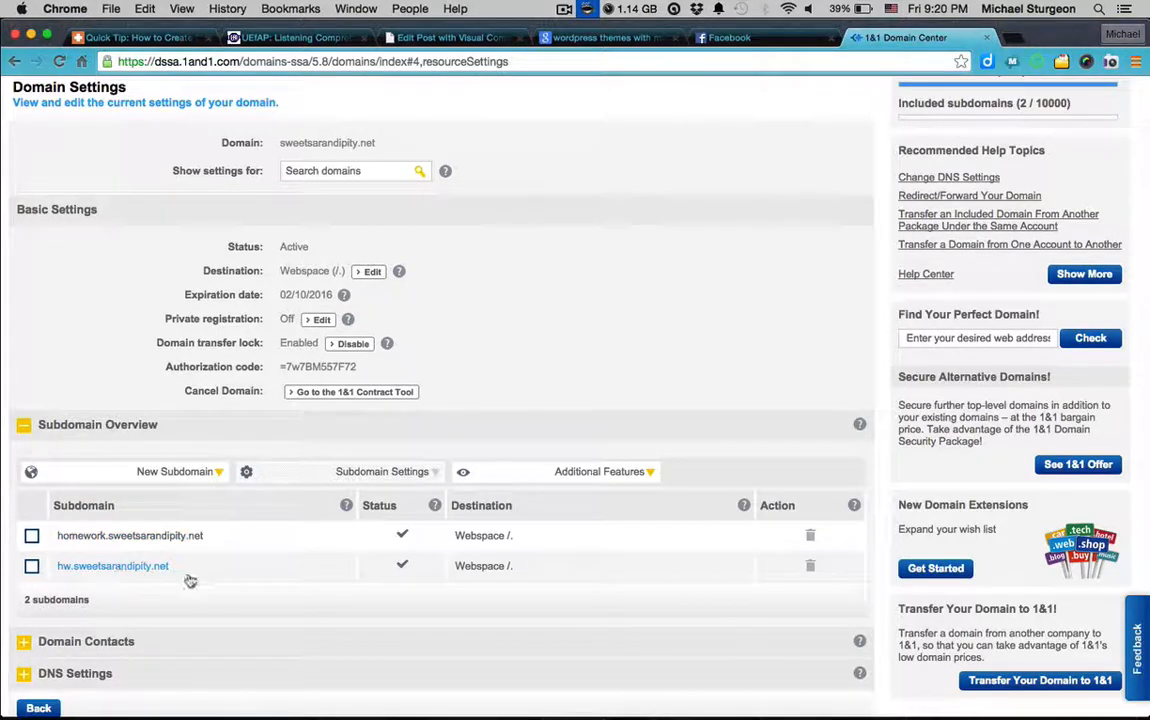
mouse_move(183, 580)
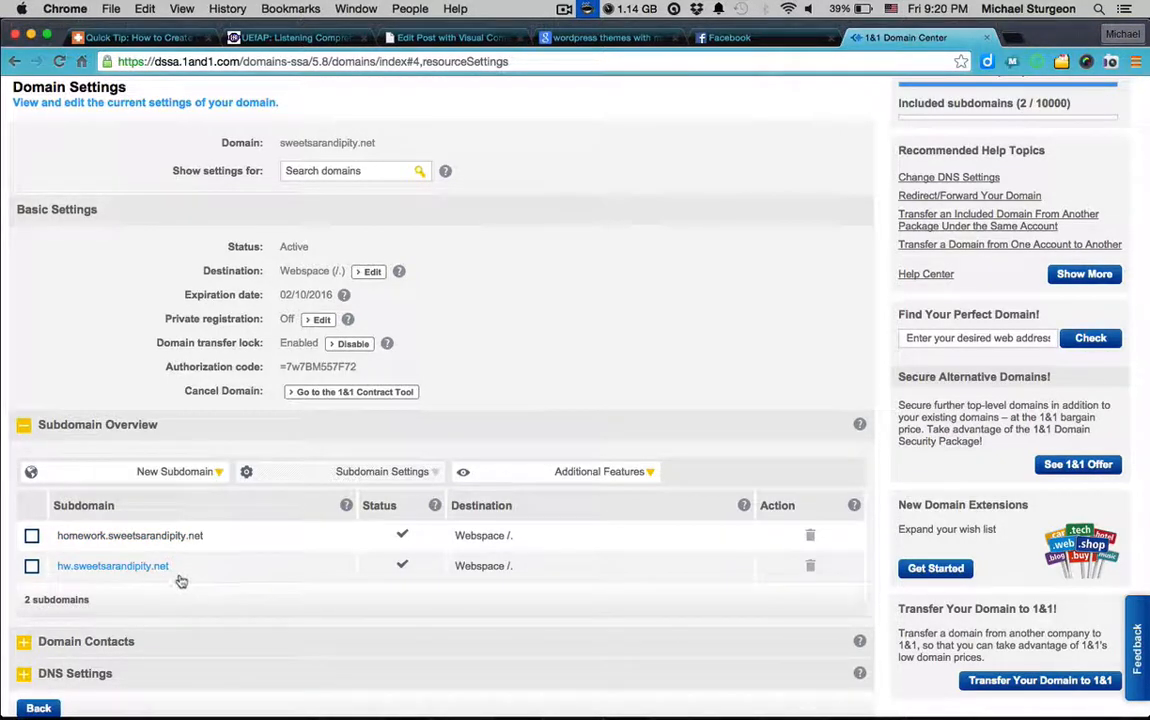
Step: Select hw.sweetsarandipity.net and choose Edit Destination under Subdomain Settings
click(31, 566)
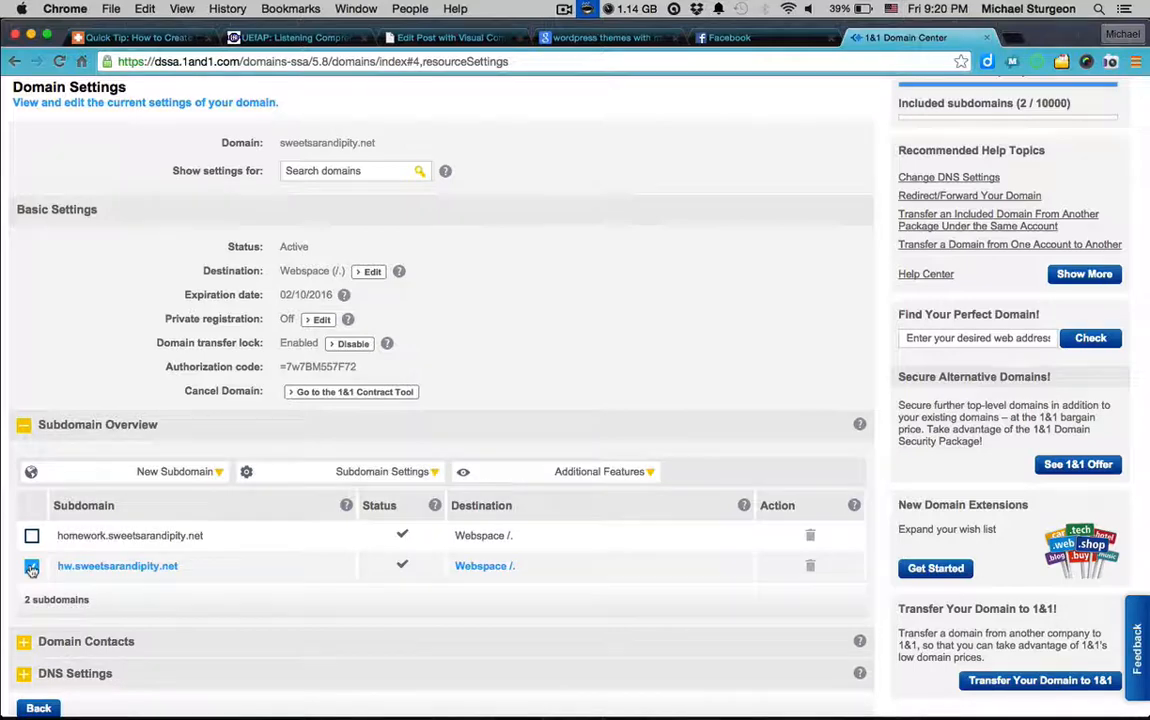
click(31, 566)
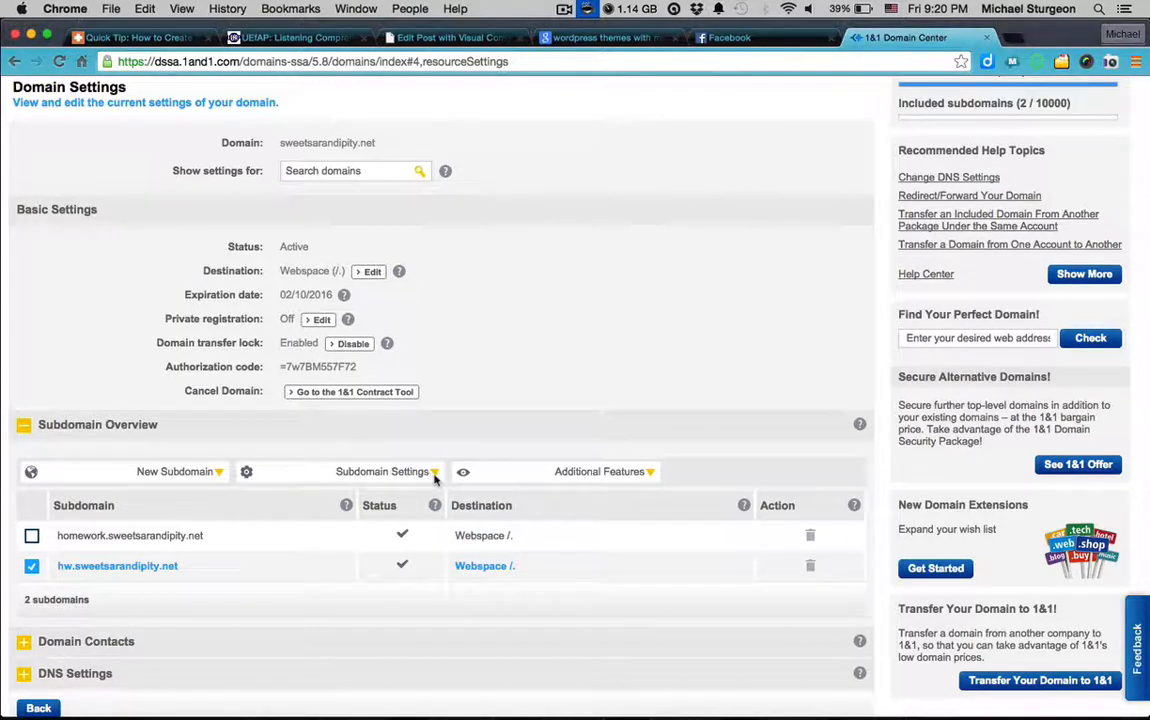
click(381, 472)
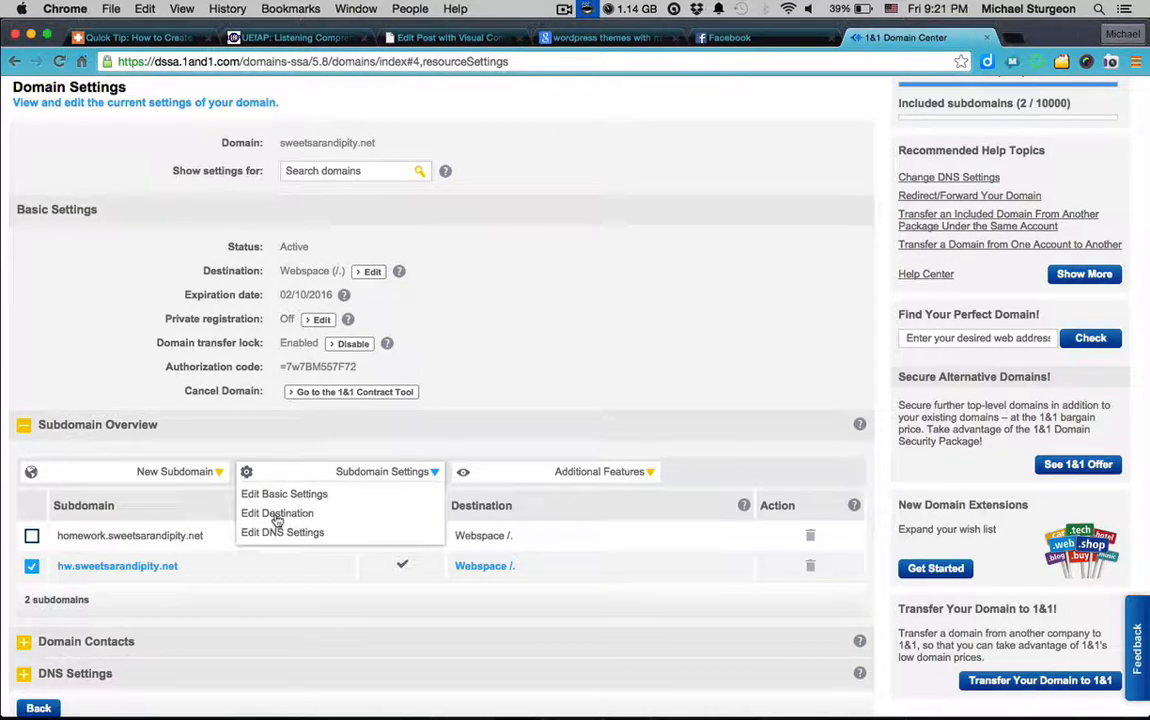
click(277, 513)
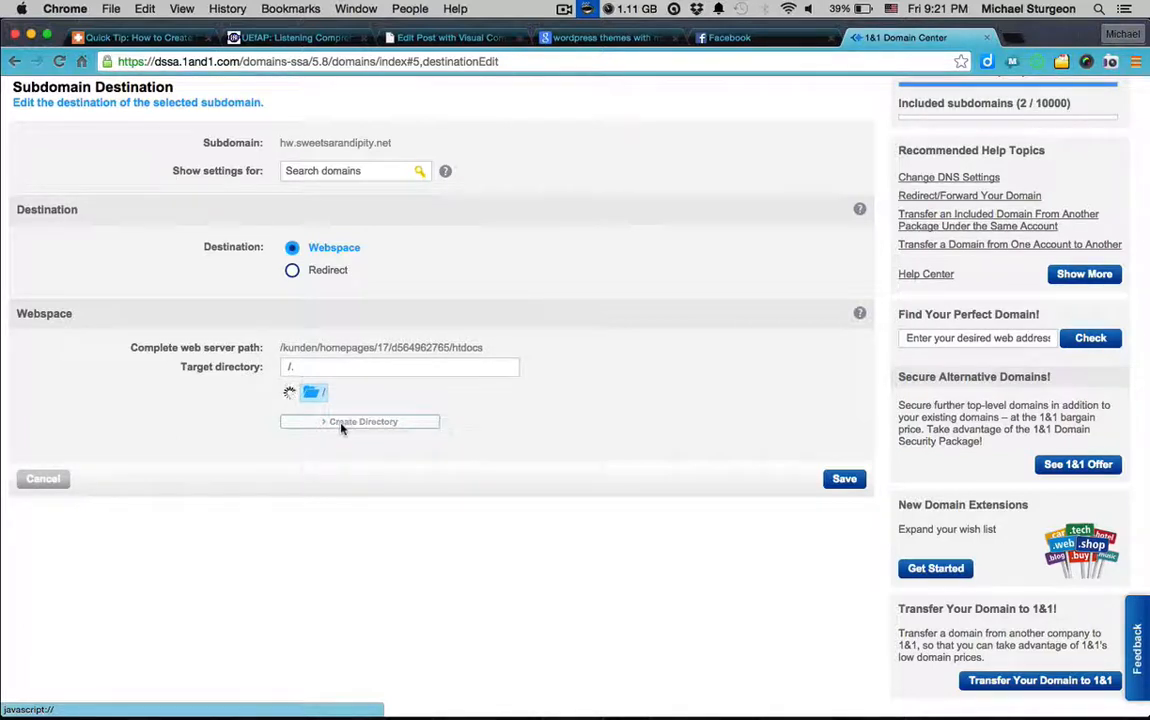
Step: Create an hw directory in the webspace and confirm it as hw's destination
click(359, 421)
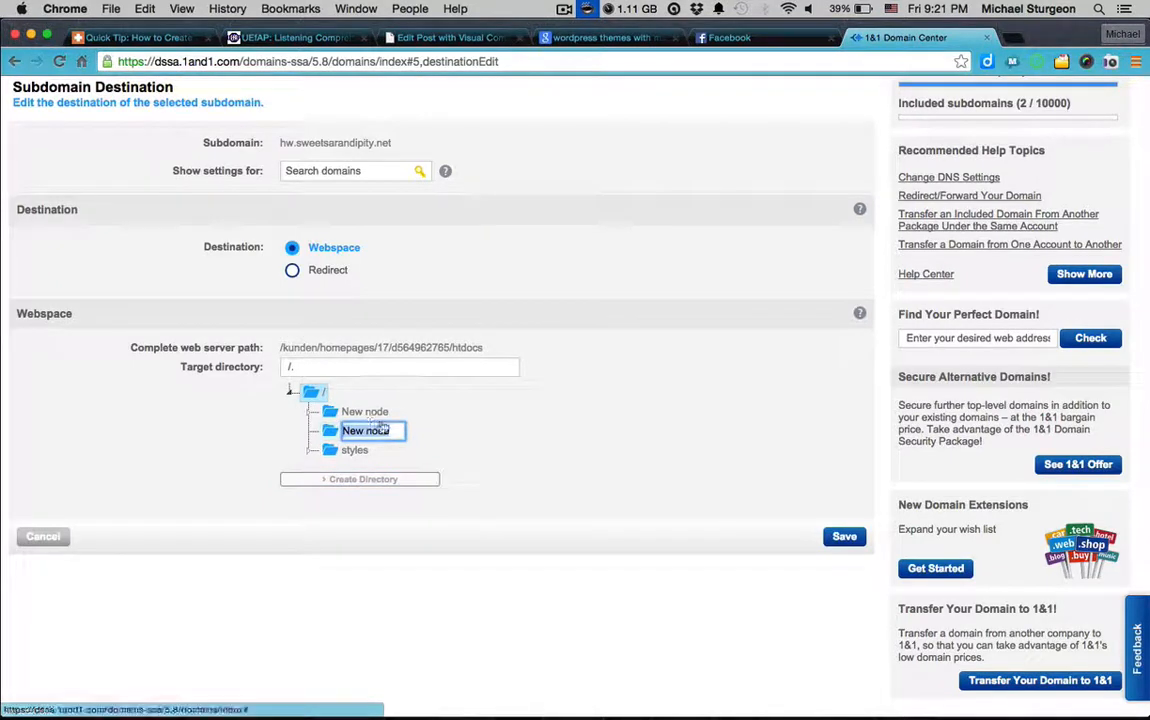
text(hw)
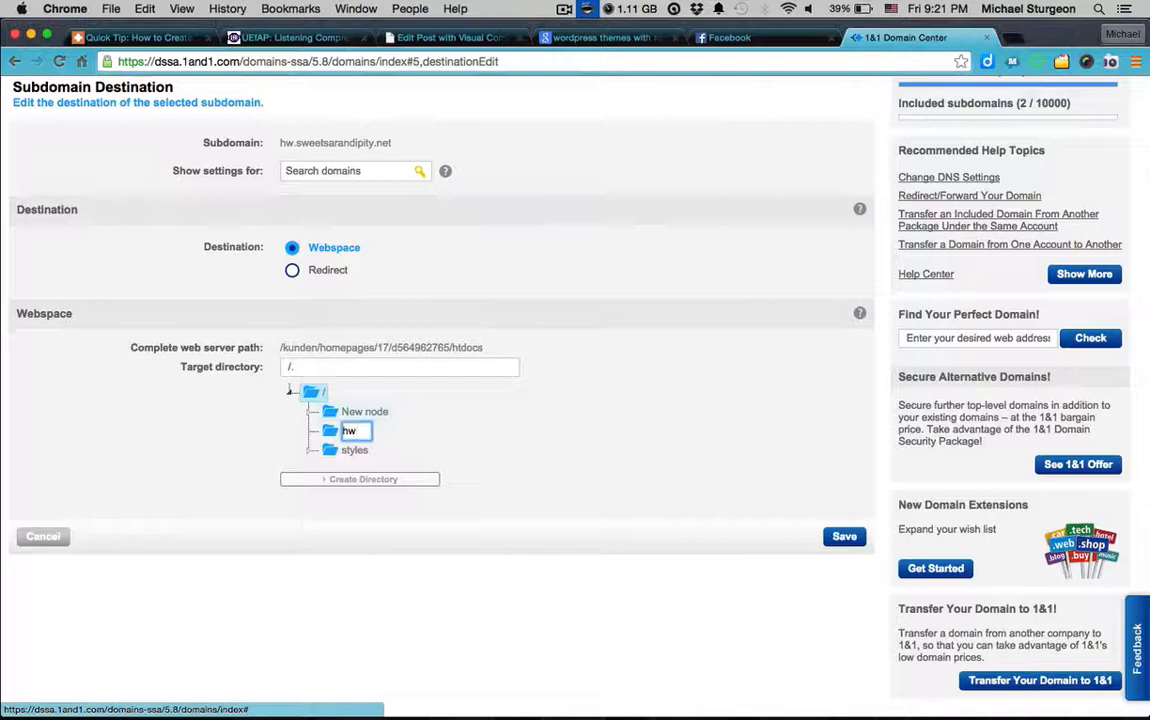
click(359, 479)
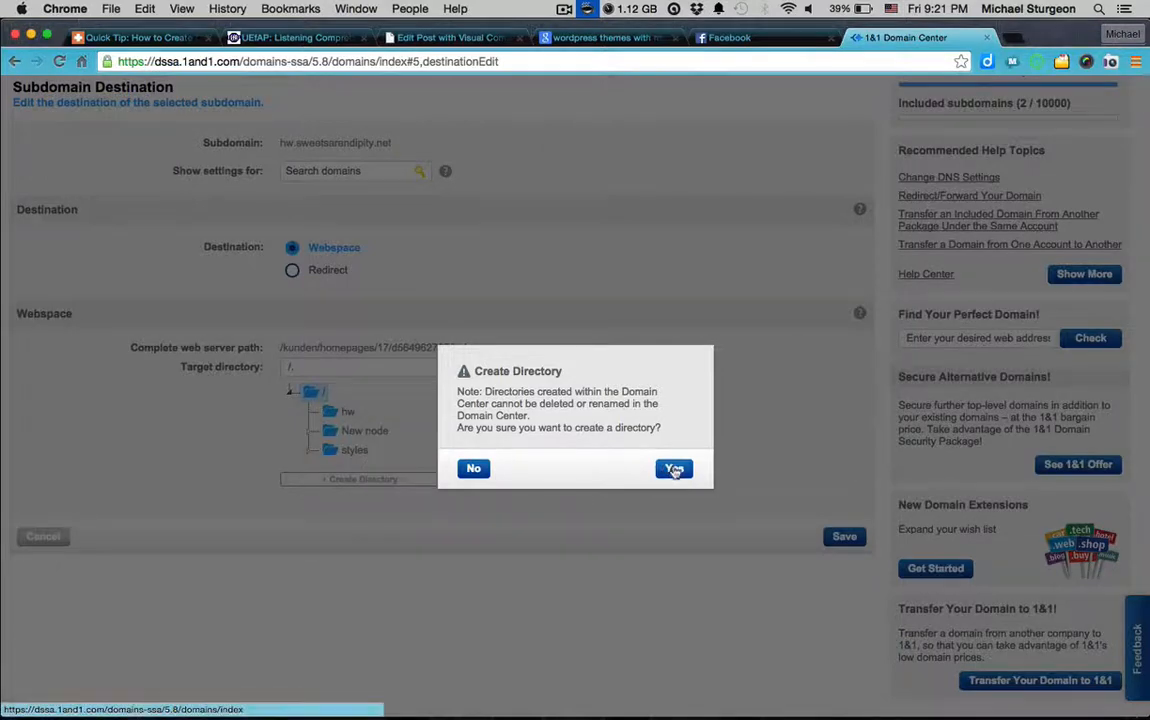
click(674, 468)
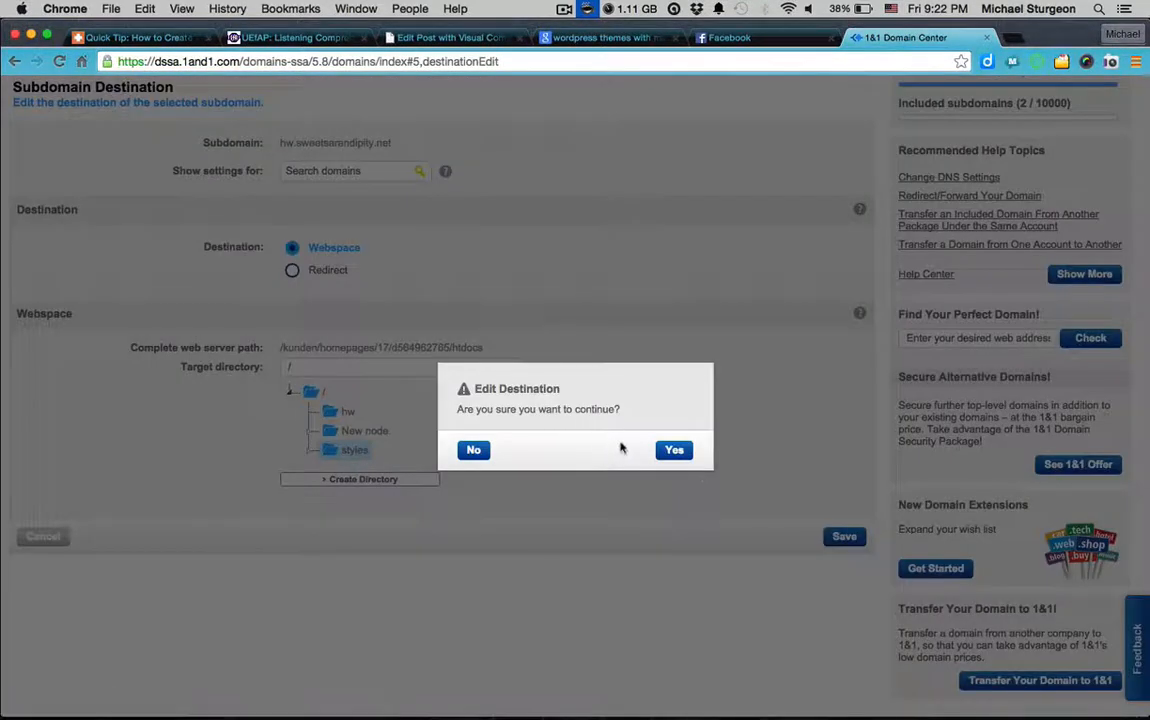
click(673, 450)
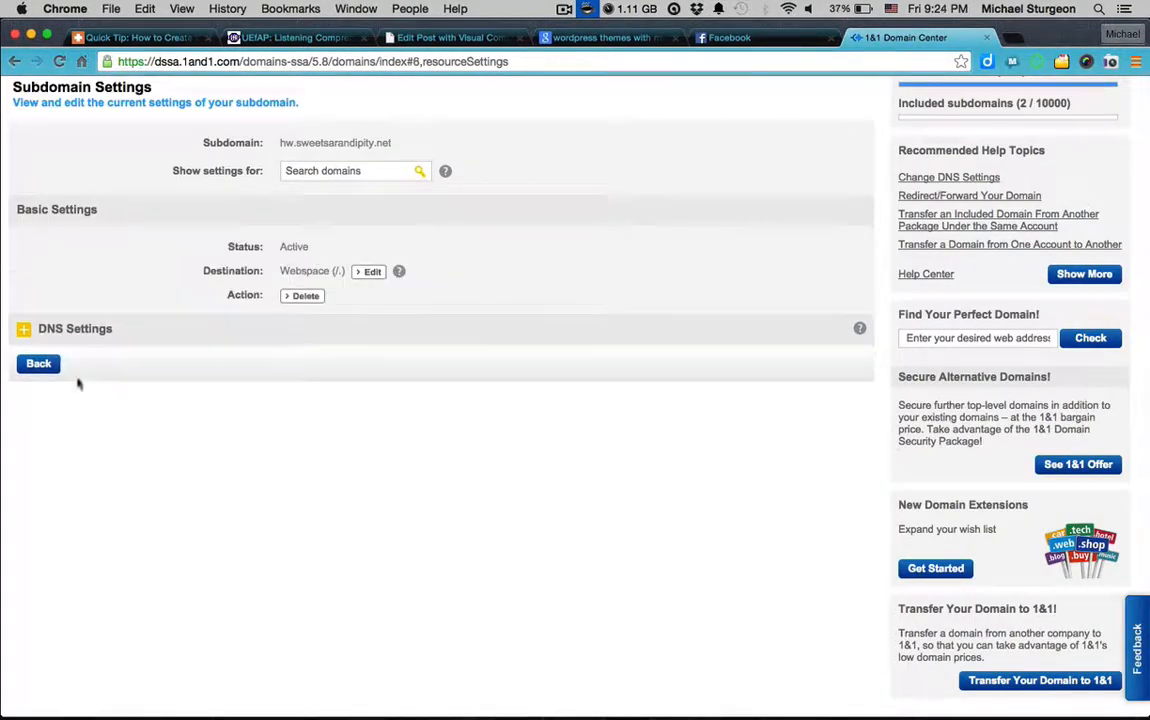
Step: Go back to Domain Overview and expand sweetsarandipity.net to show hw pointing to /hw
click(38, 363)
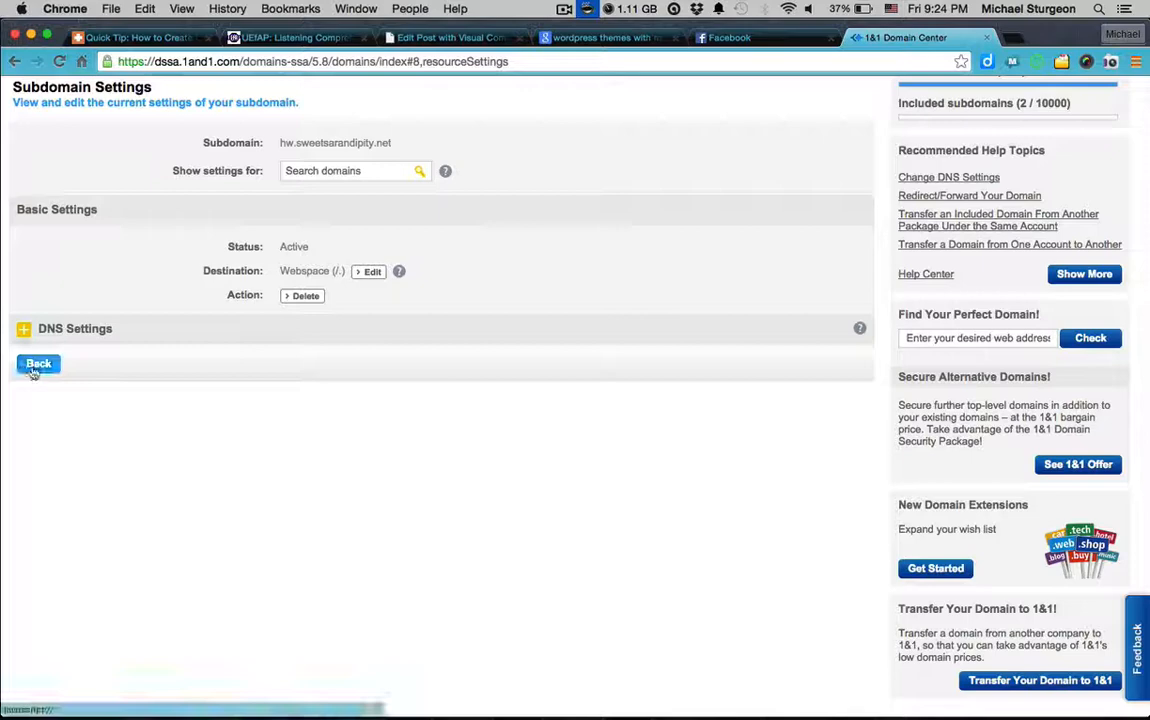
click(37, 363)
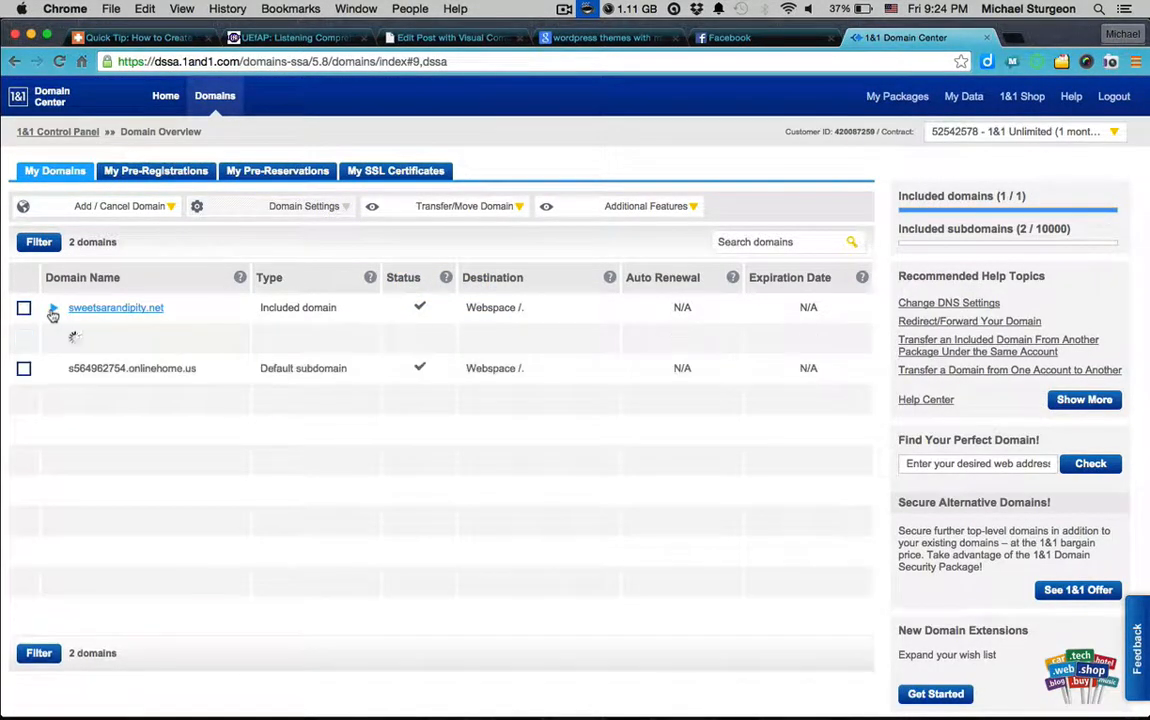
click(49, 307)
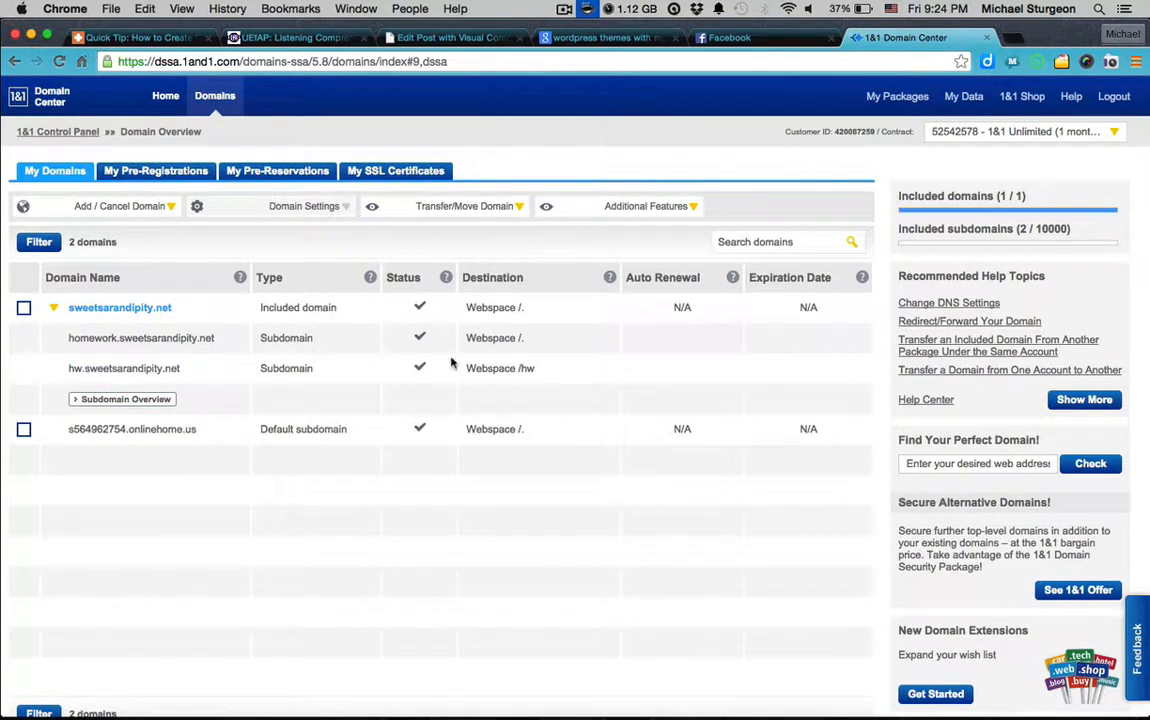
mouse_move(526, 378)
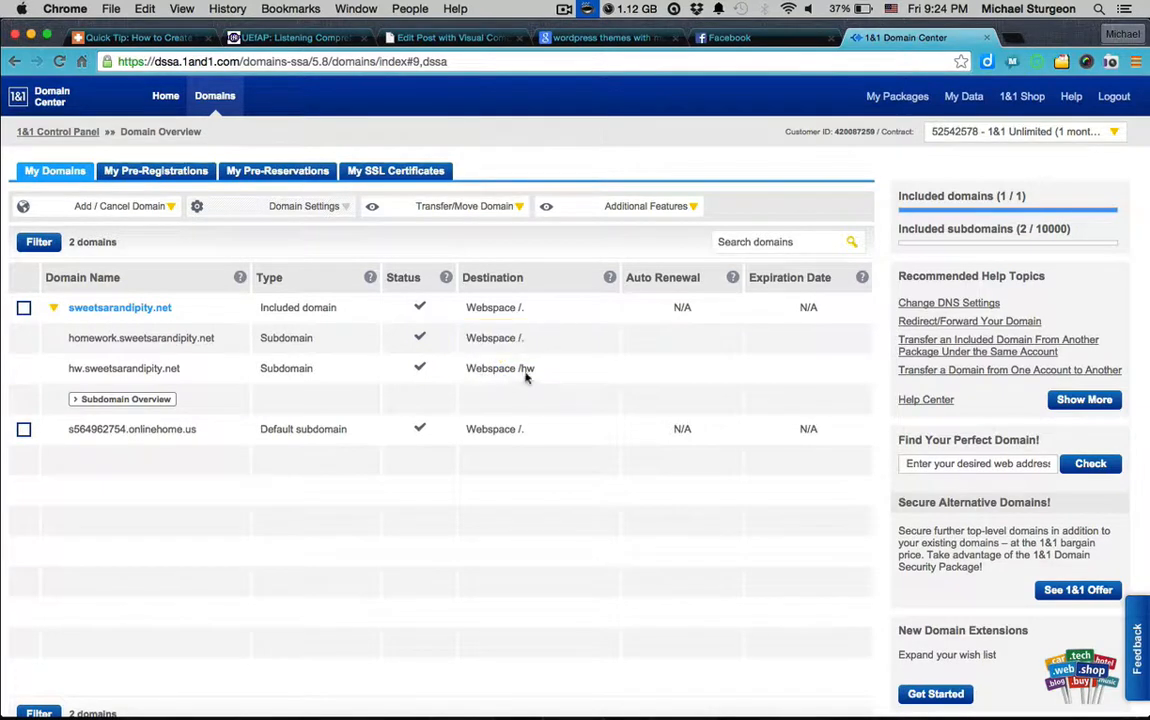
mouse_move(552, 381)
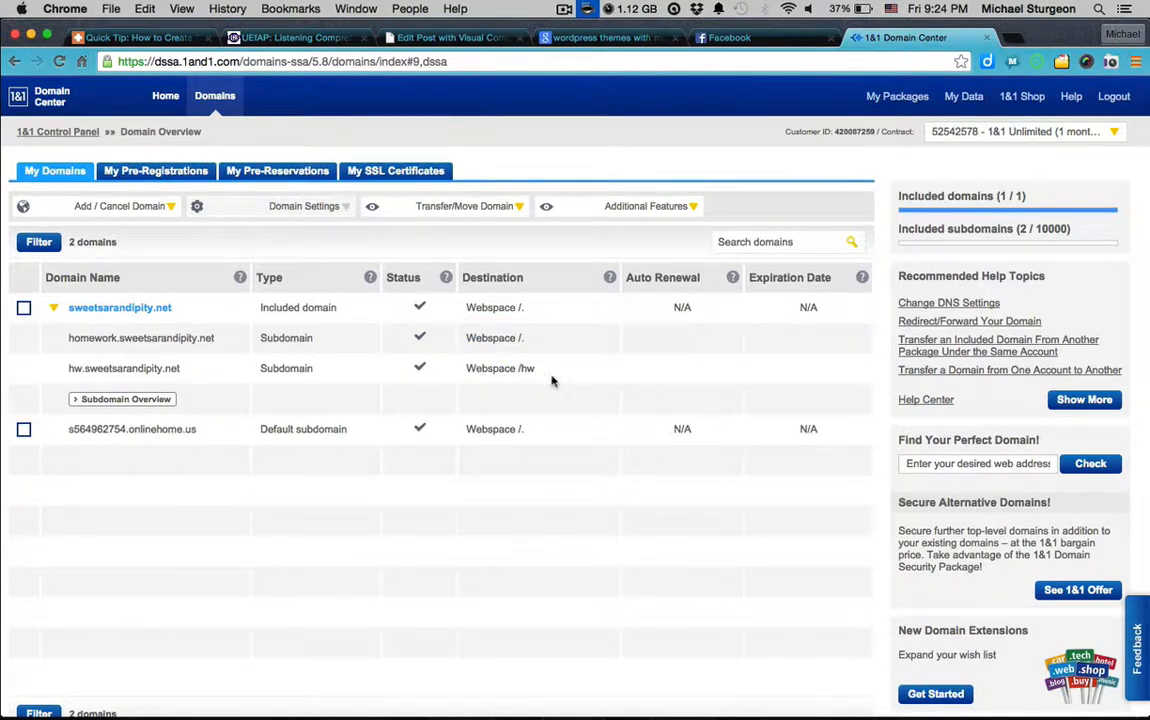
mouse_move(155, 345)
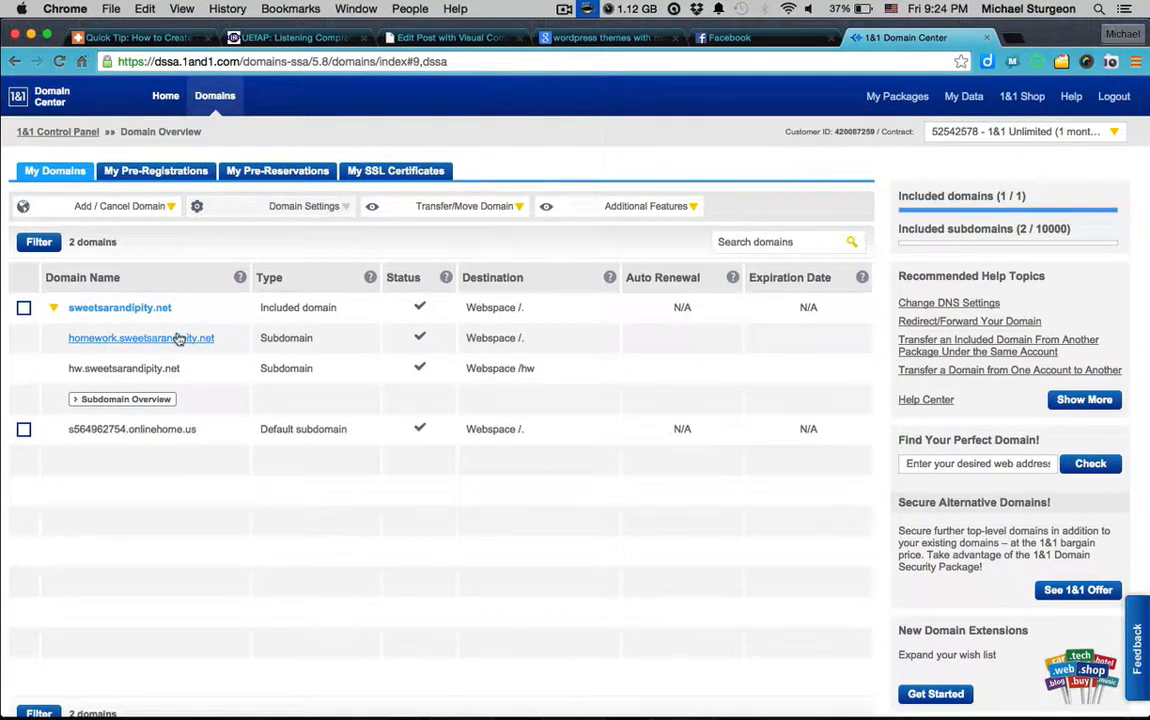
mouse_move(100, 399)
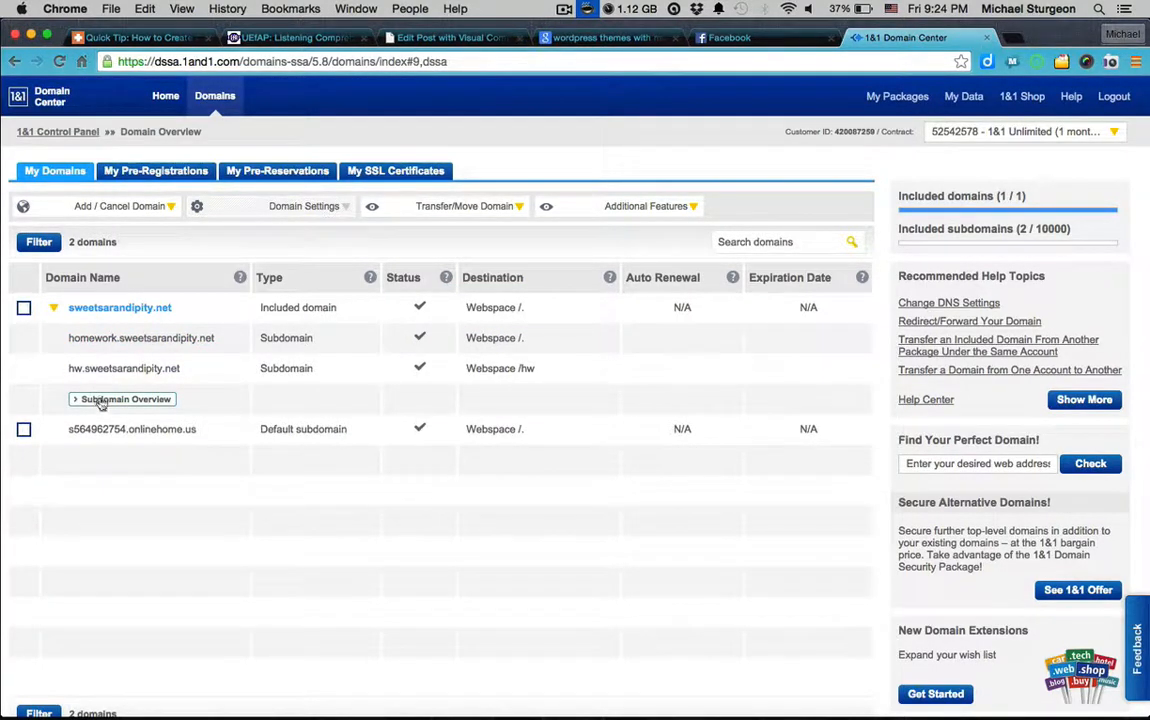
Step: Delete homework.sweetsarandipity.net from the Subdomain Overview and confirm with Yes
click(125, 399)
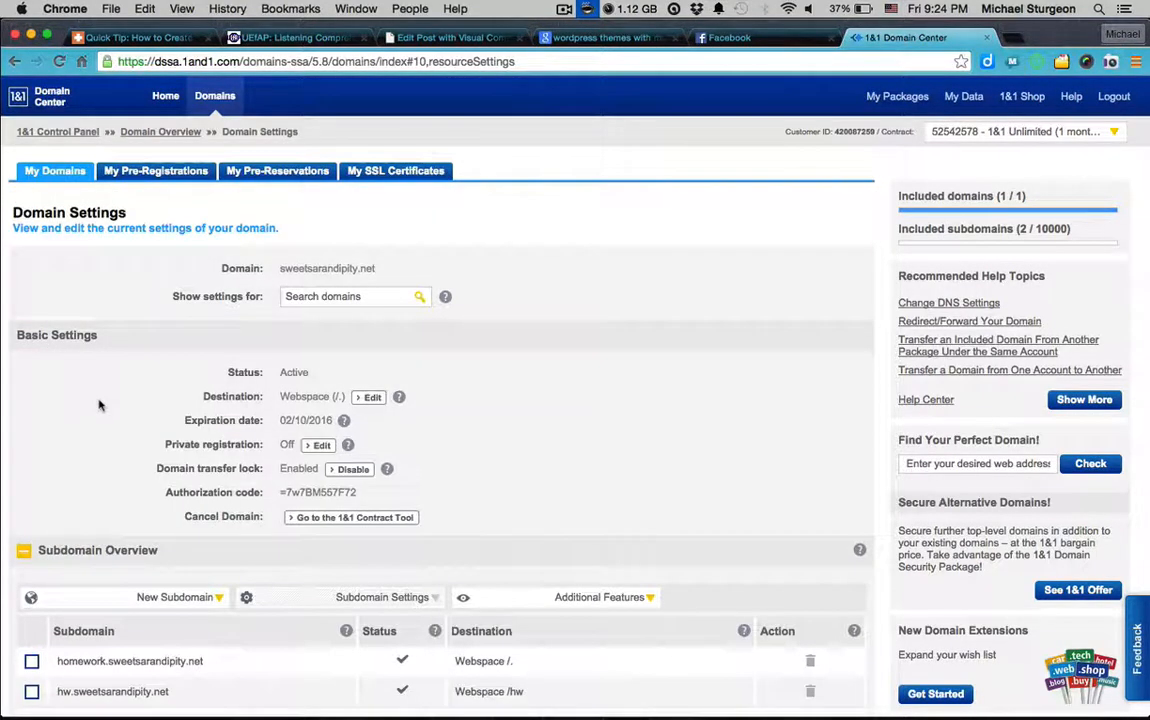
scroll(down, 3)
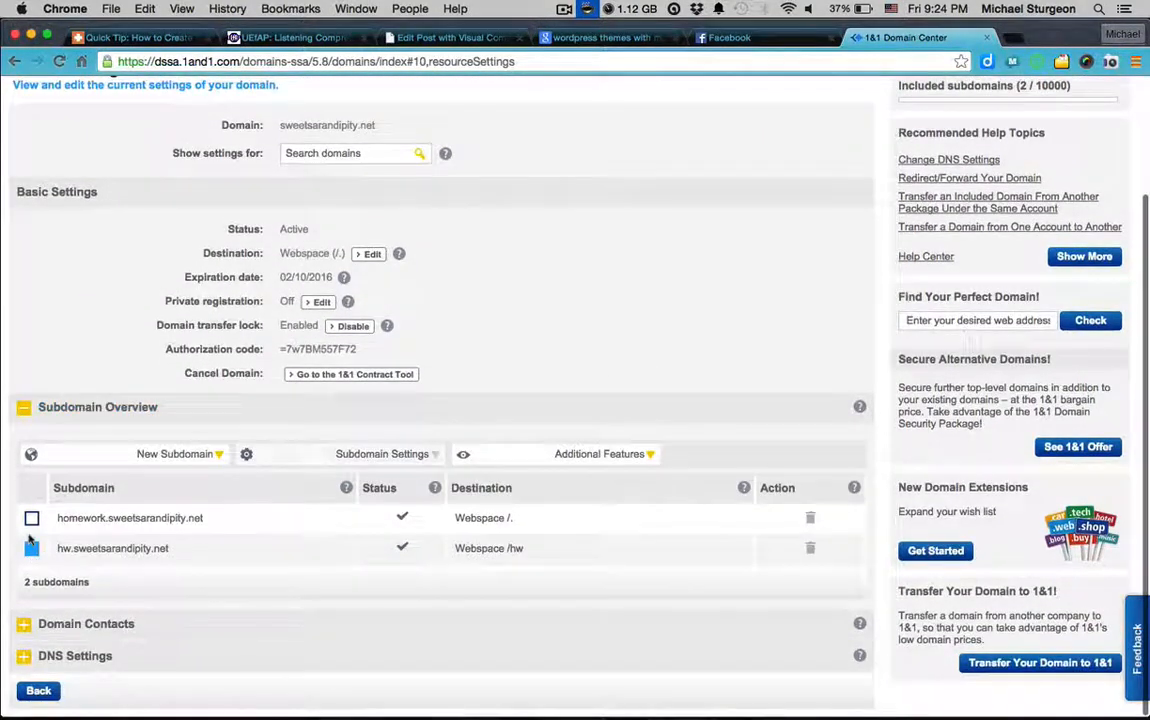
click(31, 518)
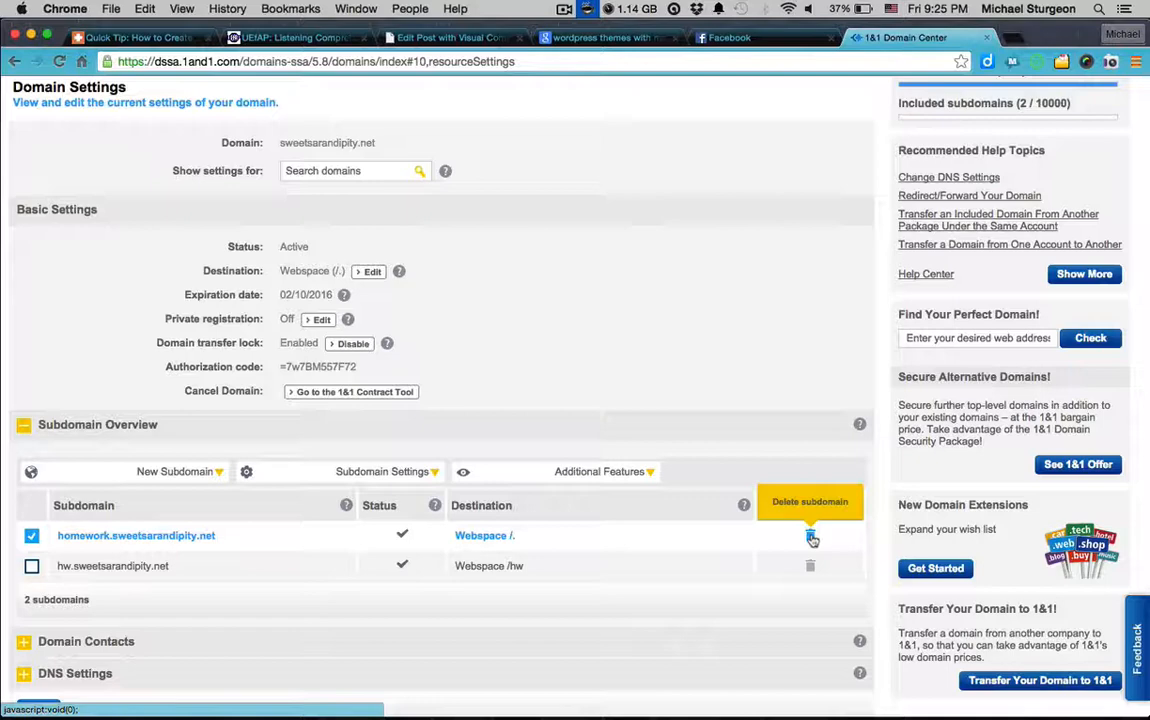
click(810, 536)
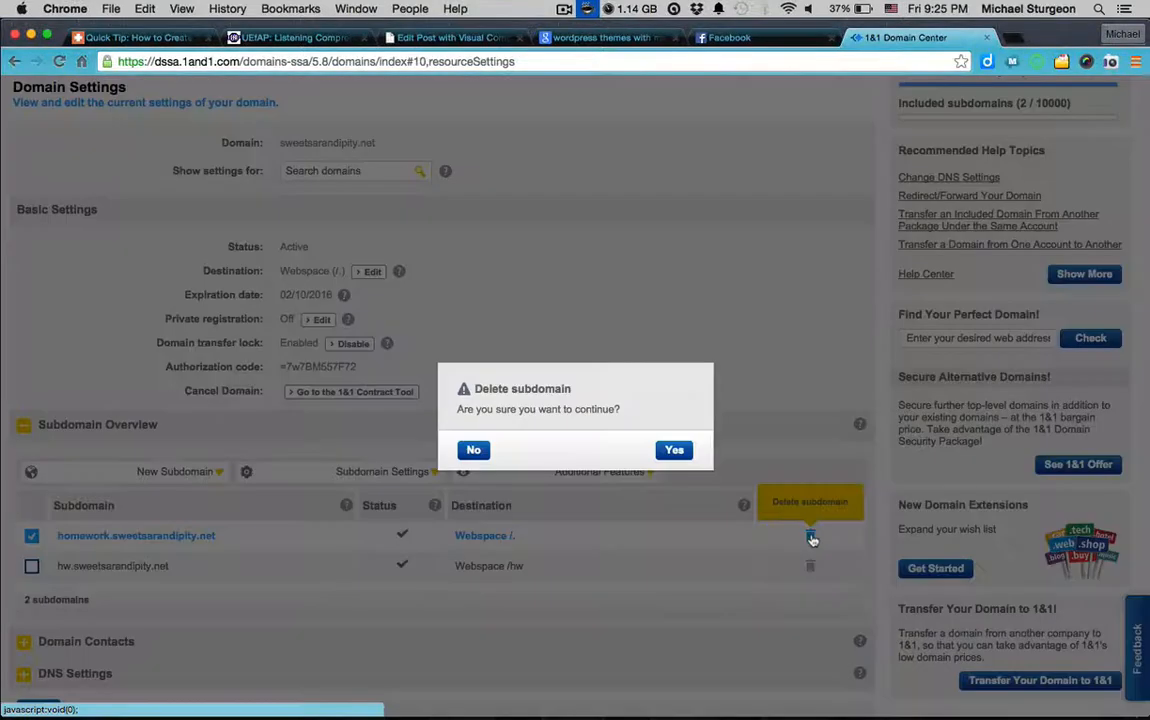
click(473, 450)
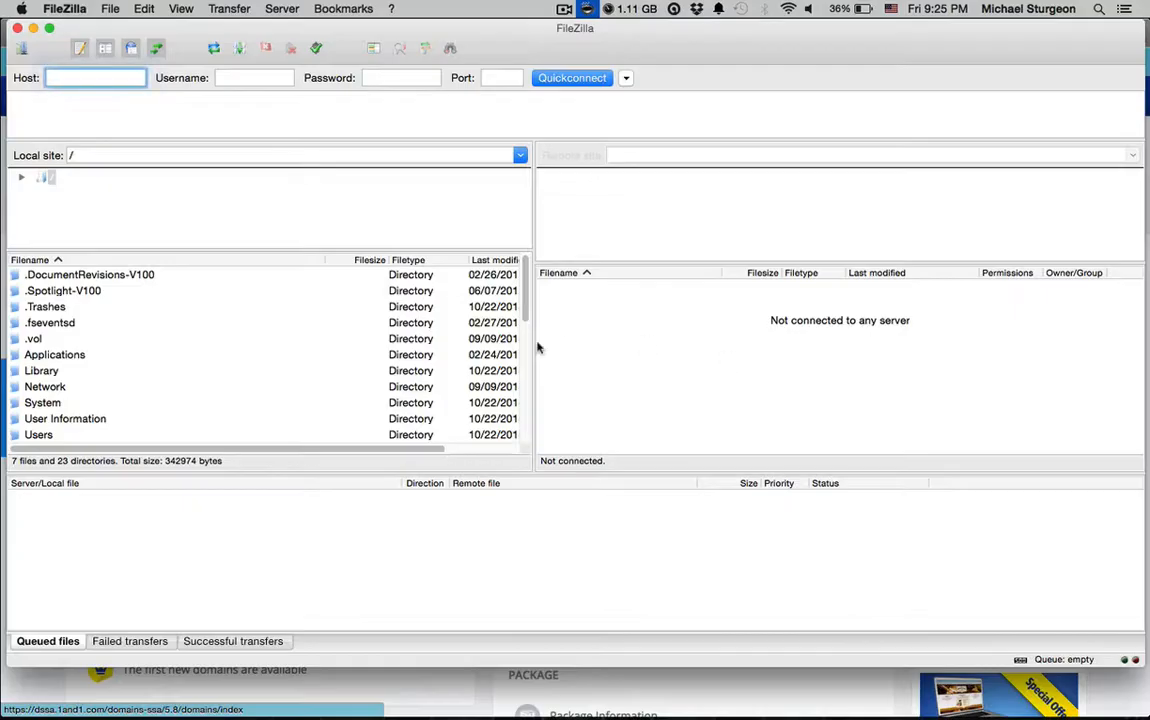
Step: Connect to the saved sweetsarandipity.net site through File > Site Manager
click(112, 11)
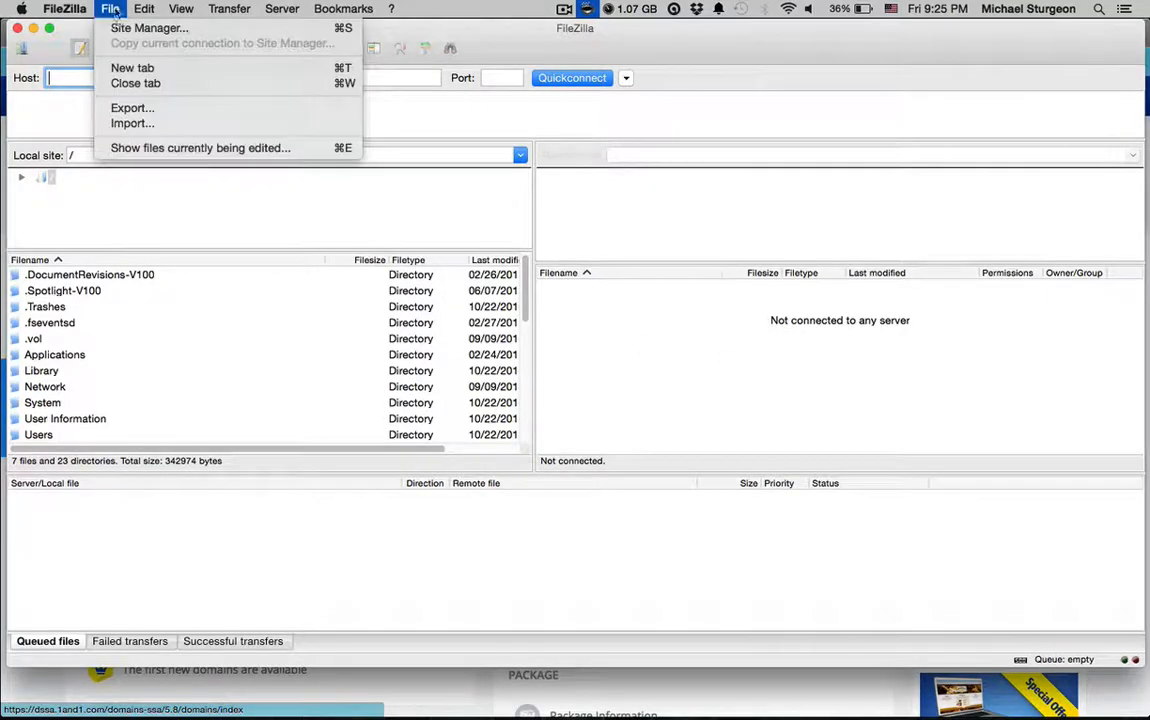
click(161, 28)
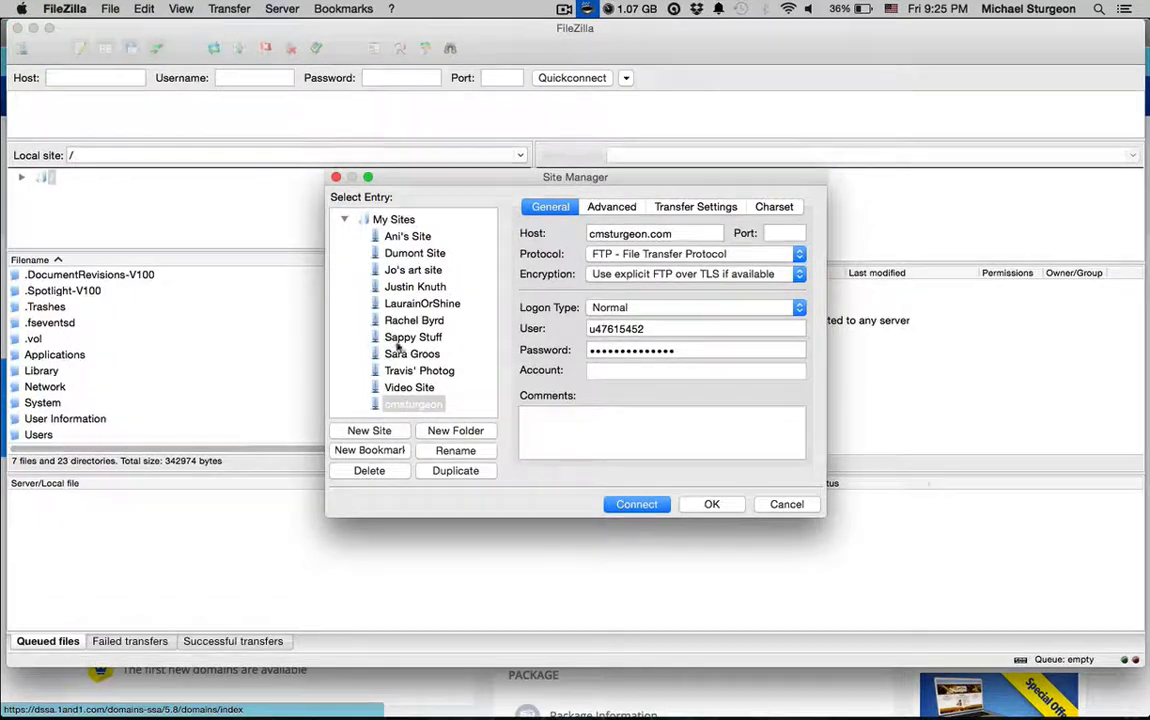
click(411, 353)
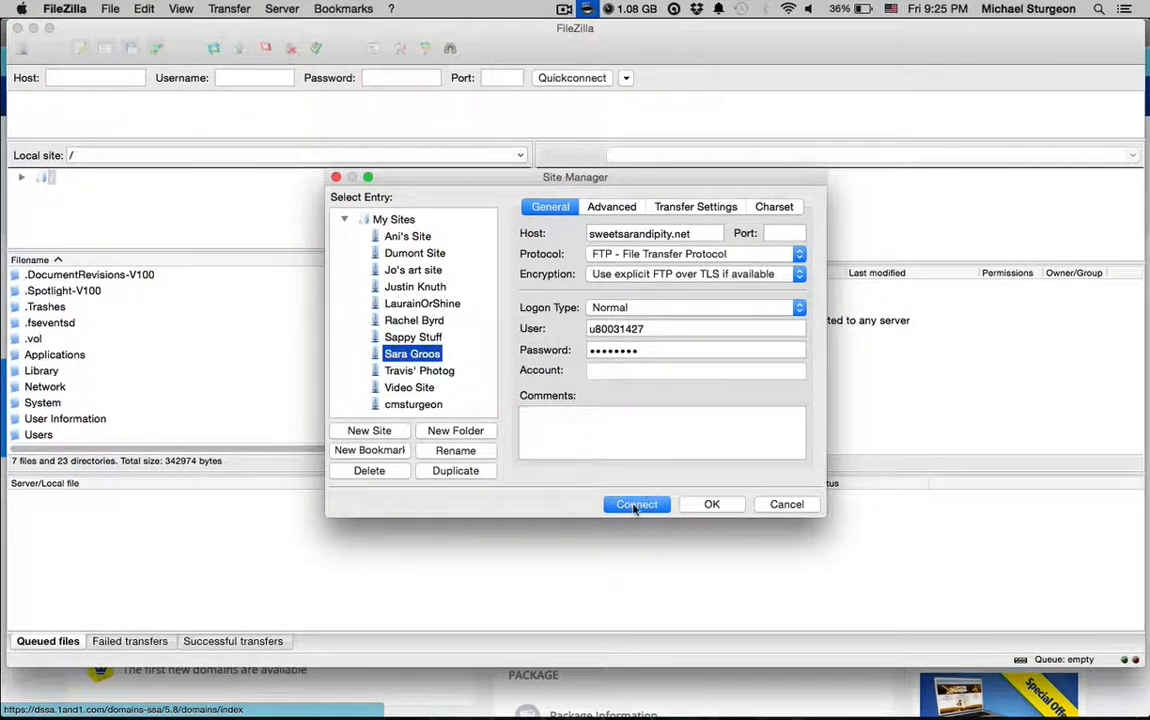
click(636, 504)
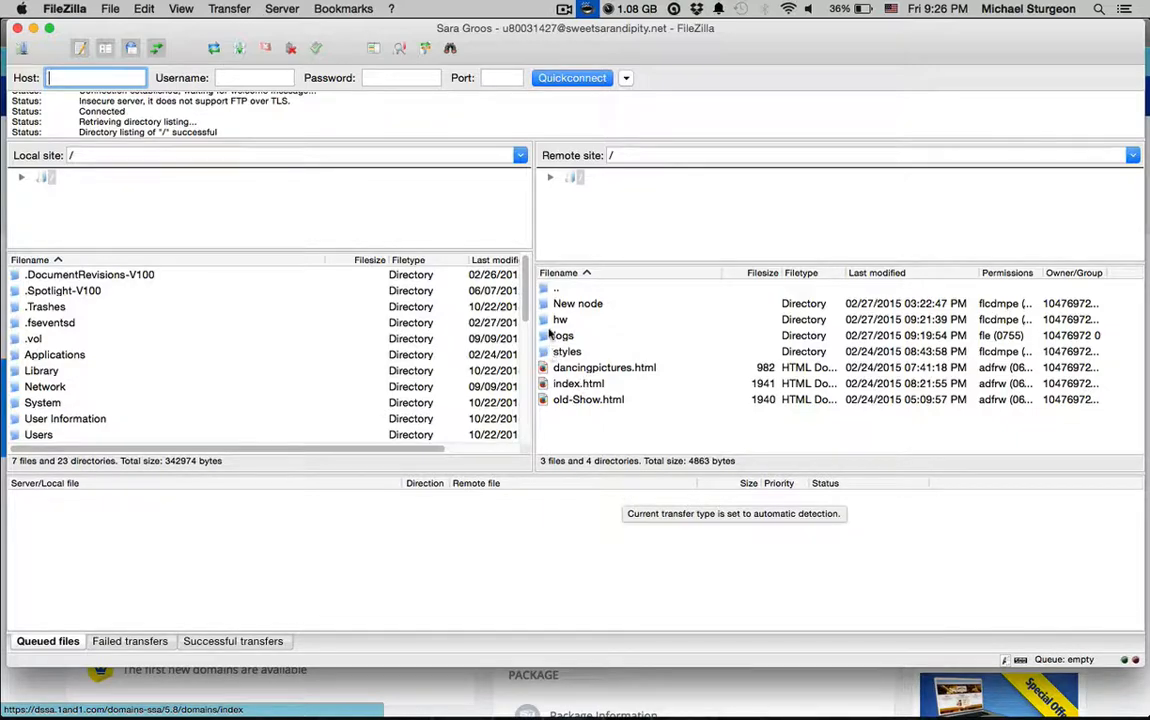
click(589, 304)
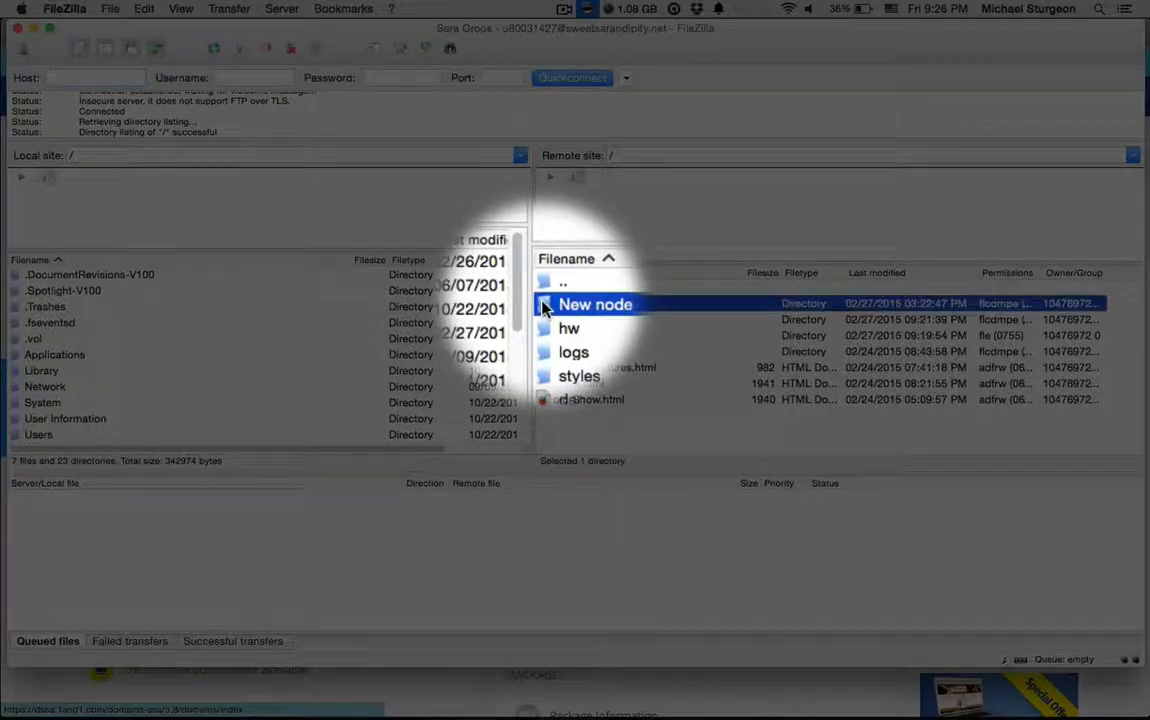
double_click(593, 303)
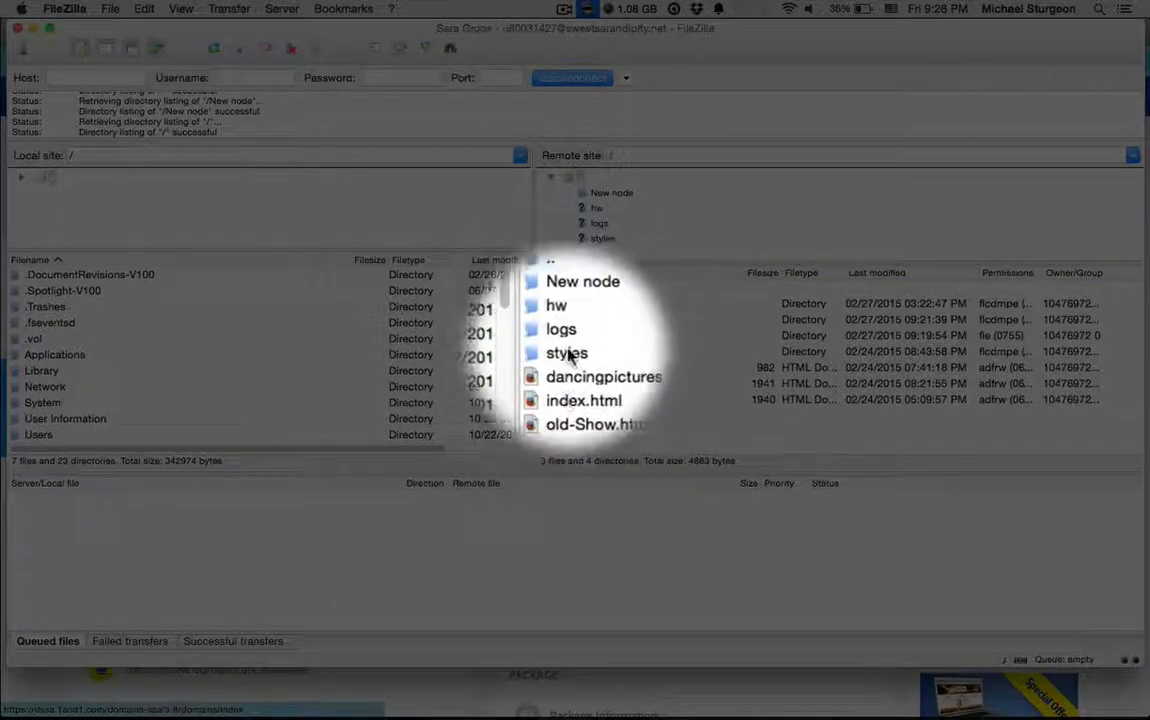
click(592, 303)
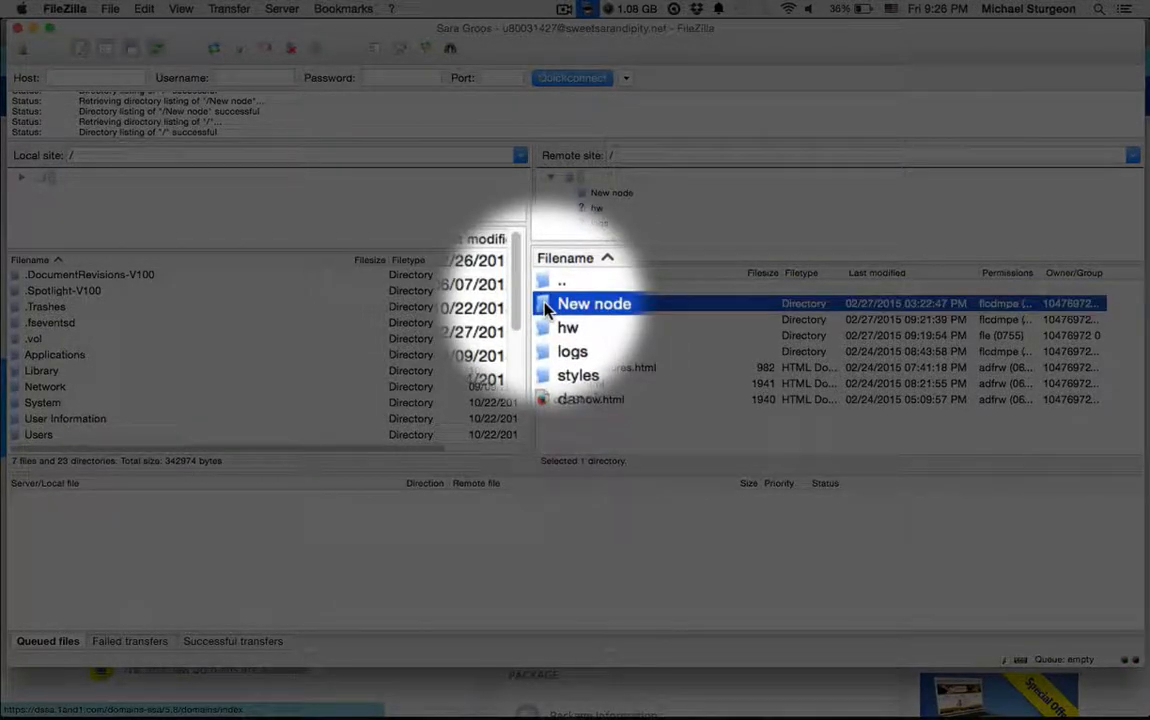
right_click(593, 303)
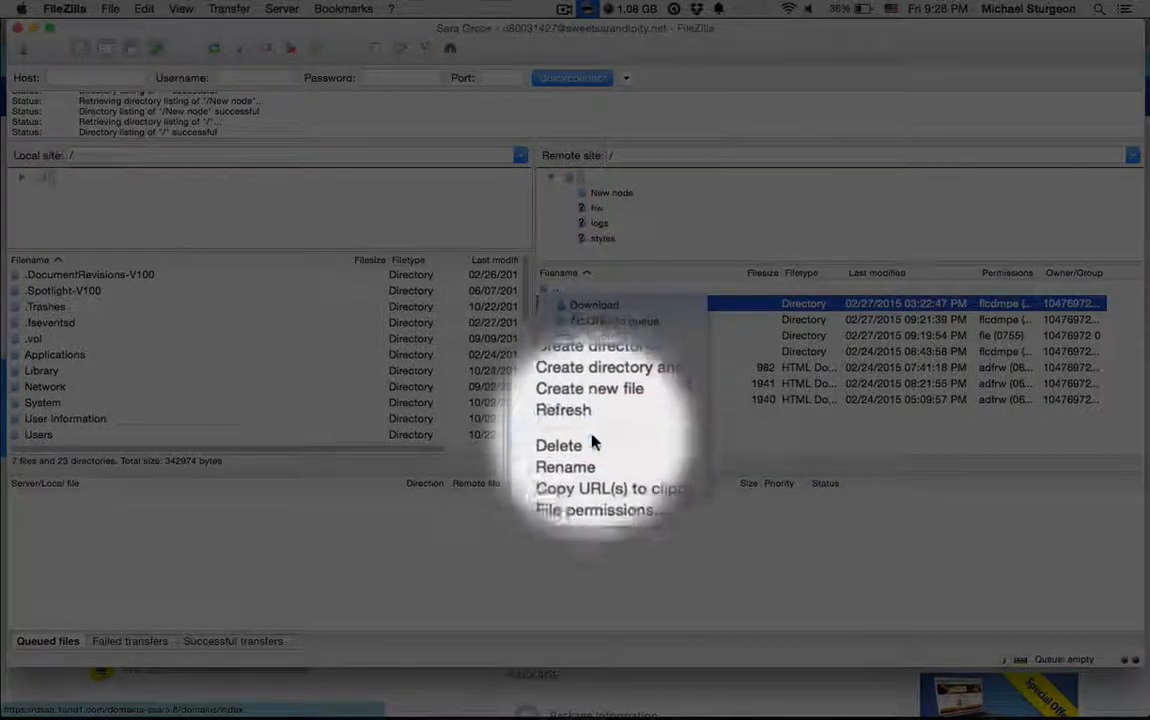
click(558, 445)
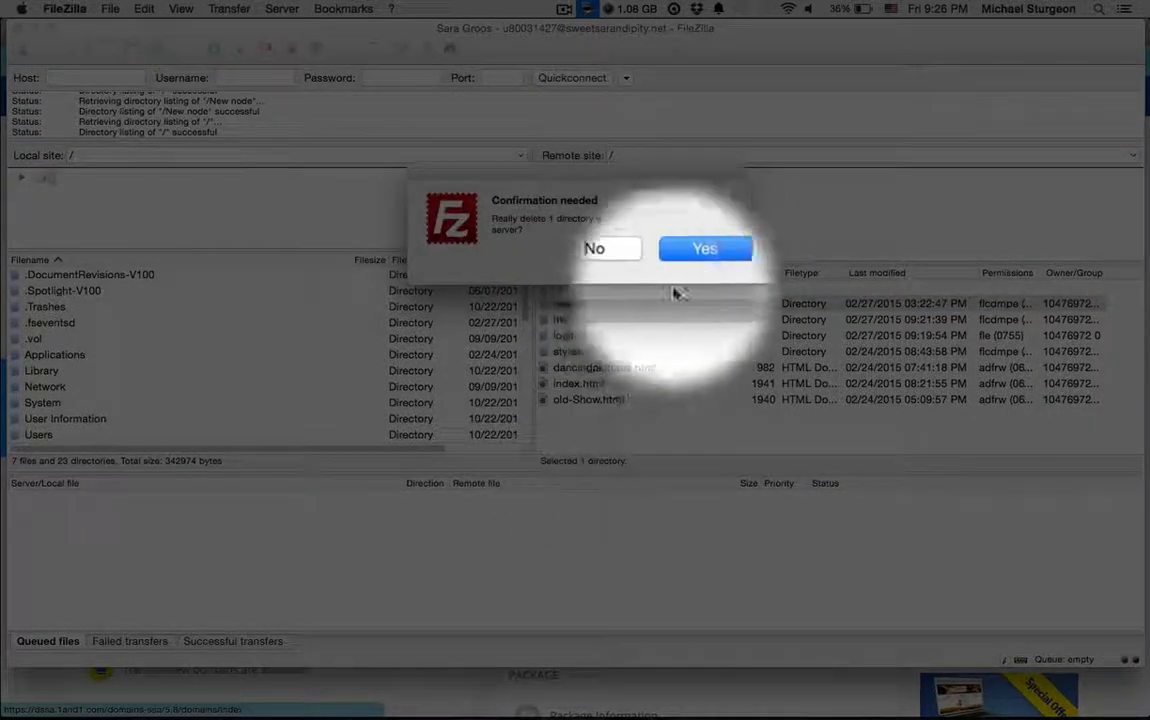
click(705, 248)
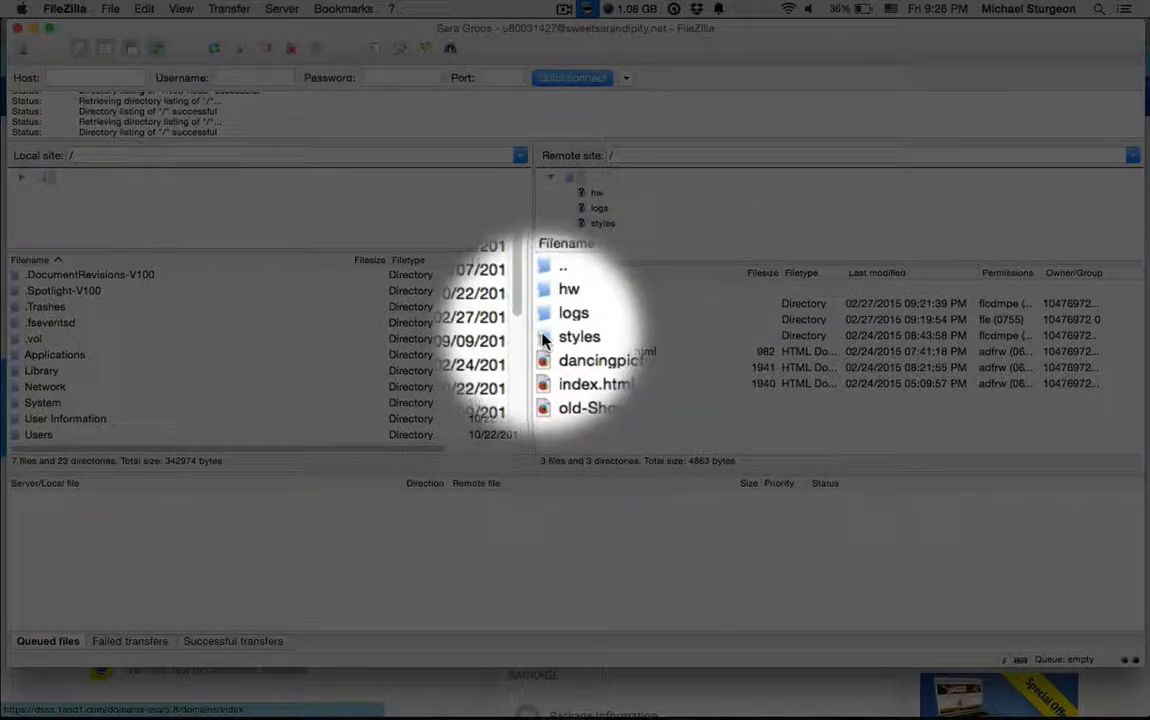
double_click(578, 336)
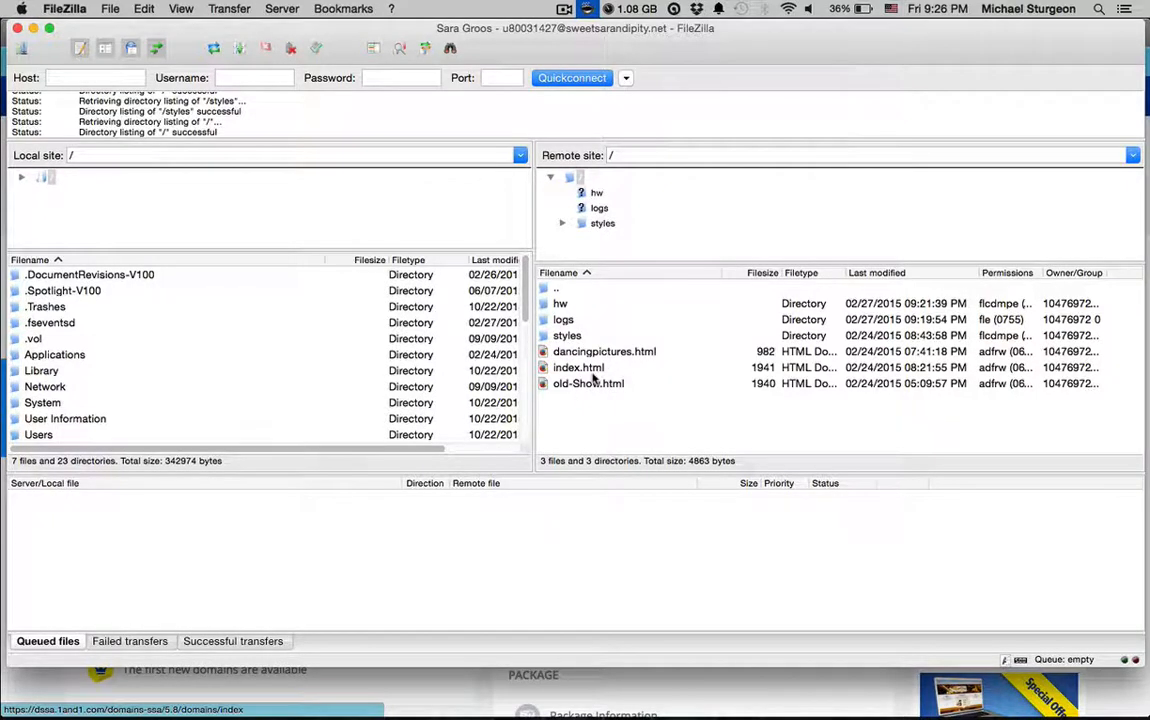
click(563, 223)
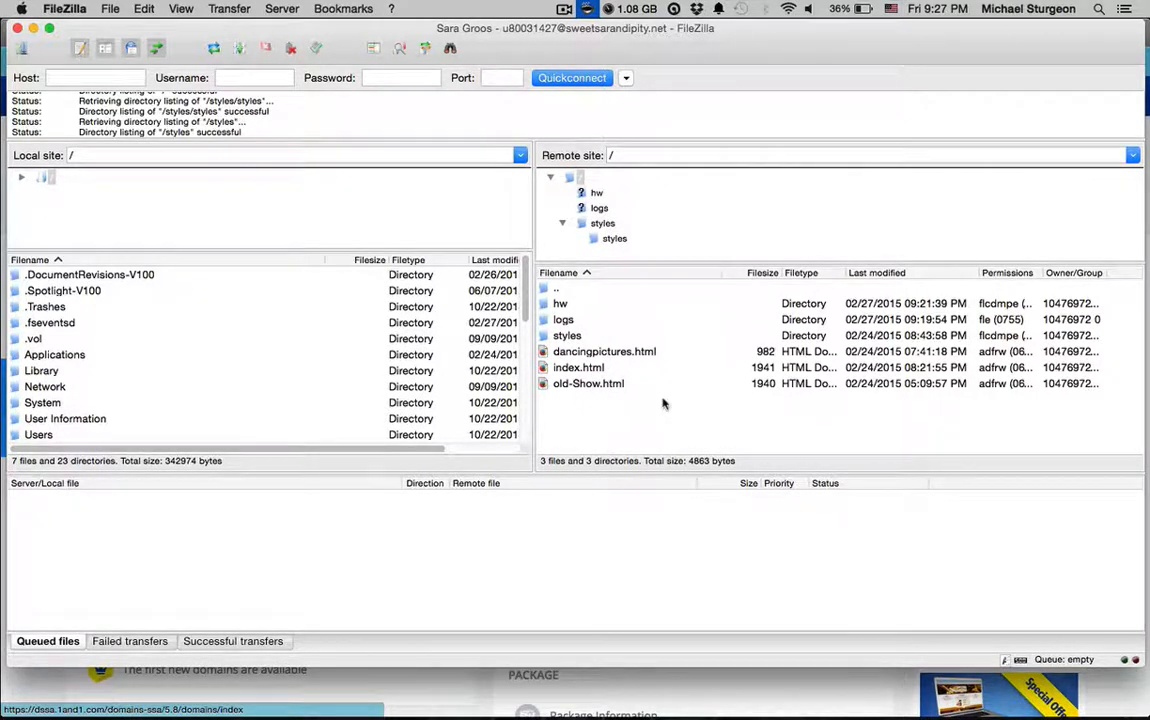
mouse_move(199, 387)
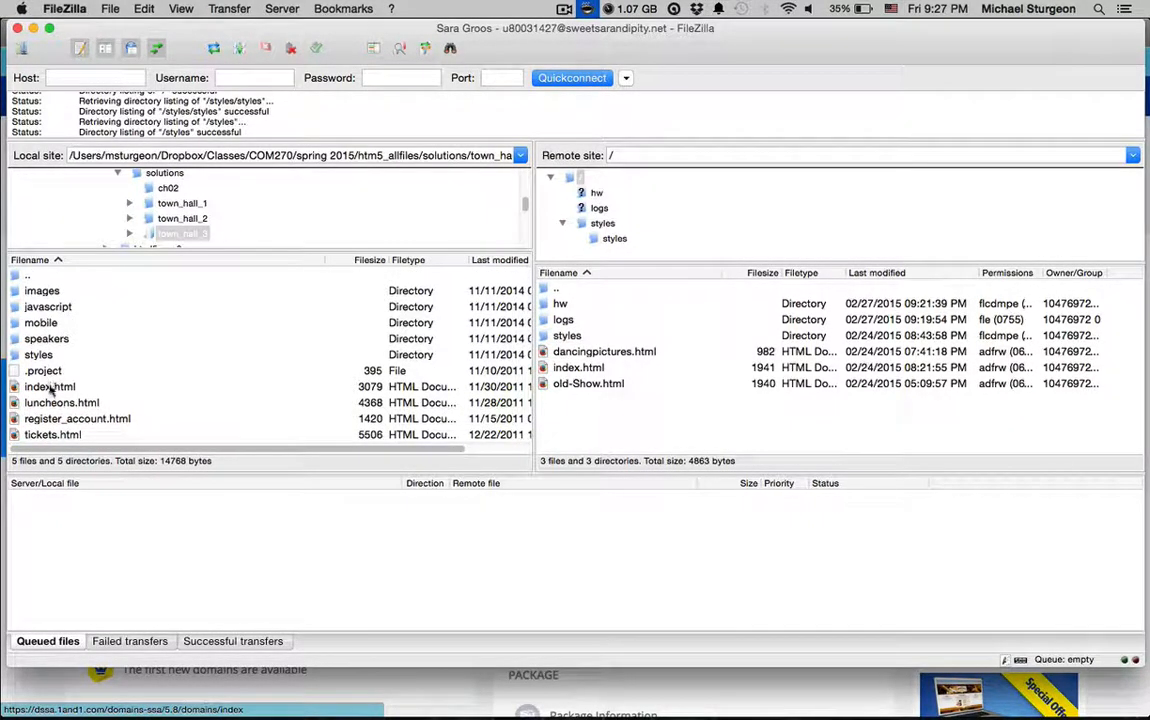
Step: Upload index.html, the styles, images, javascript and speakers folders, and the remaining HTML files into hw
click(48, 386)
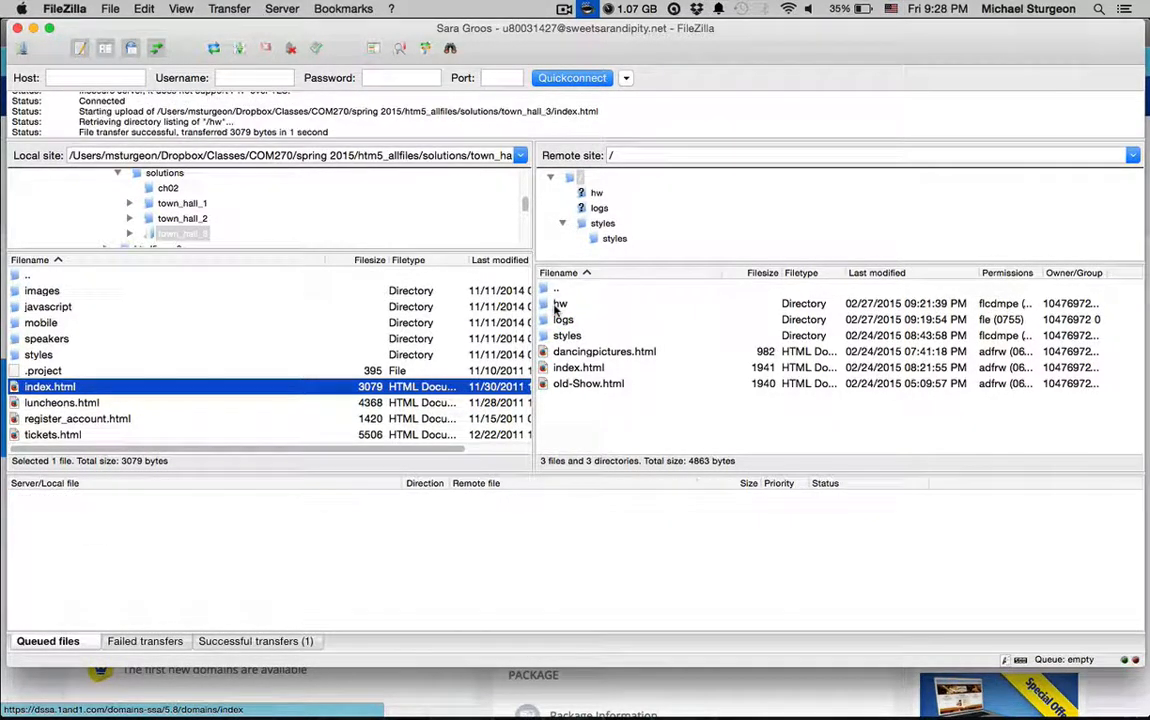
mouse_move(38, 354)
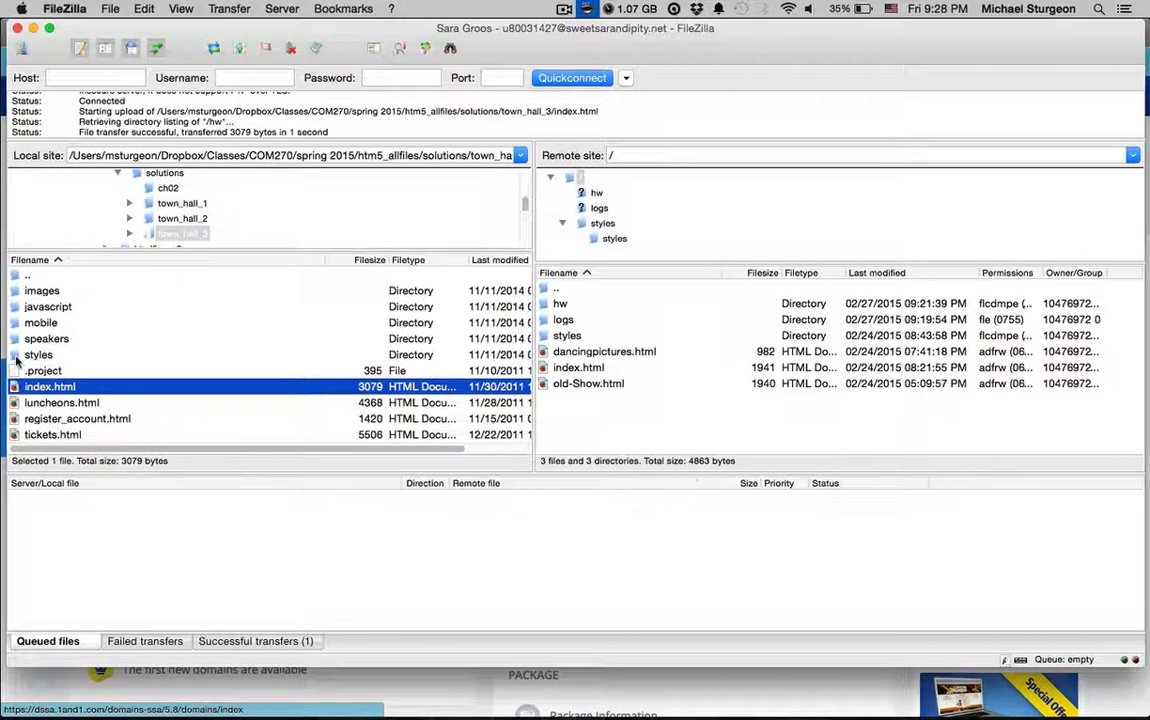
click(38, 354)
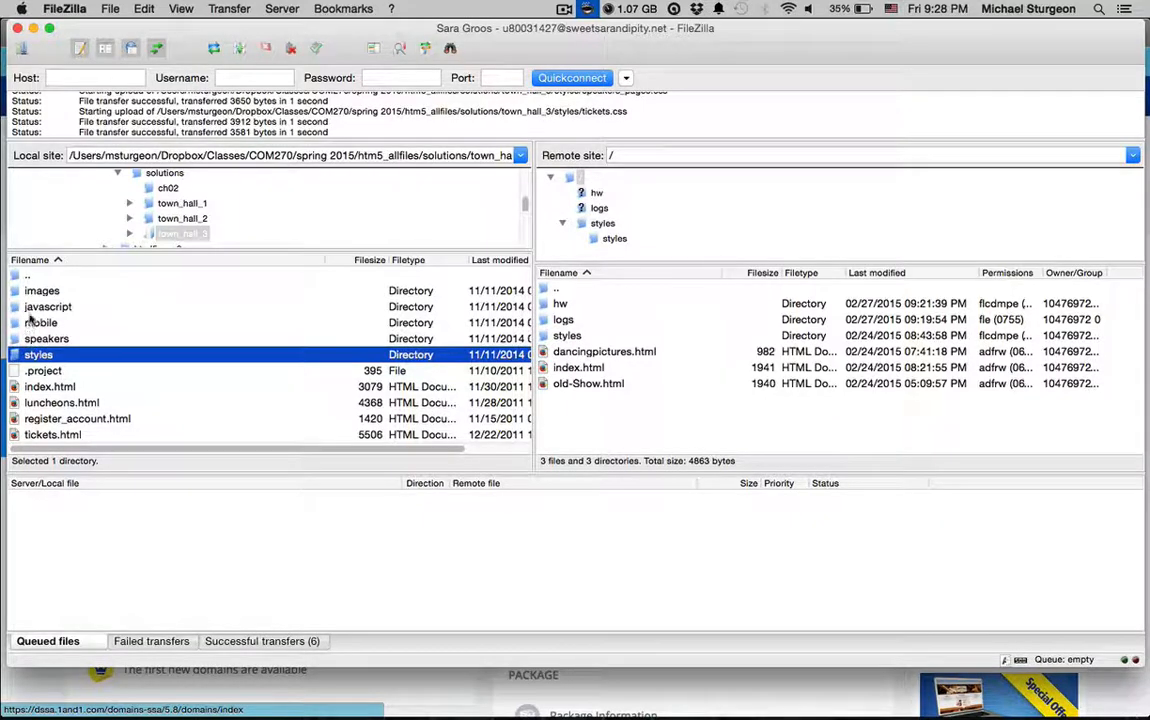
click(42, 290)
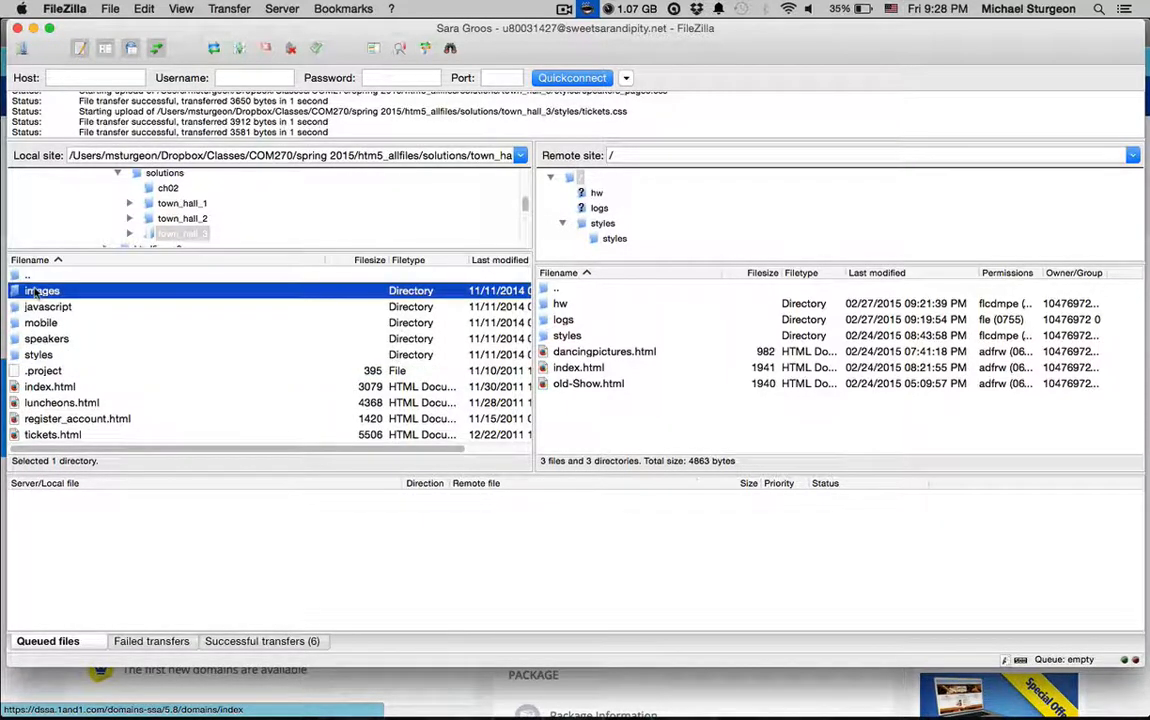
click(48, 306)
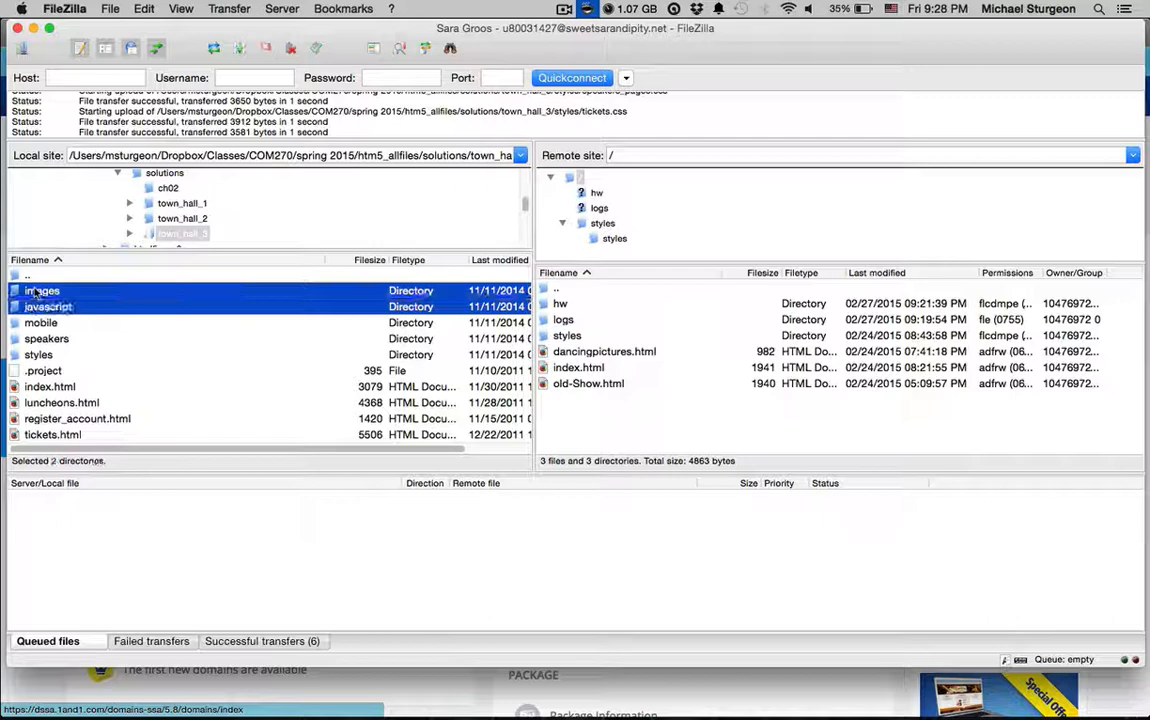
click(46, 338)
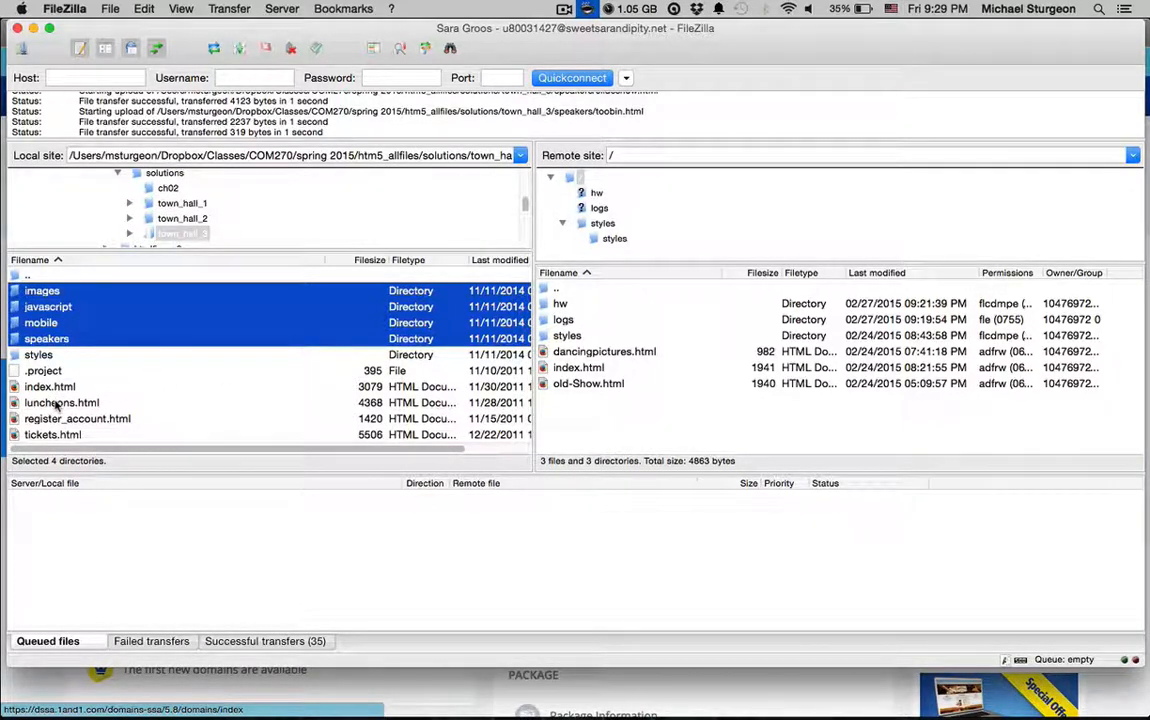
click(63, 402)
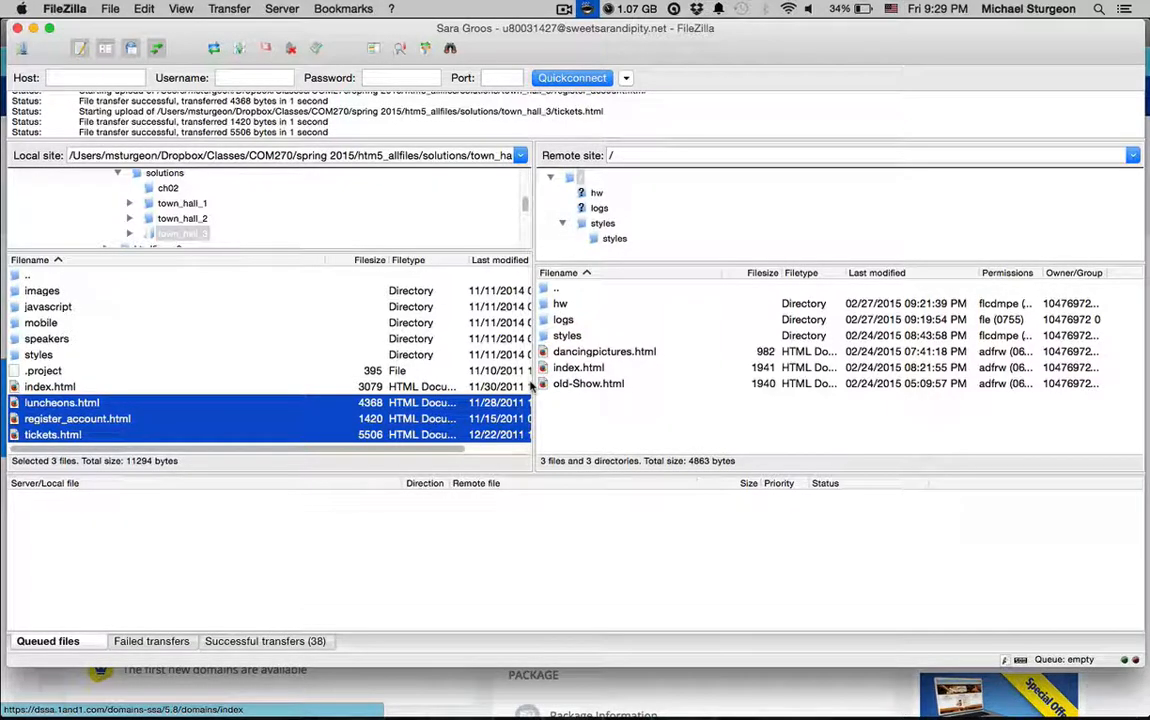
mouse_move(655, 693)
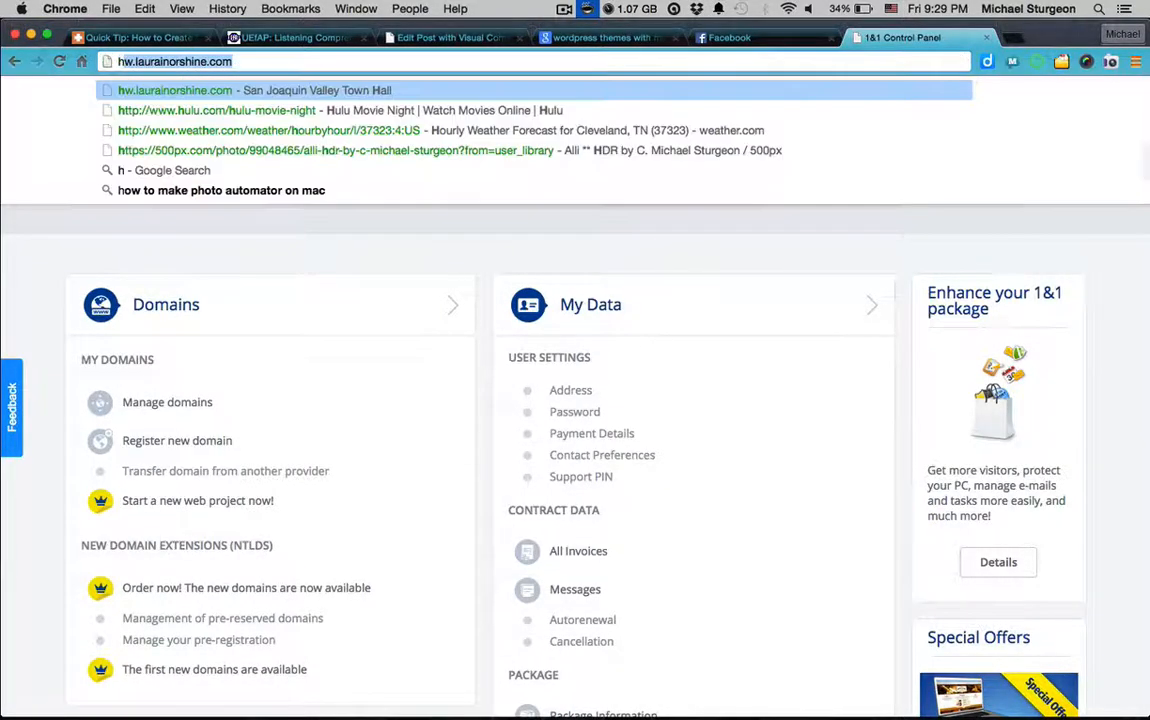
Step: Load hw.sweetsarandipity.net in Chrome to view the dancing page, then return to FileZilla
text(hw.sweetsa)
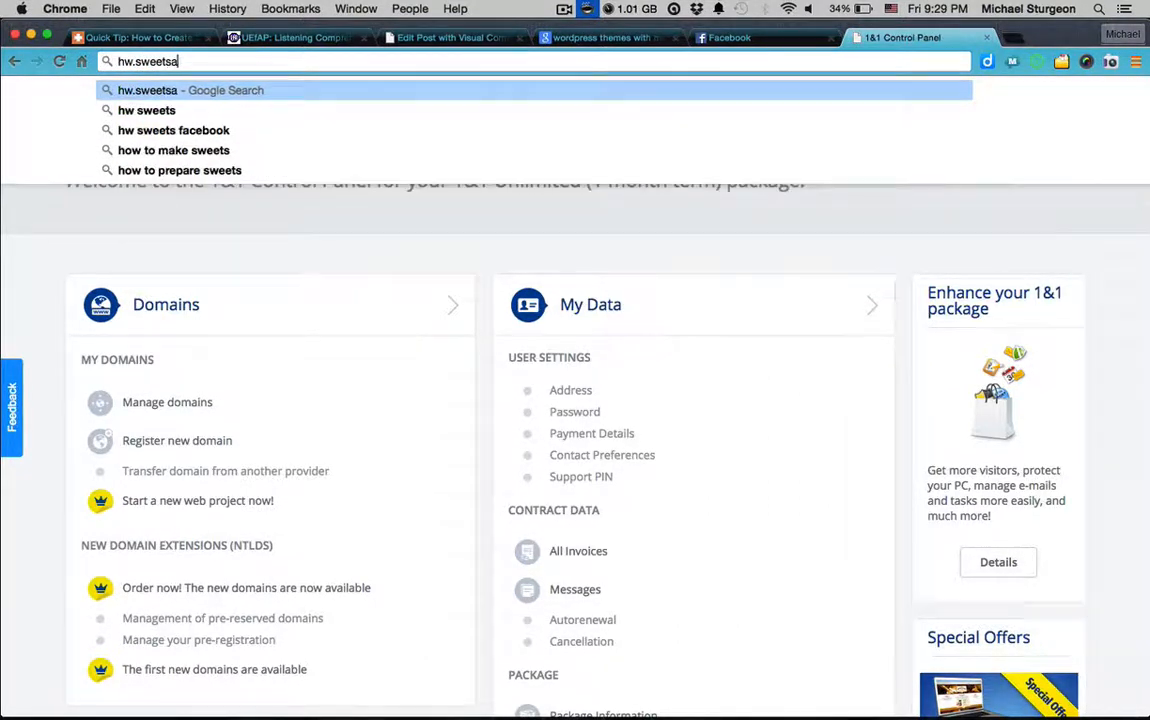
text(randipity.net)
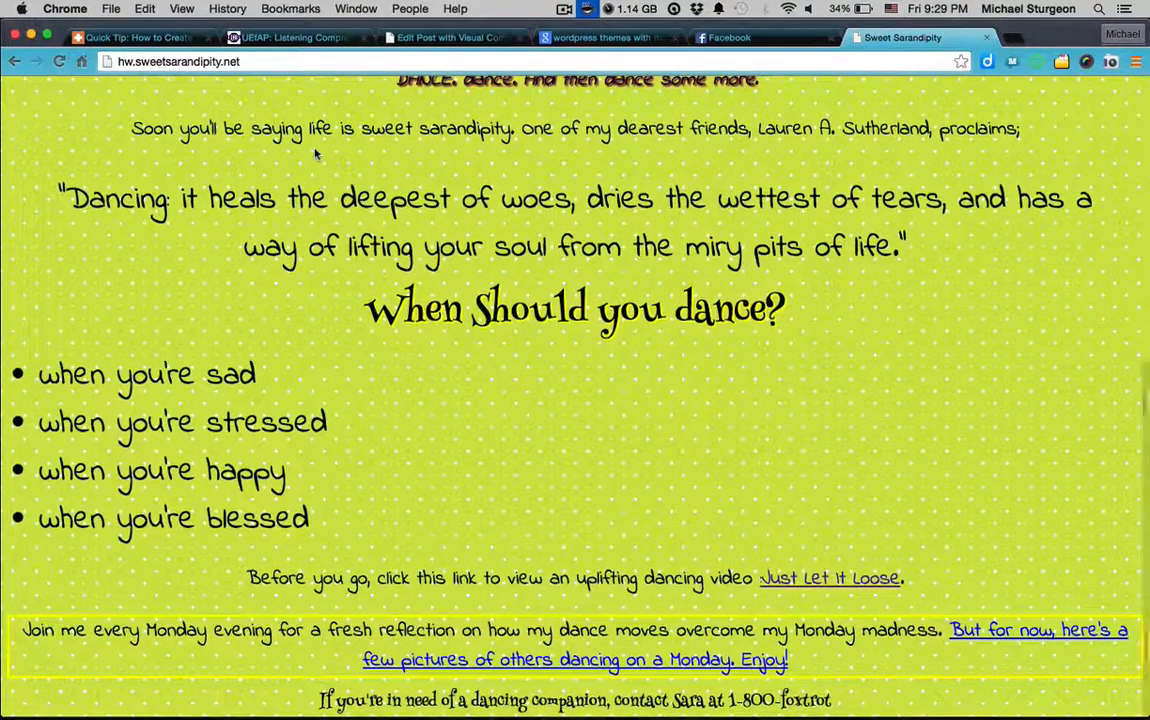
key(F3)
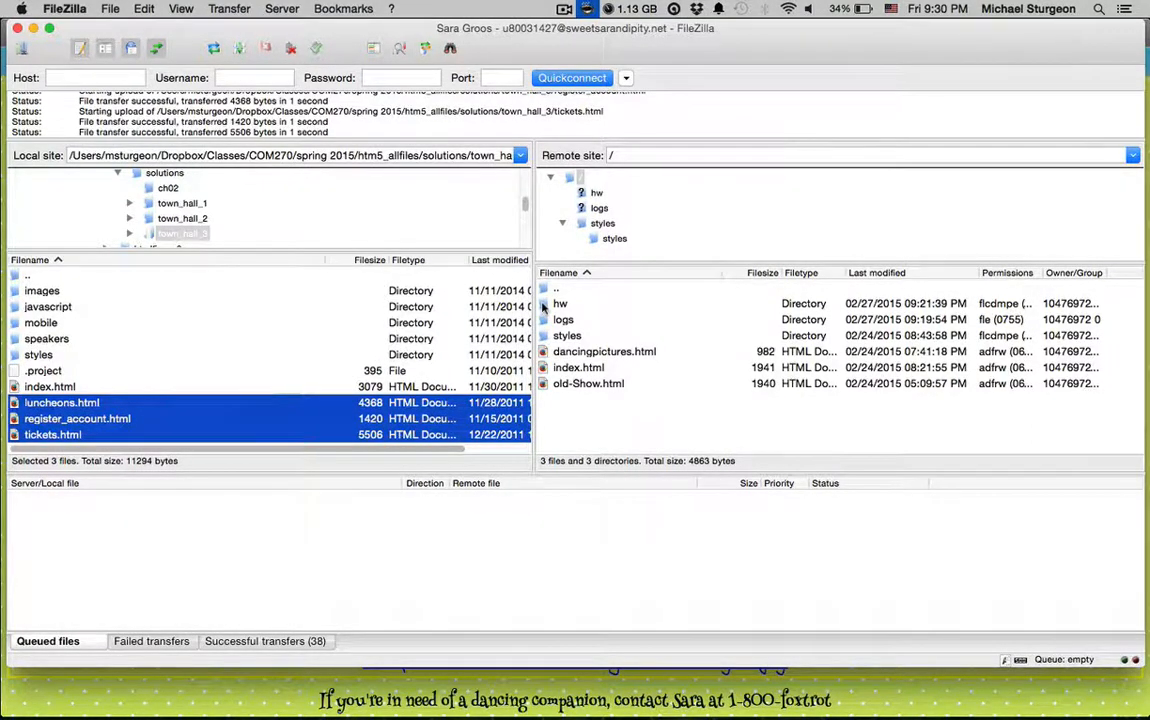
Step: Open the remote hw folder to list the uploaded site folders and HTML files
click(560, 303)
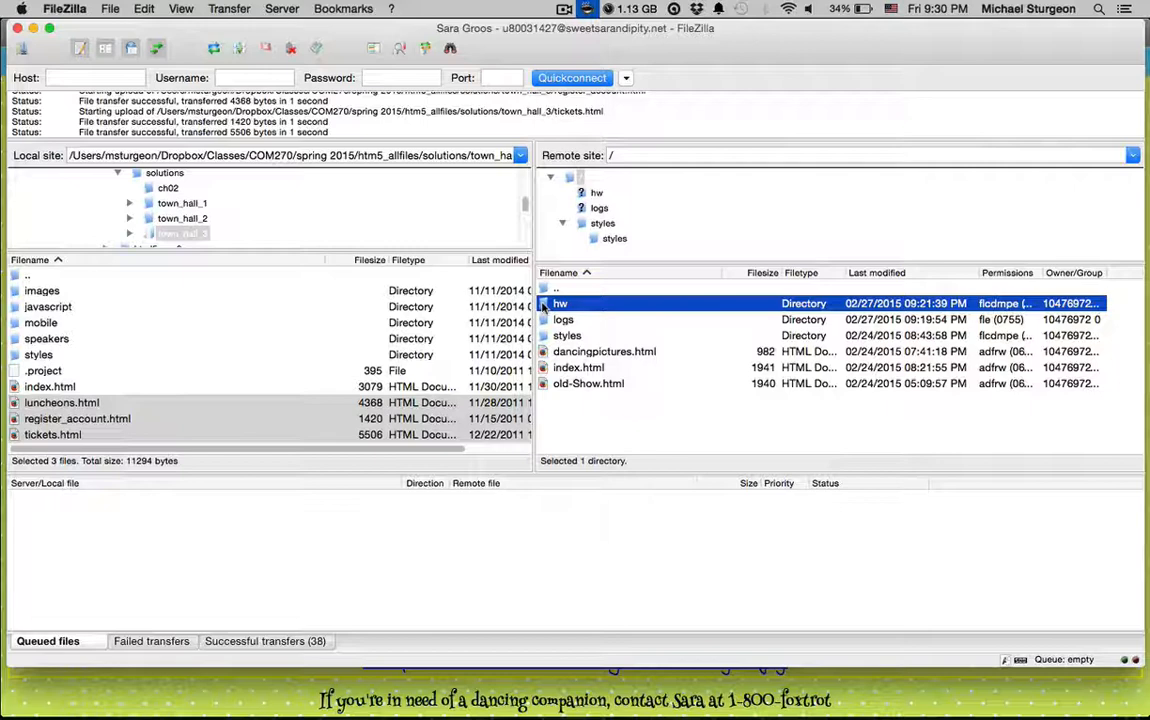
double_click(560, 303)
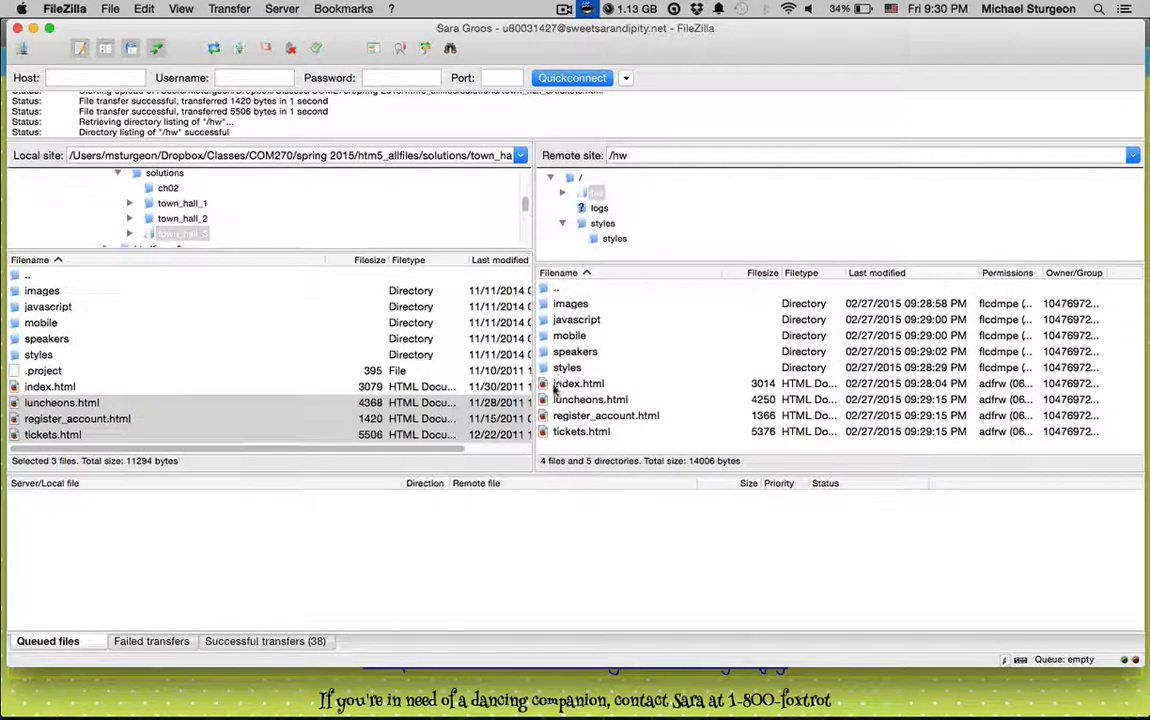
click(578, 383)
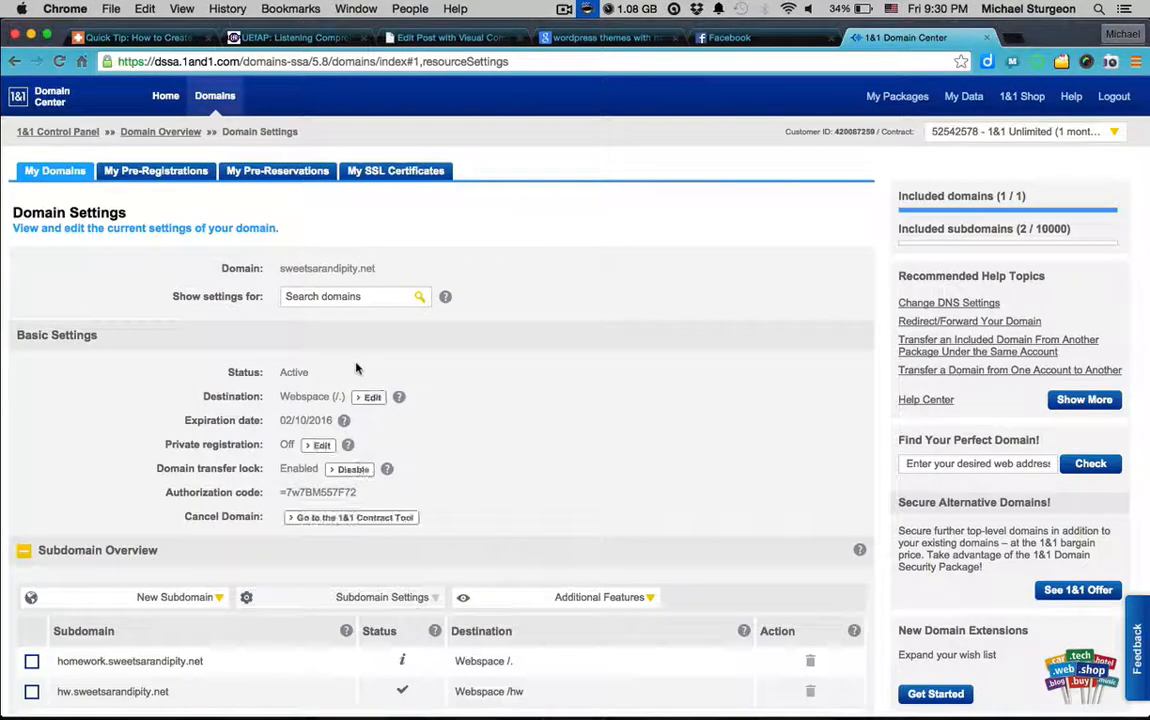
Step: Scroll to the Subdomain Overview showing homework at Webspace / and hw at /hw
scroll(down, 3)
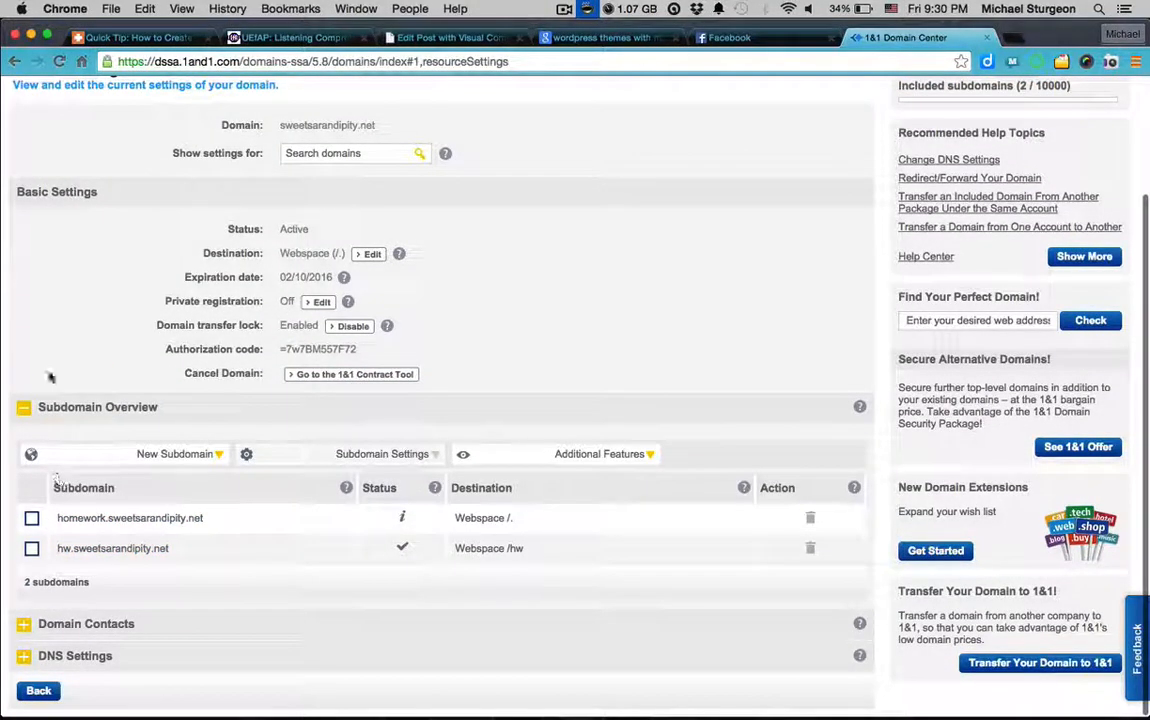
mouse_move(510, 560)
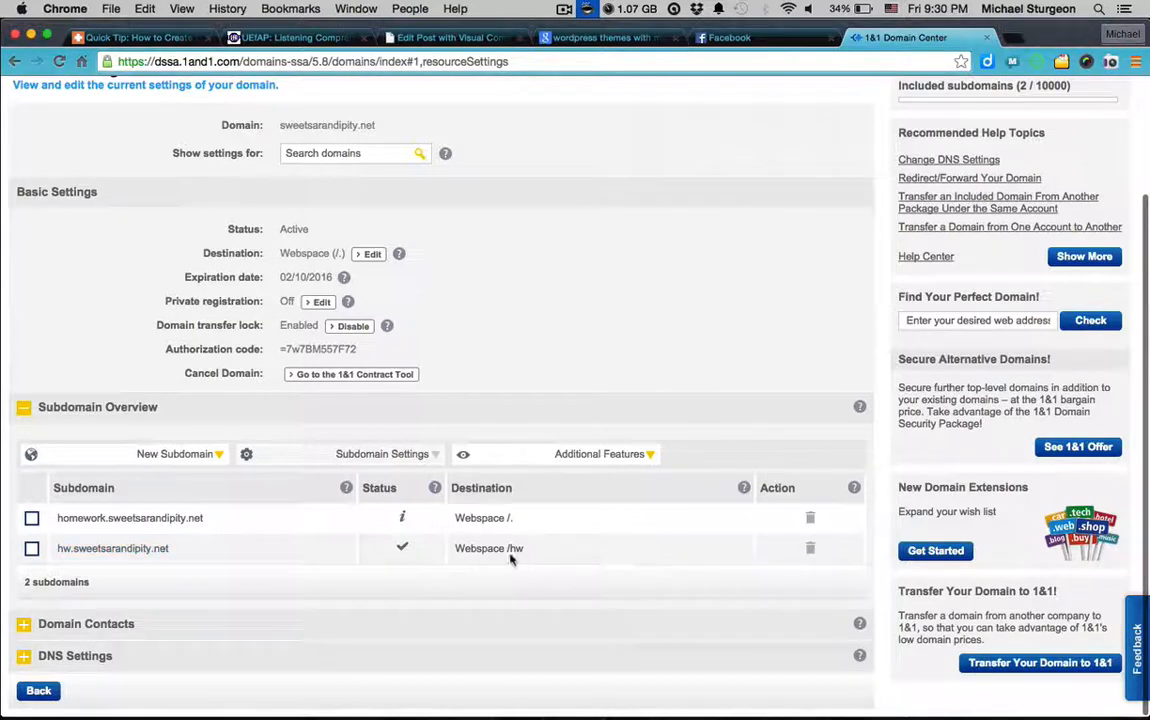
mouse_move(342, 577)
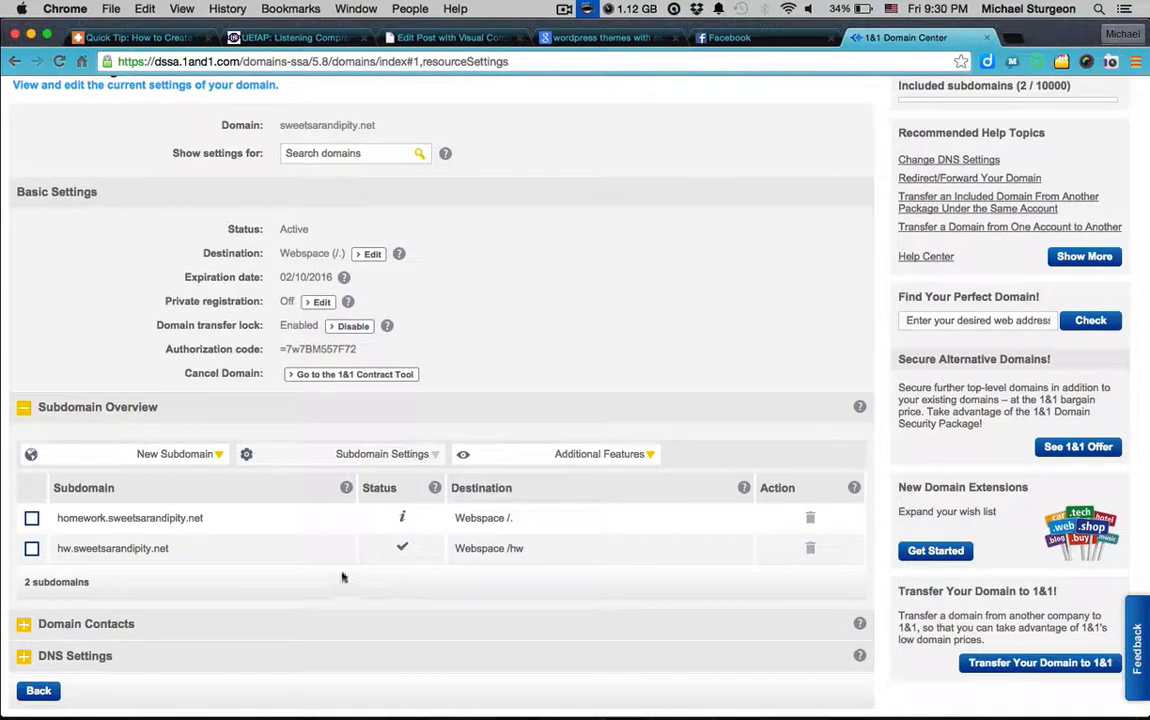
Step: Create the subdomain 'sample' under sweetsarandipity.net via New Subdomain > Create Subdomain
click(29, 527)
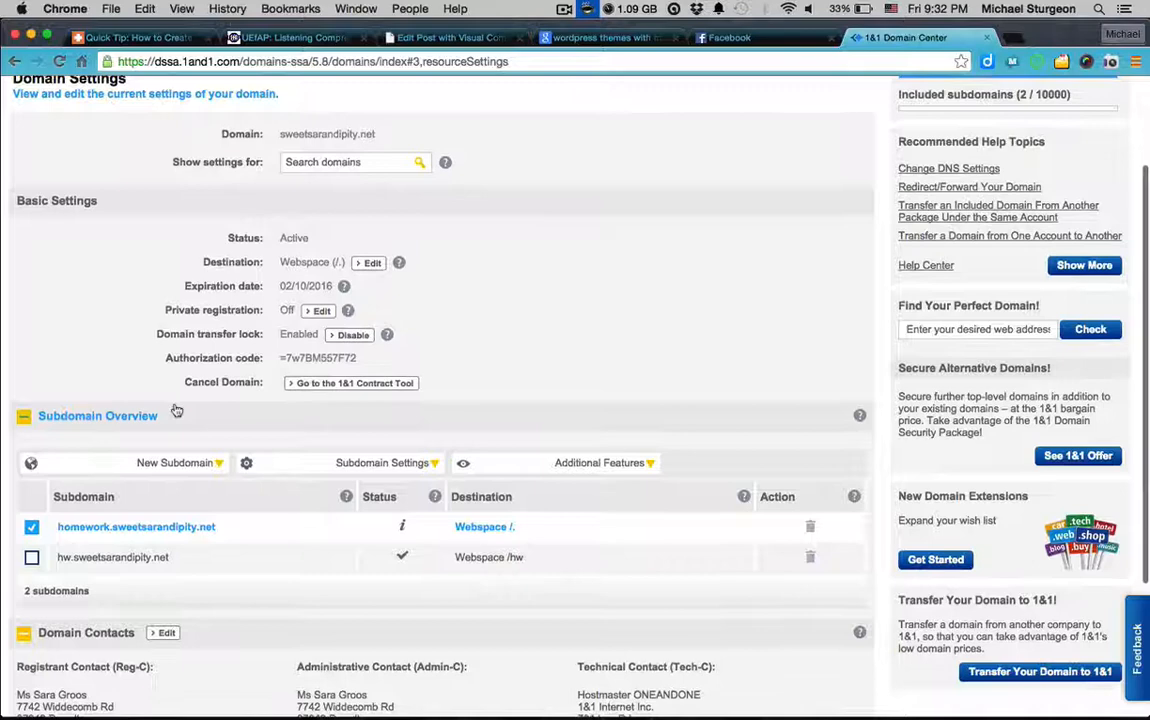
click(180, 462)
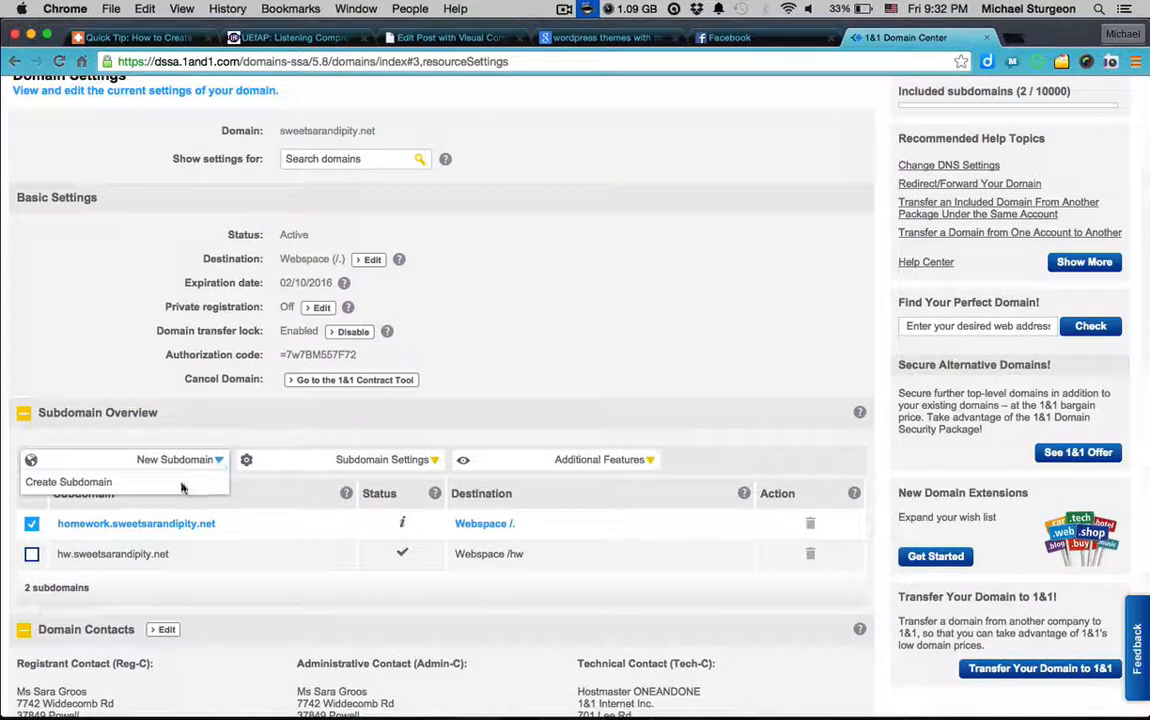
mouse_move(146, 485)
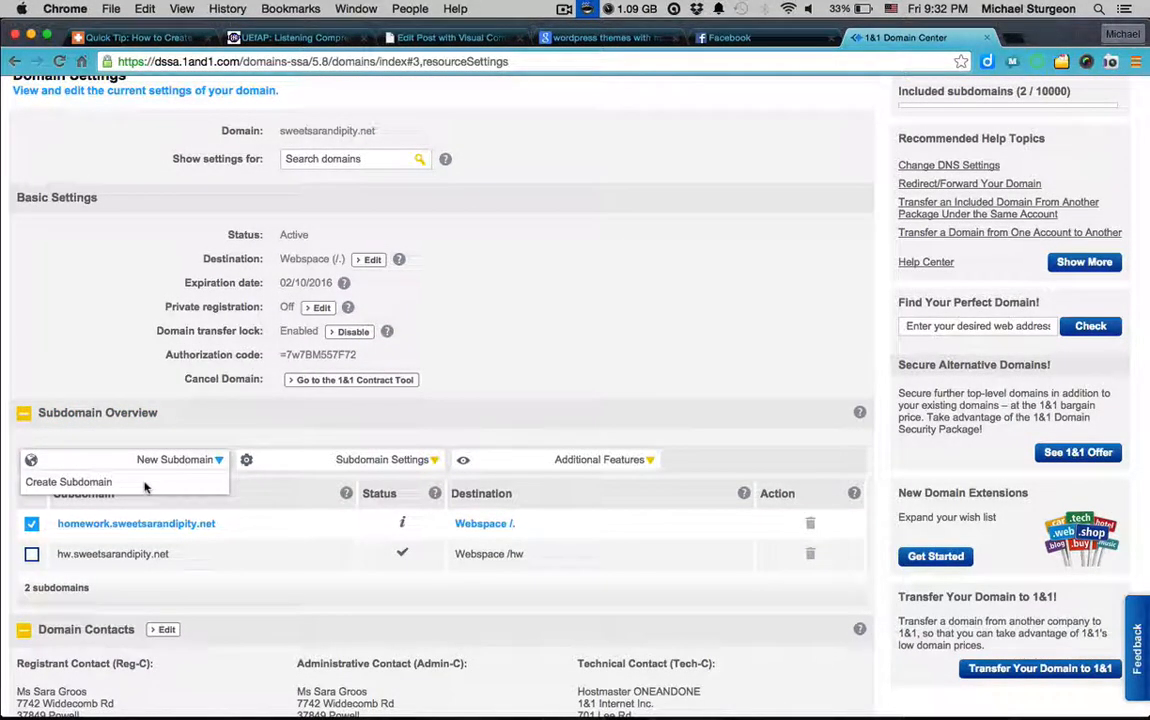
click(68, 482)
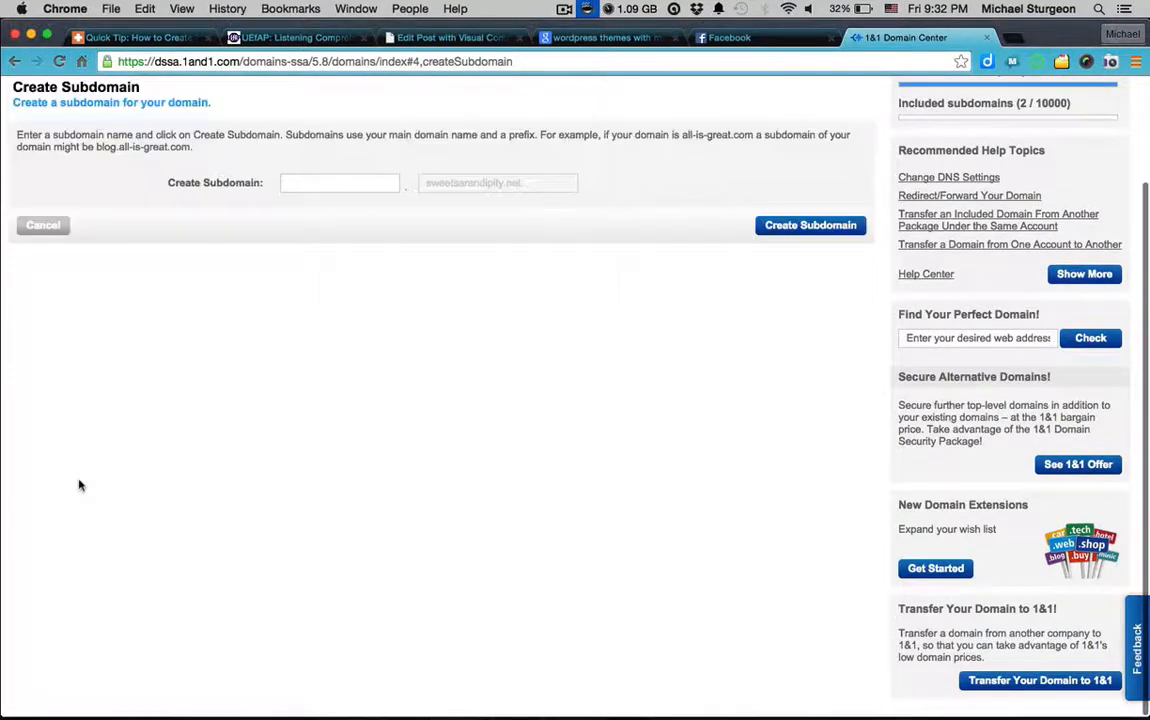
click(339, 183)
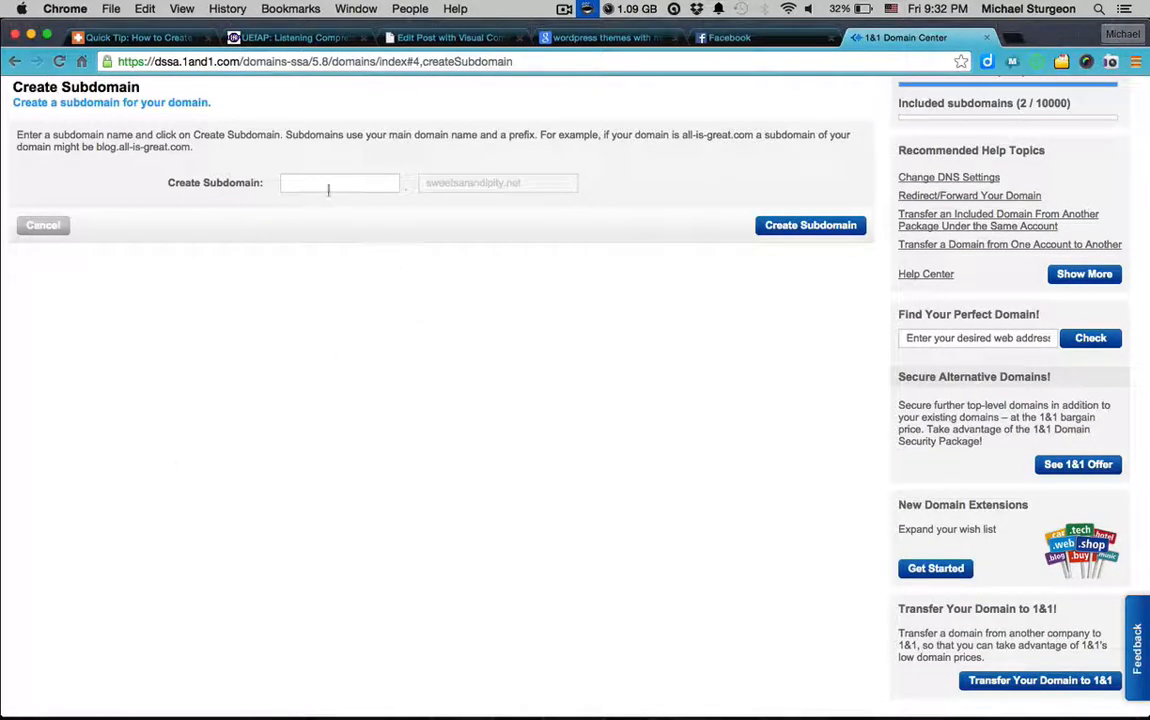
click(340, 183)
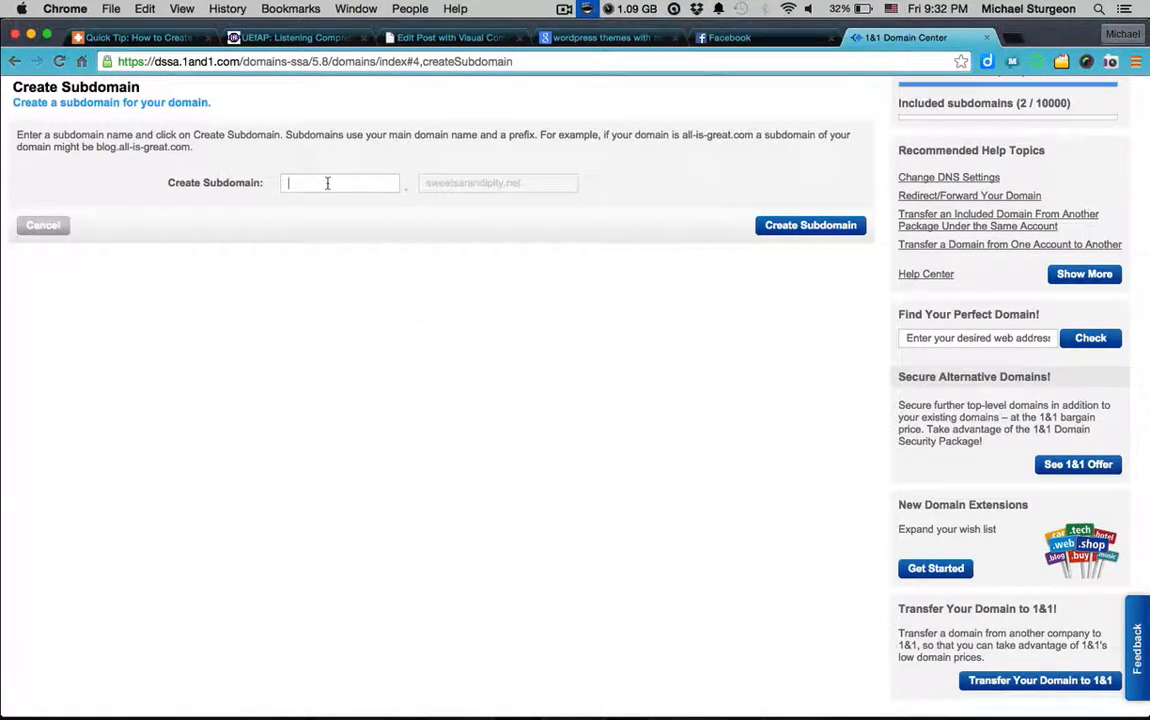
text(s)
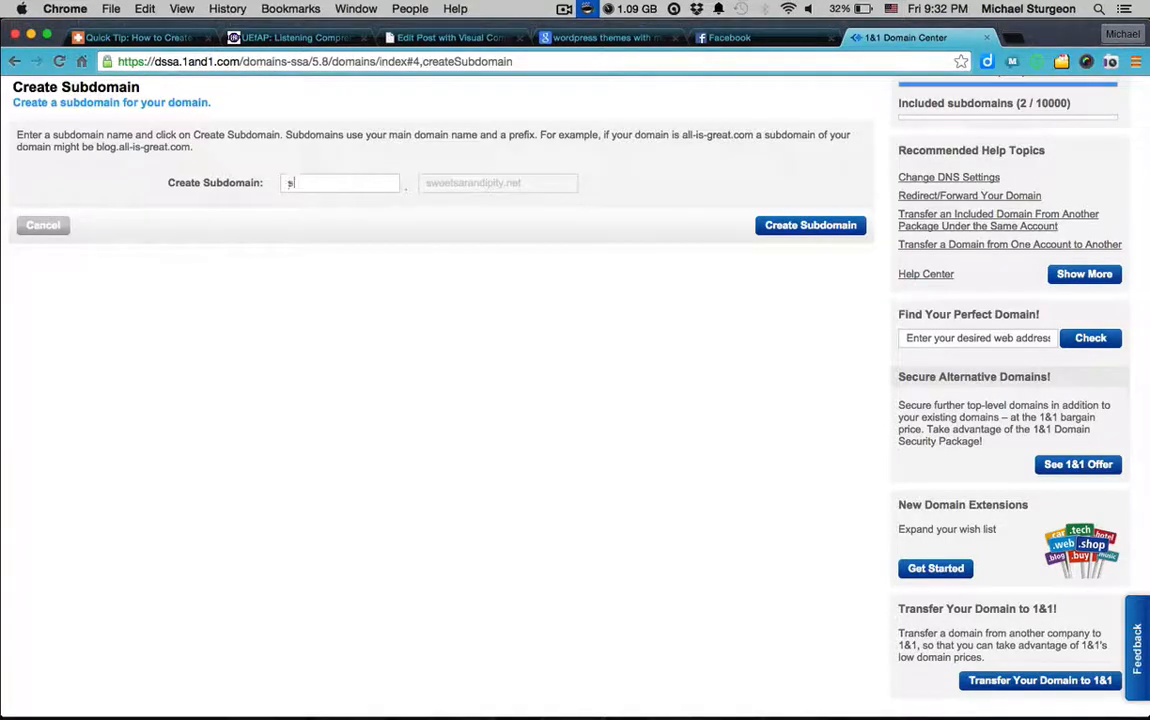
text(sample)
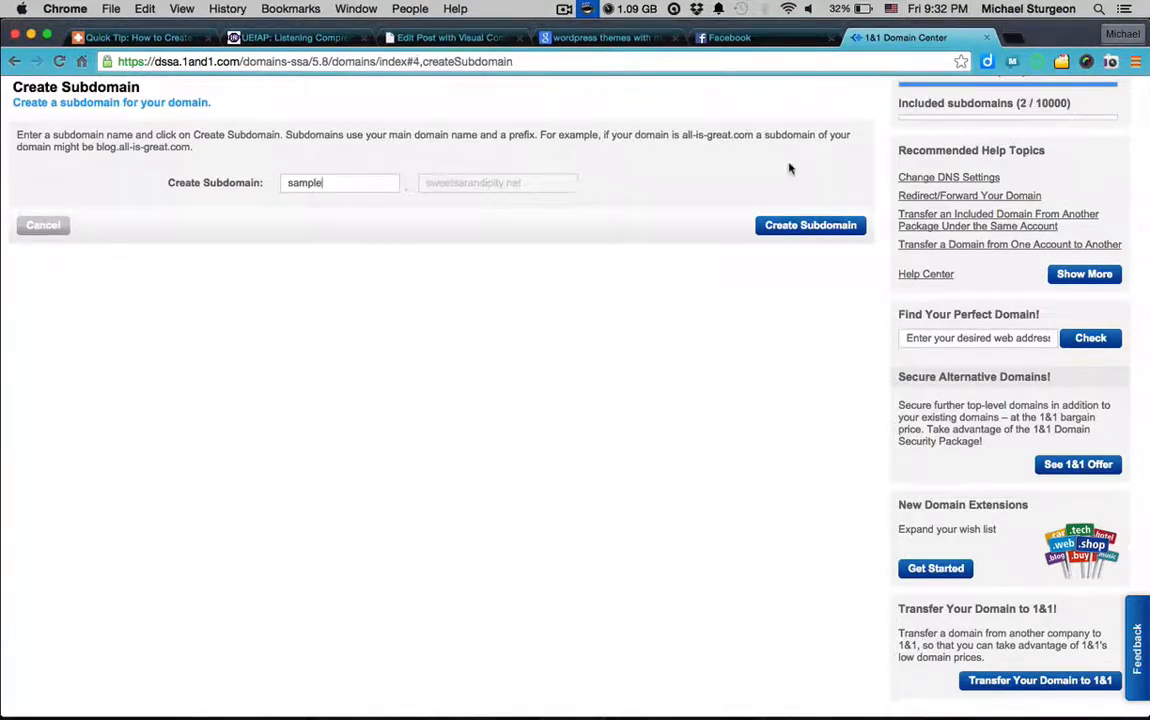
click(810, 224)
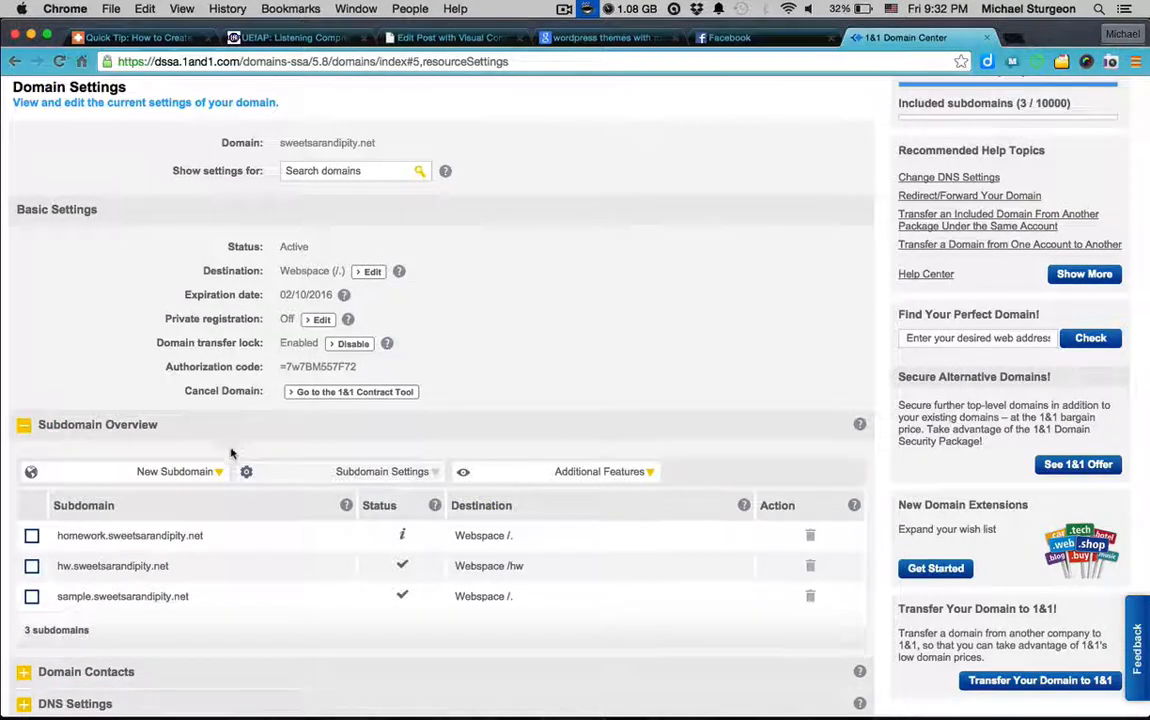
Step: Check sample.sweetsarandipity.net and choose Edit Destination from Subdomain Settings
click(27, 596)
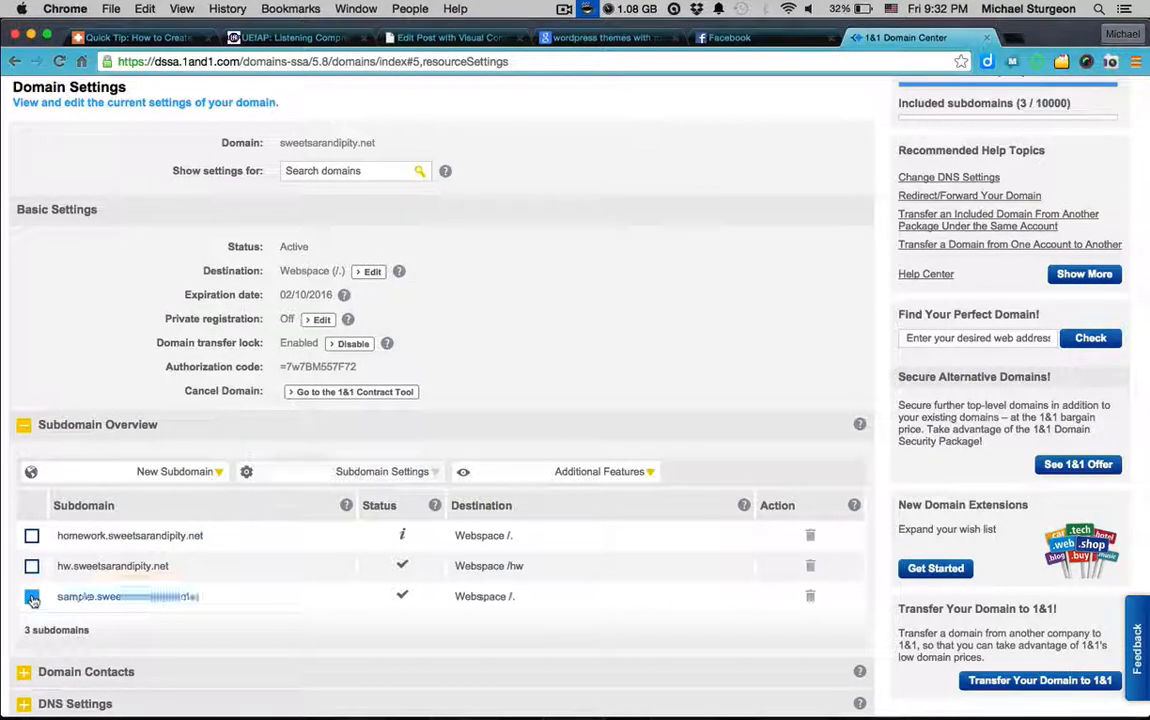
click(27, 596)
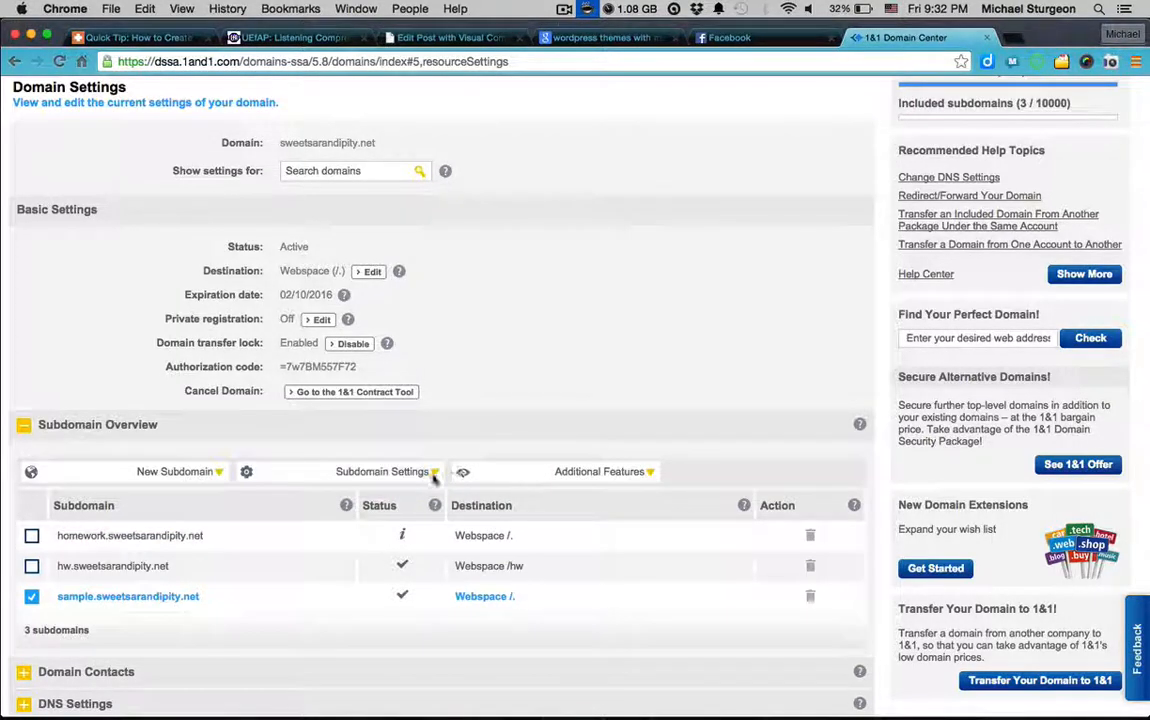
click(384, 472)
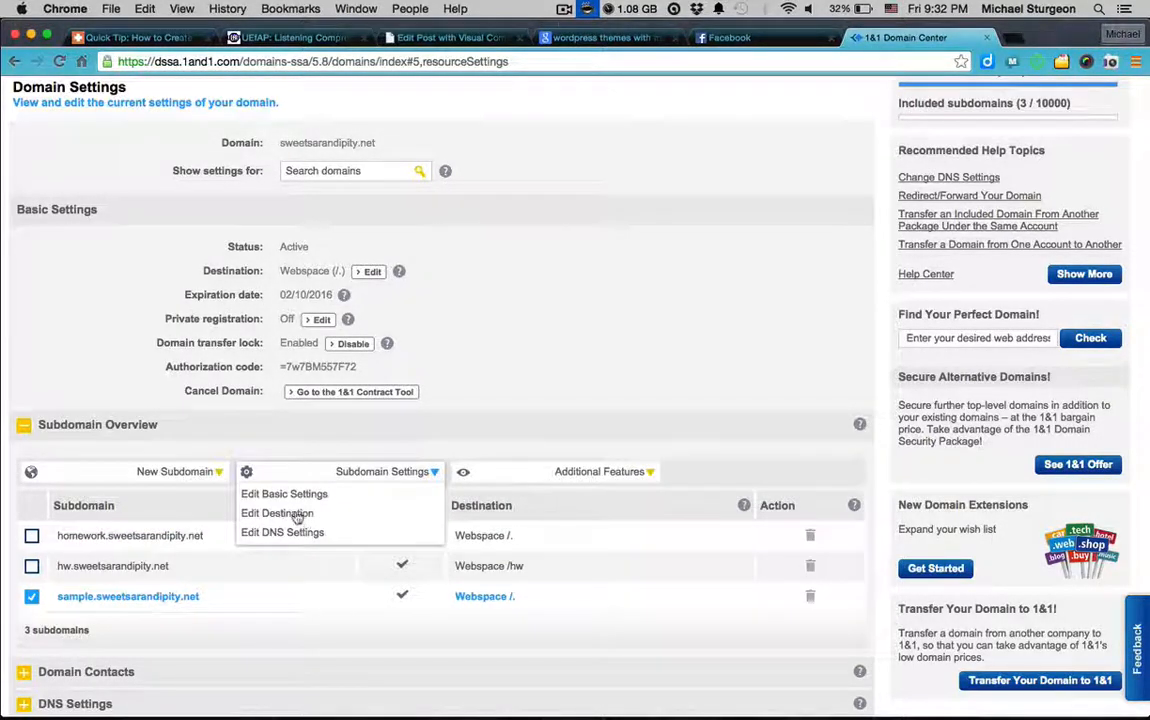
click(278, 513)
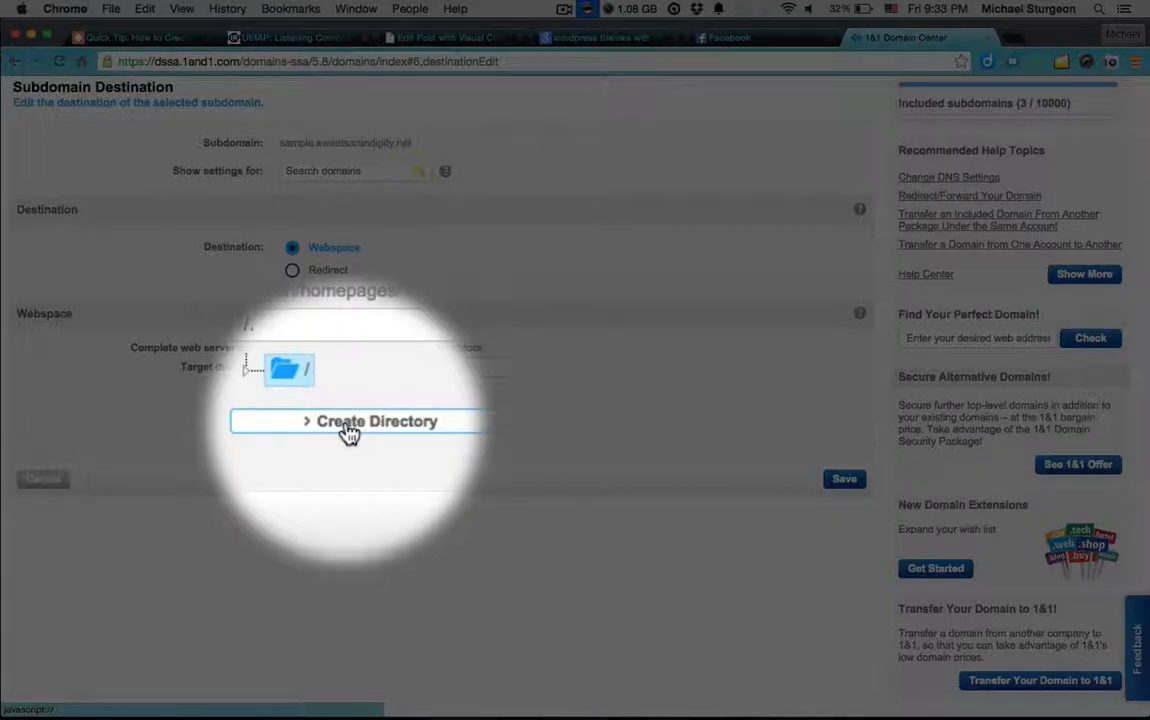
Step: Create a new directory named 'sample' in the webspace
click(375, 421)
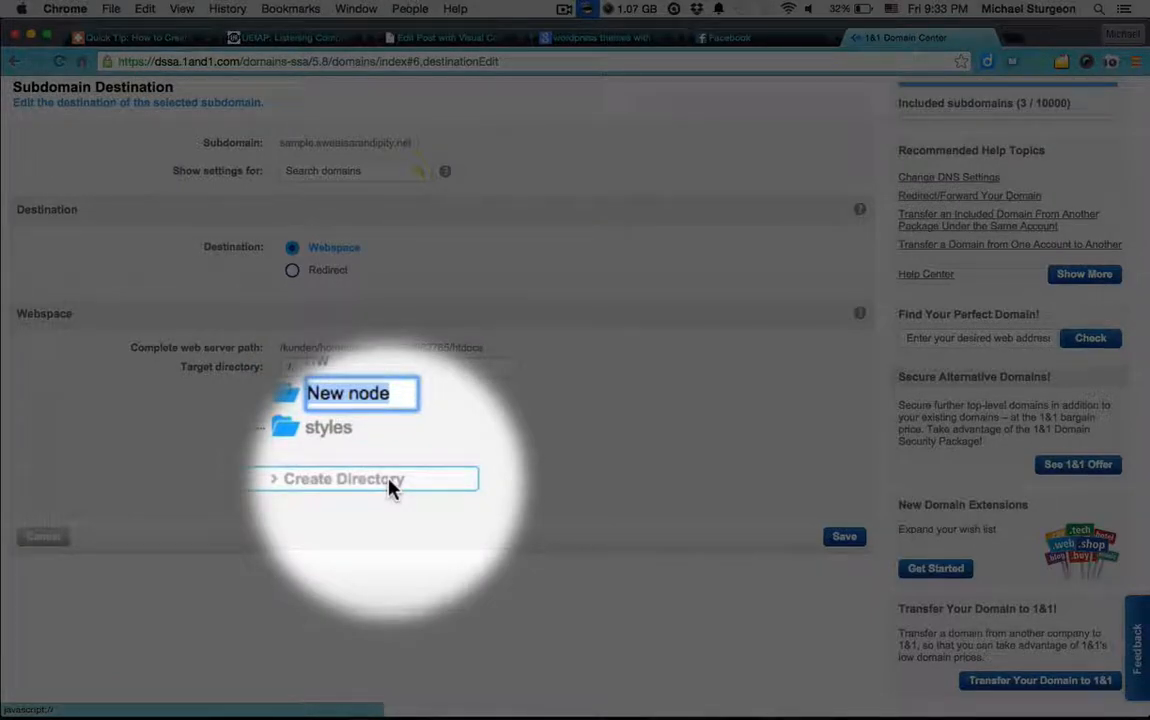
text(sam)
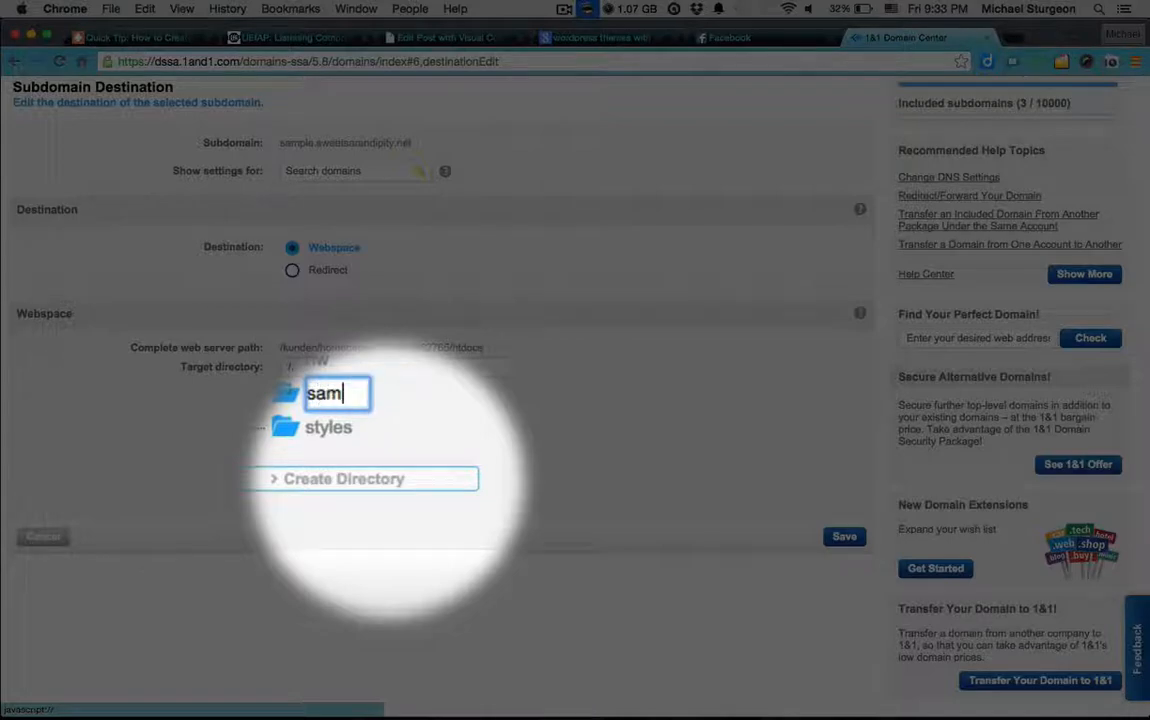
click(360, 478)
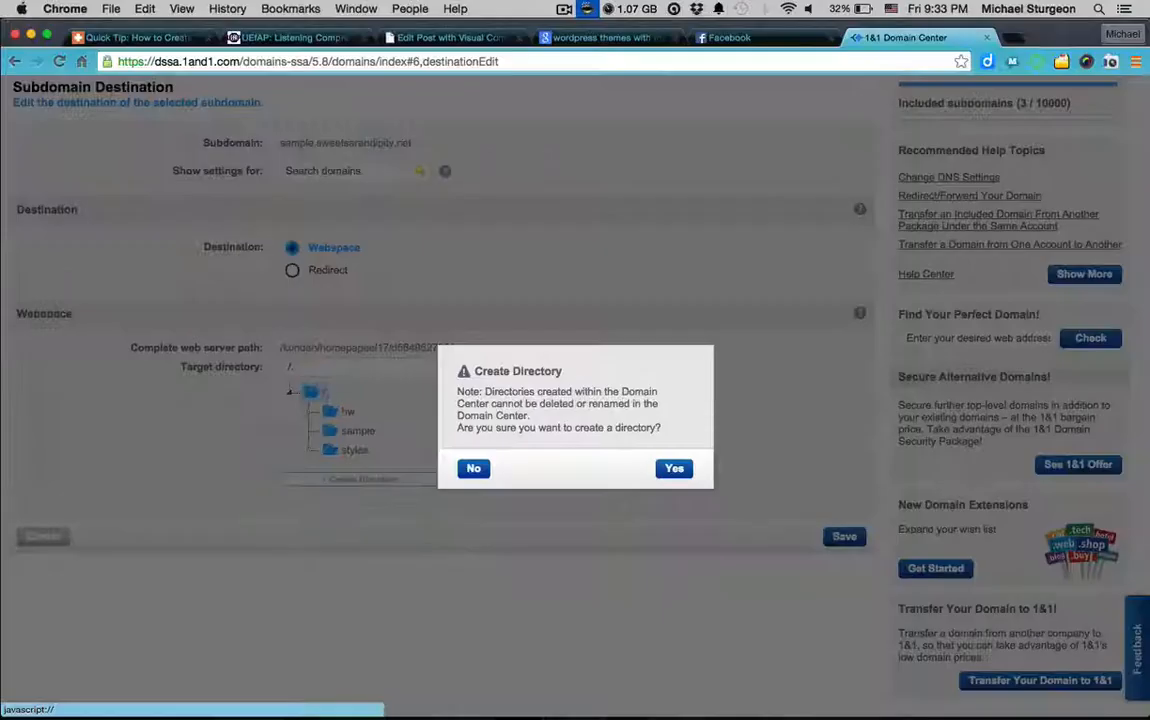
click(673, 468)
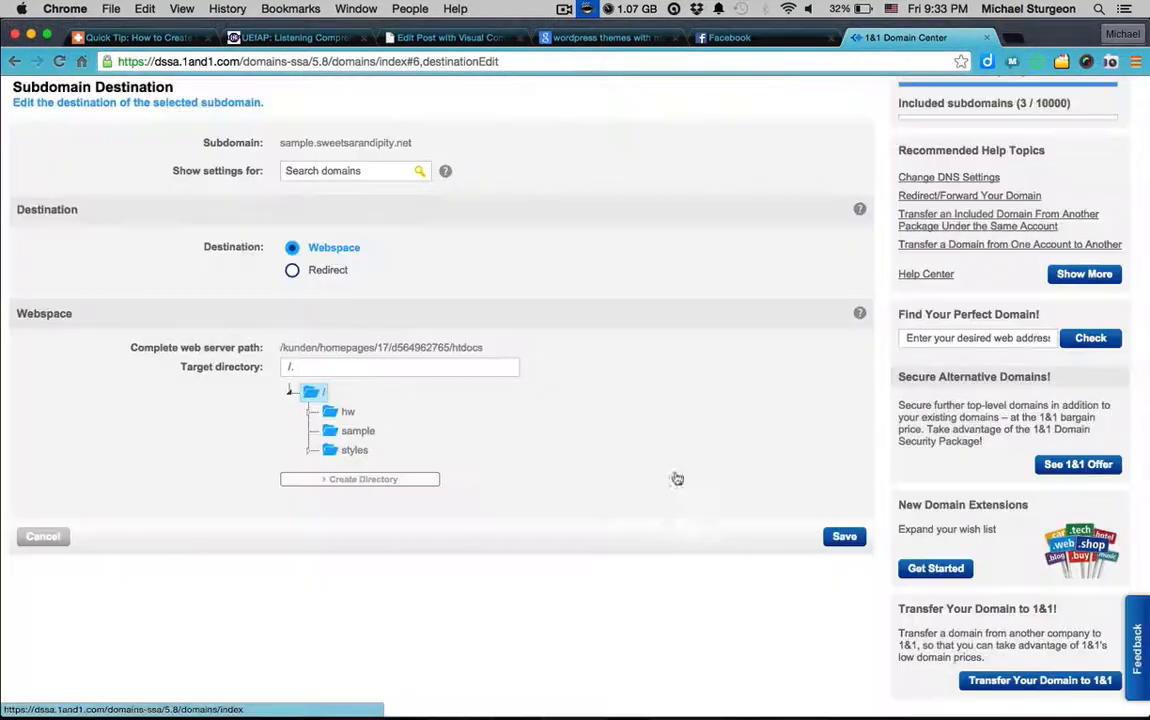
Step: Save /sample as the sample subdomain's target directory and confirm the change
click(357, 430)
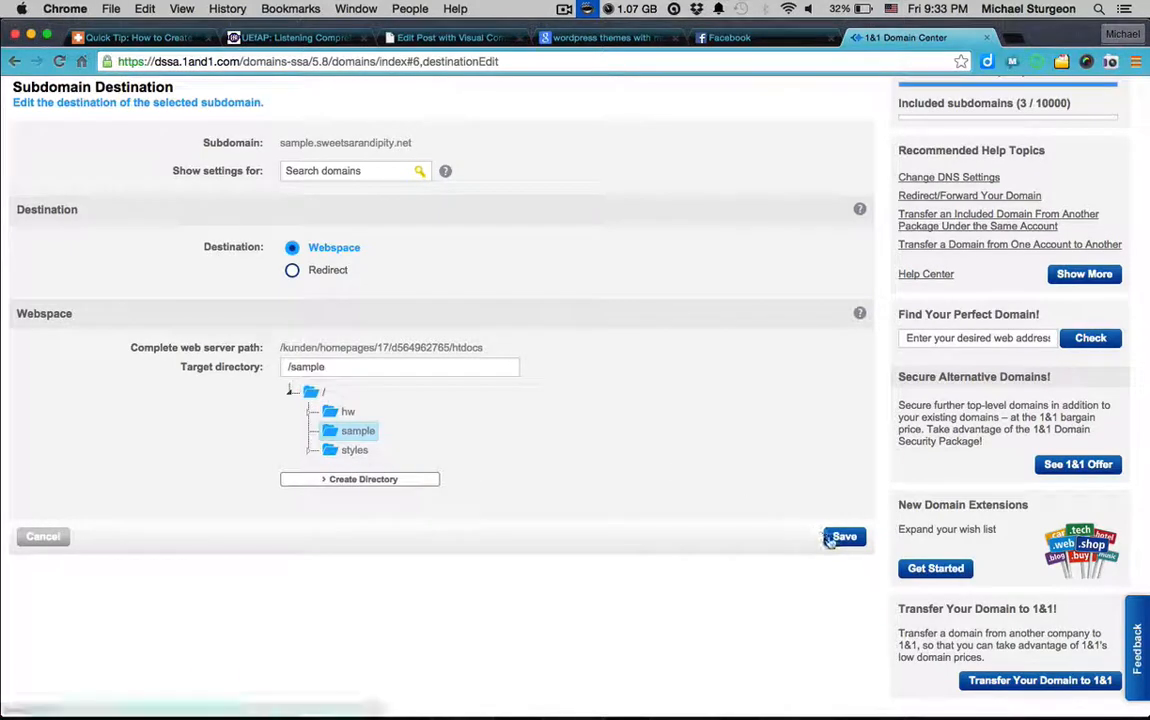
click(843, 536)
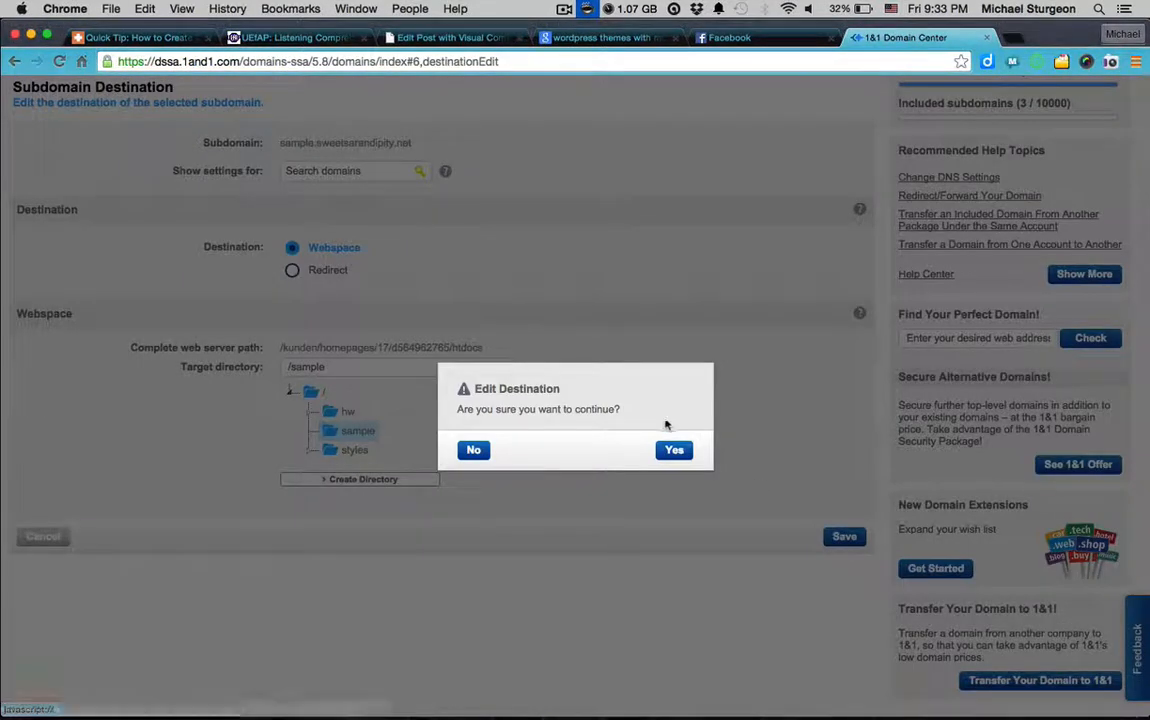
click(673, 450)
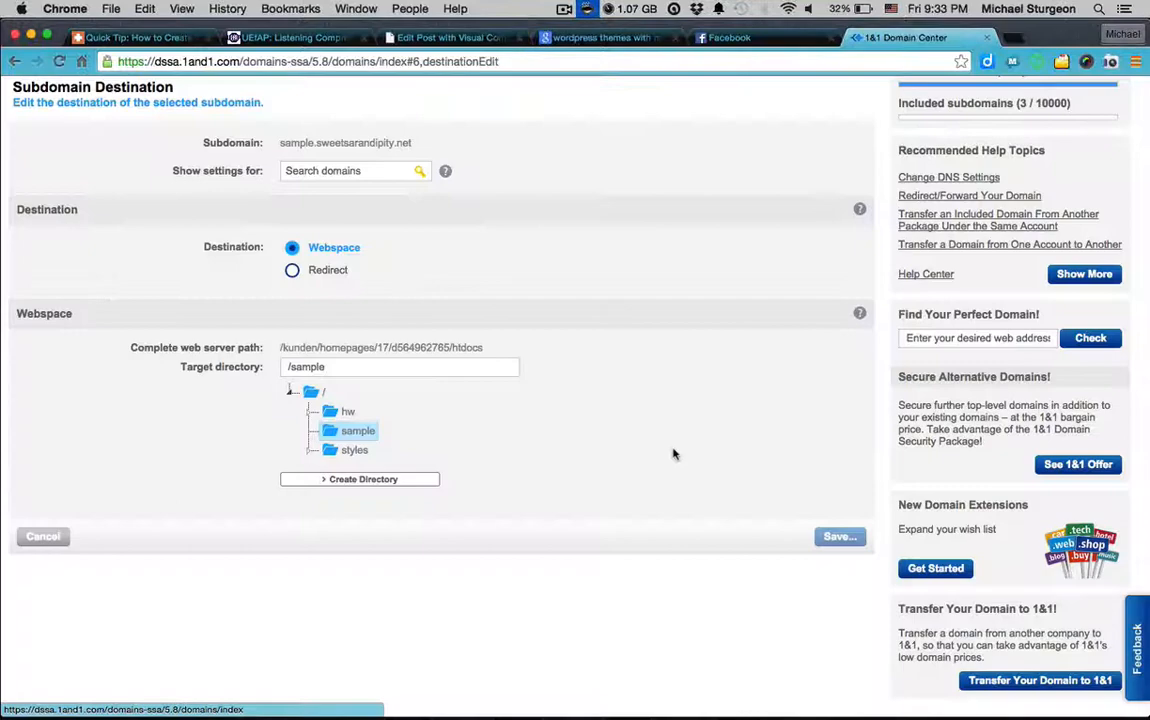
click(840, 536)
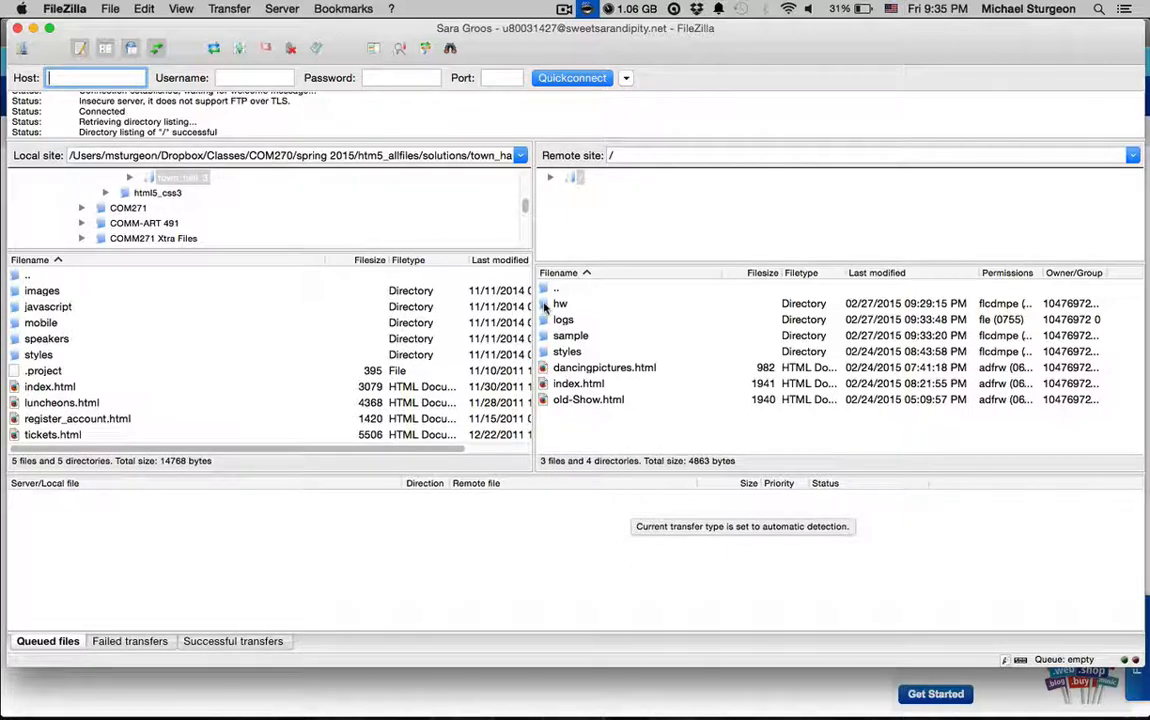
Step: Open the hw folder in FileZilla's remote root, where the new sample folder appears
click(560, 303)
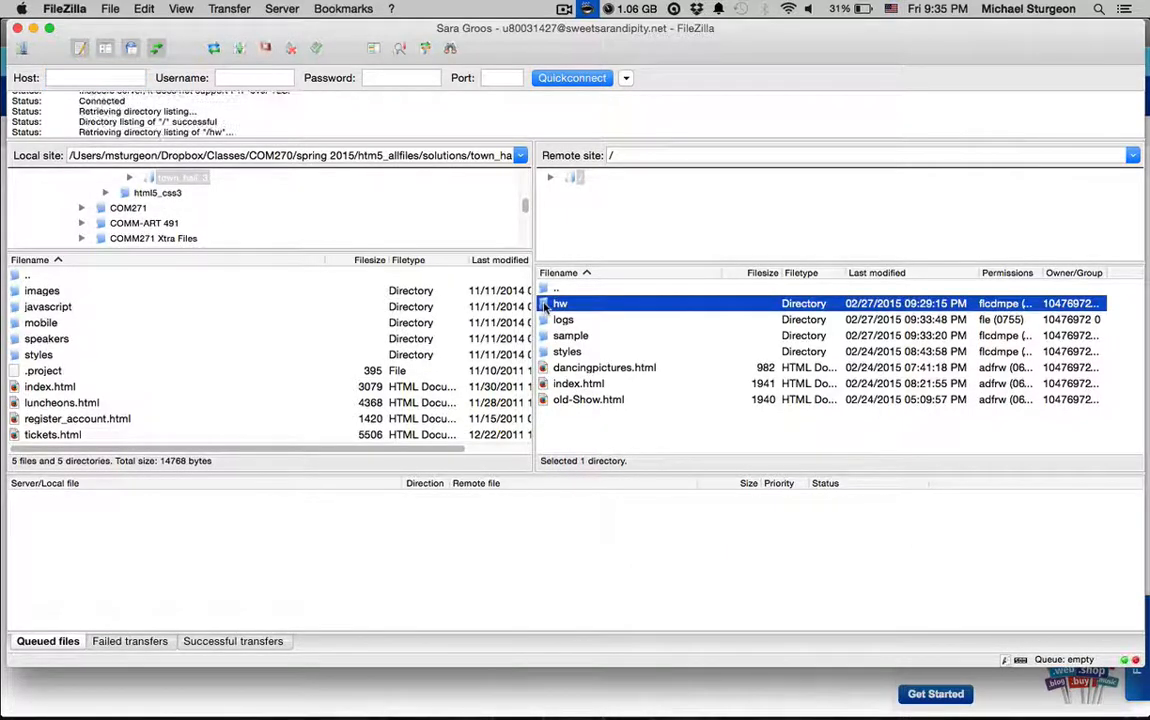
double_click(559, 303)
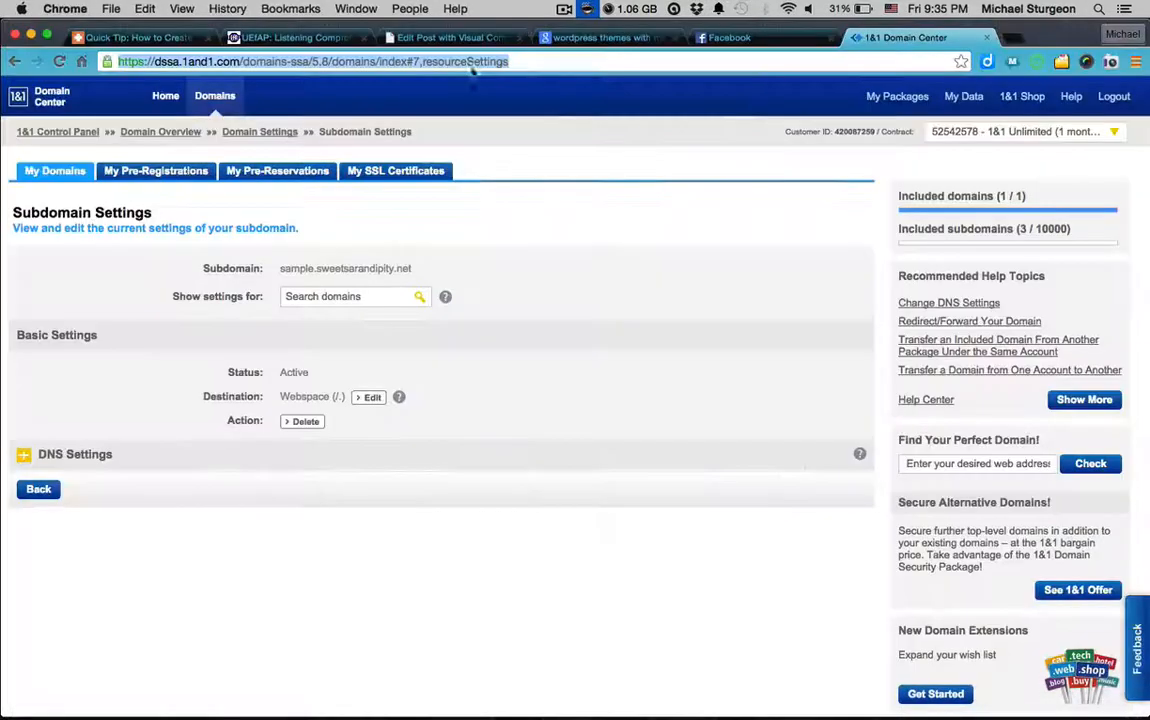
Step: Go to sample.sweetsarandipity.net in Chrome's address bar
text(sample.sweetsarandipity.net)
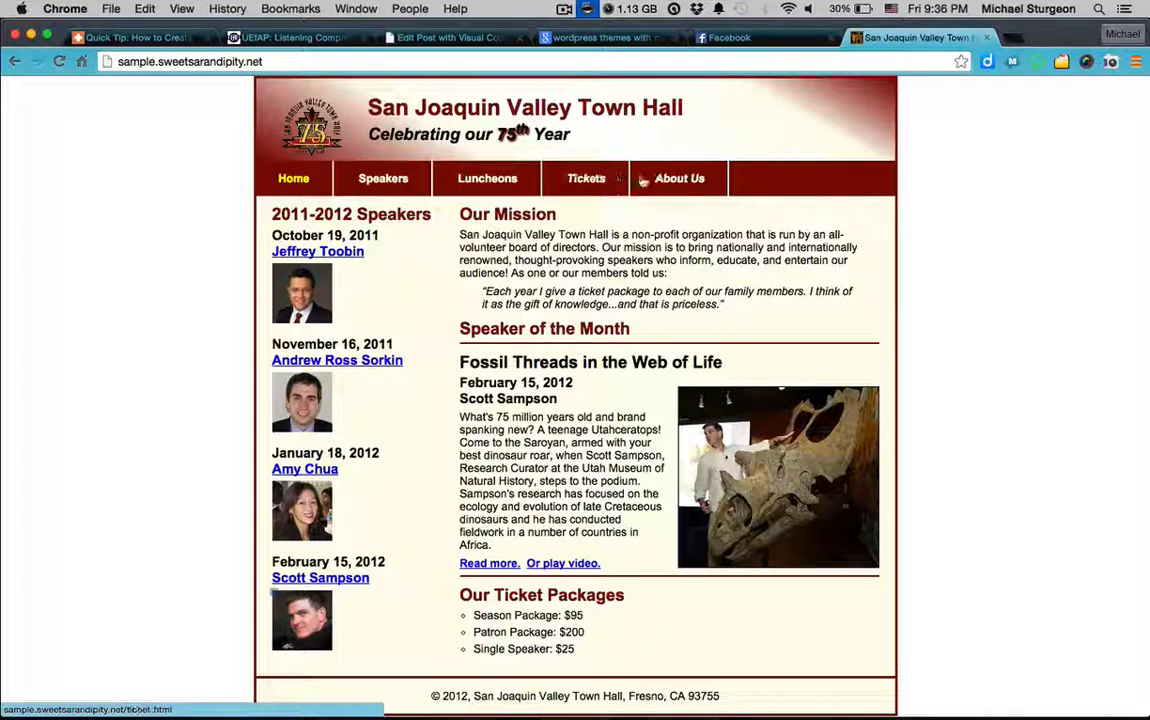
mouse_move(312, 385)
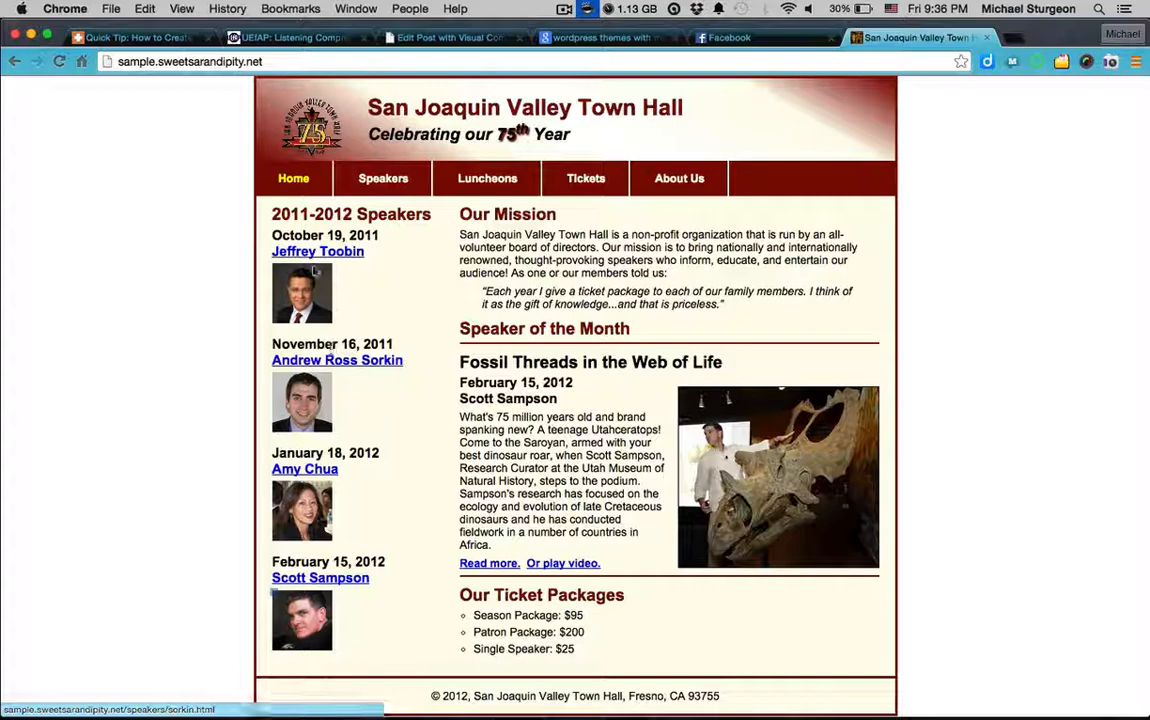
mouse_move(305, 469)
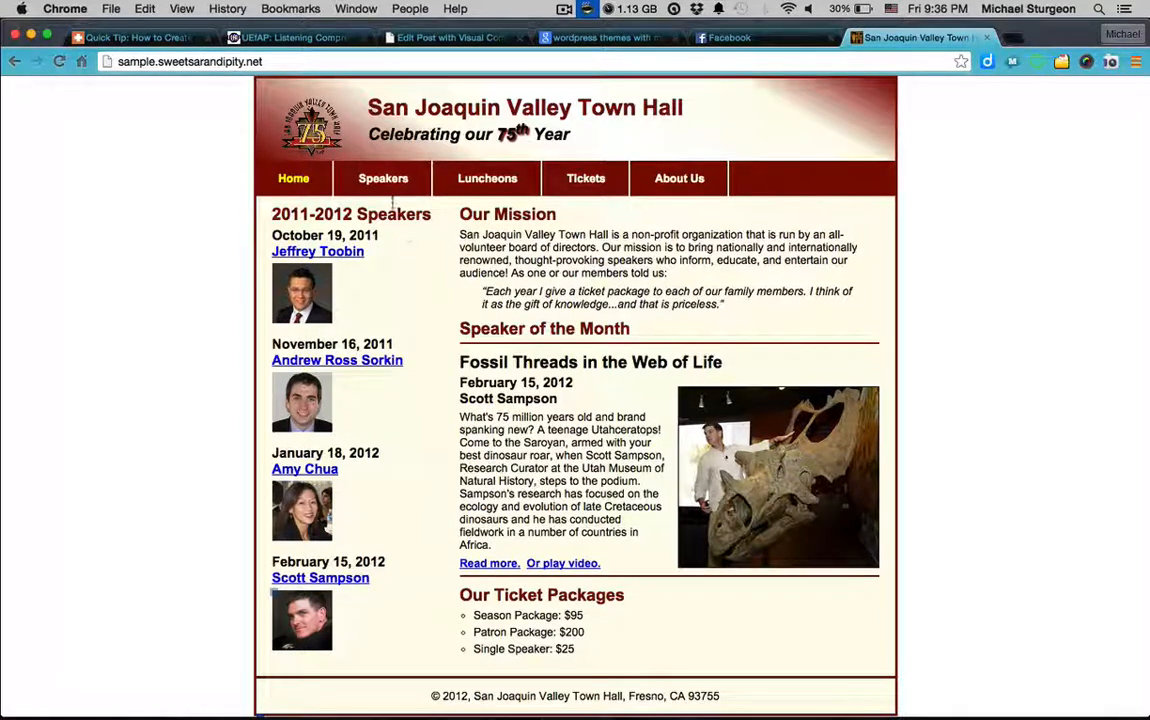
Step: Browse Speakers, the jQuery Carousel, jQuery Slide Show, and Fonts, Geolocation, and Storage pages
click(381, 178)
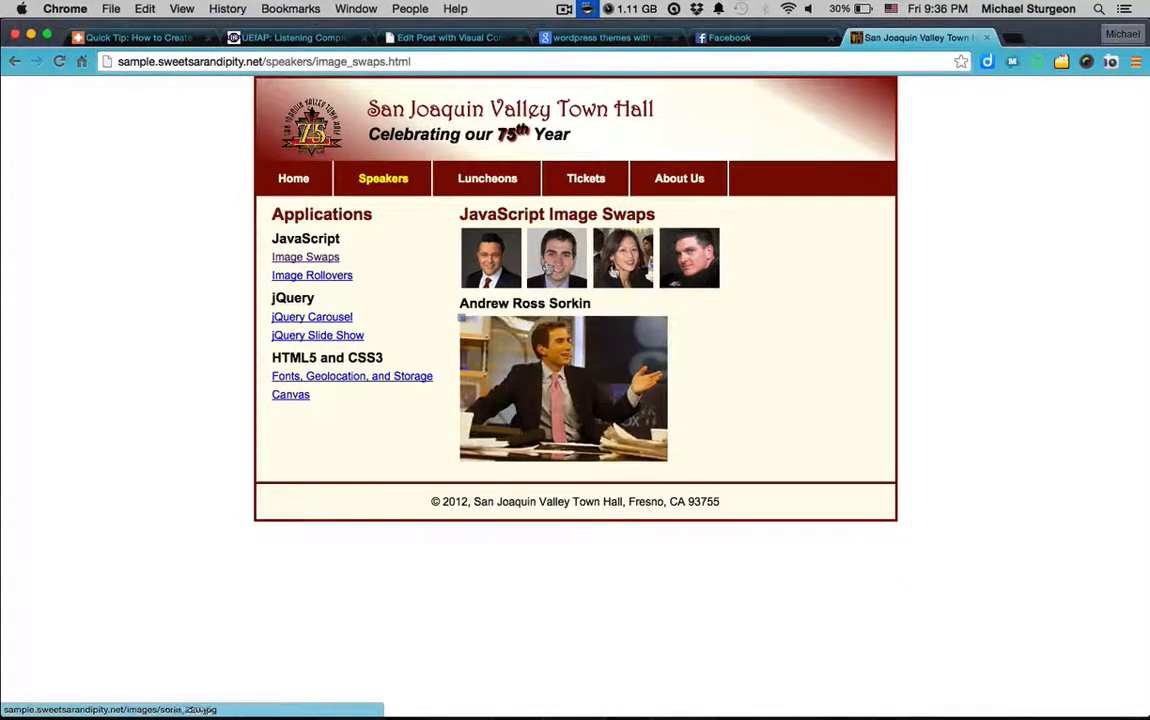
mouse_move(717, 250)
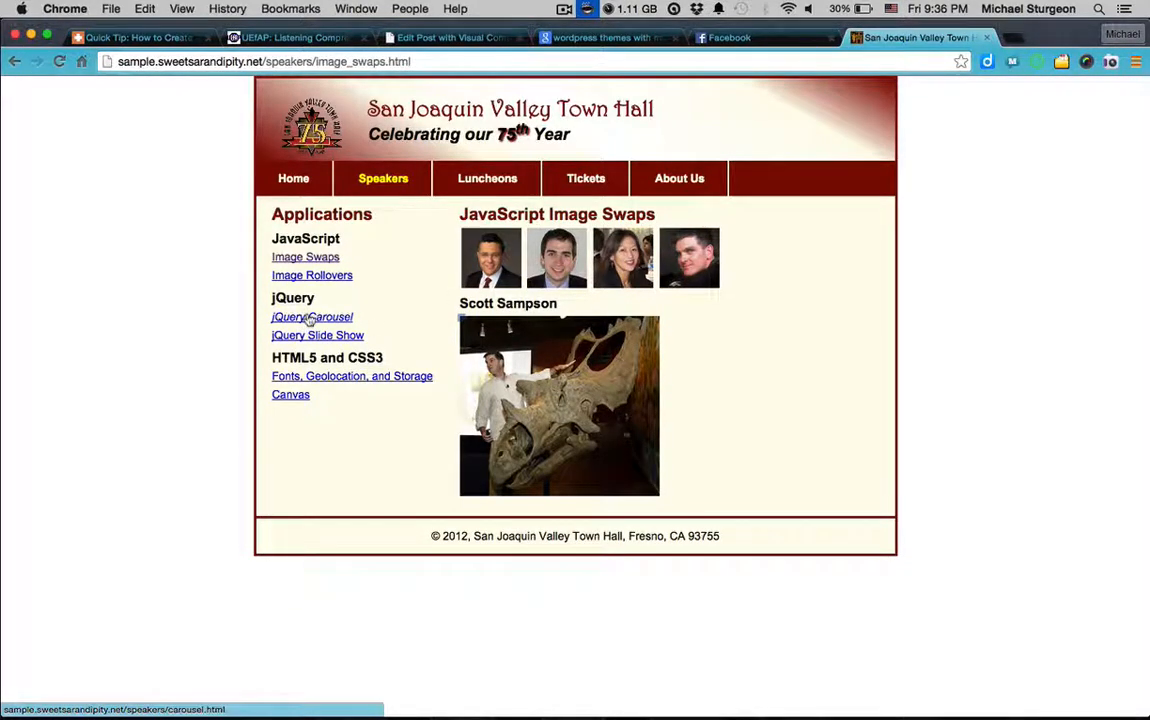
click(311, 316)
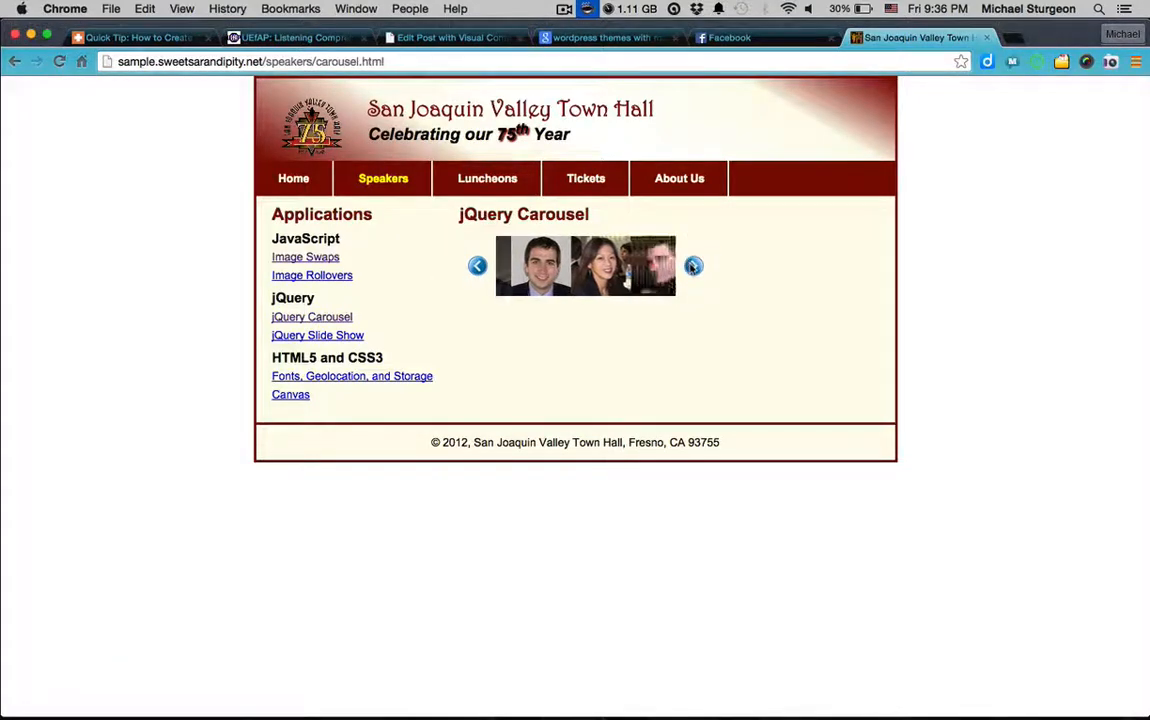
click(692, 265)
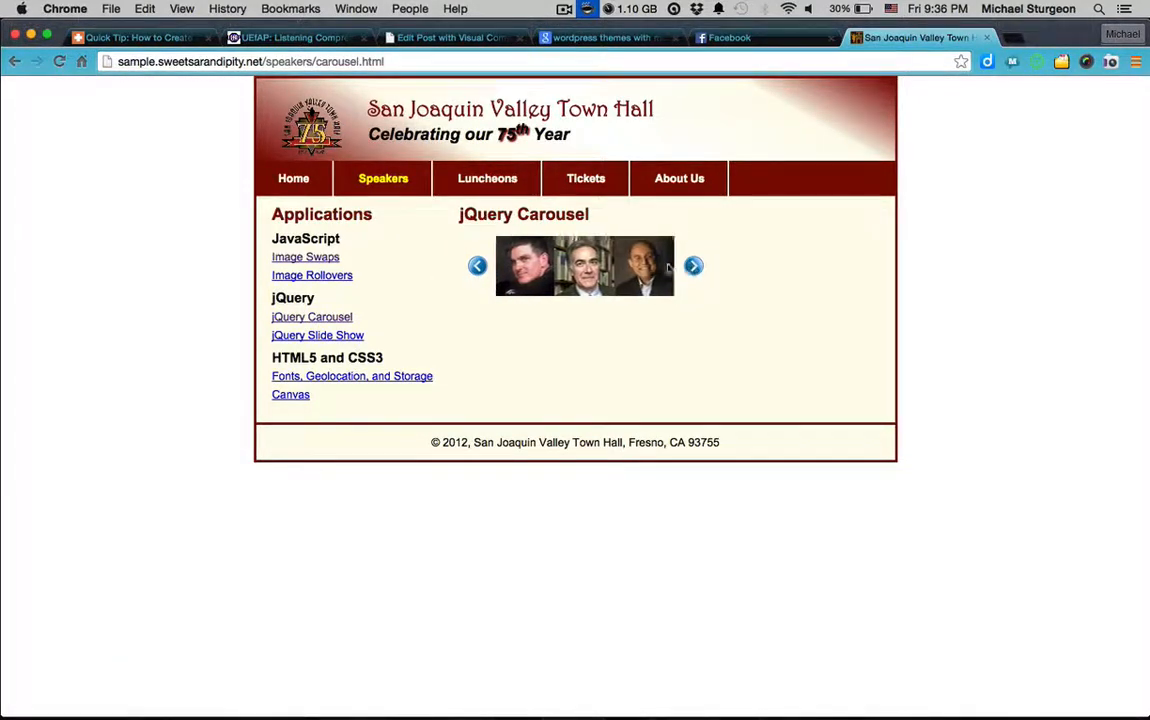
click(317, 335)
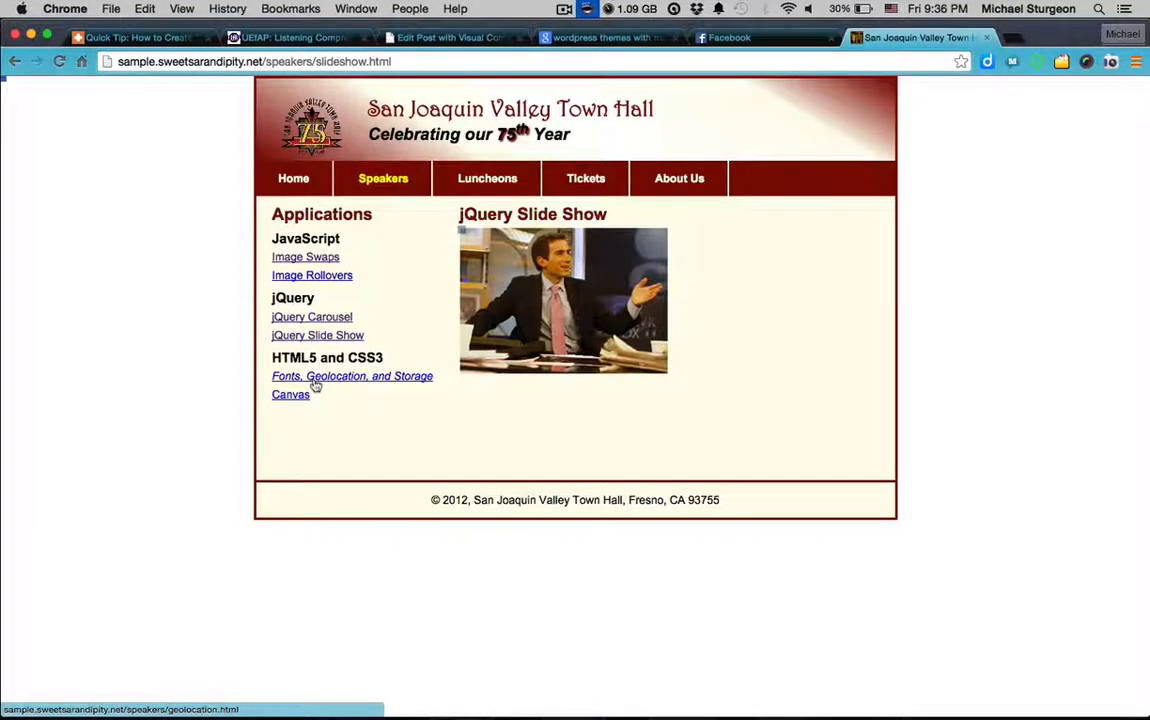
click(351, 376)
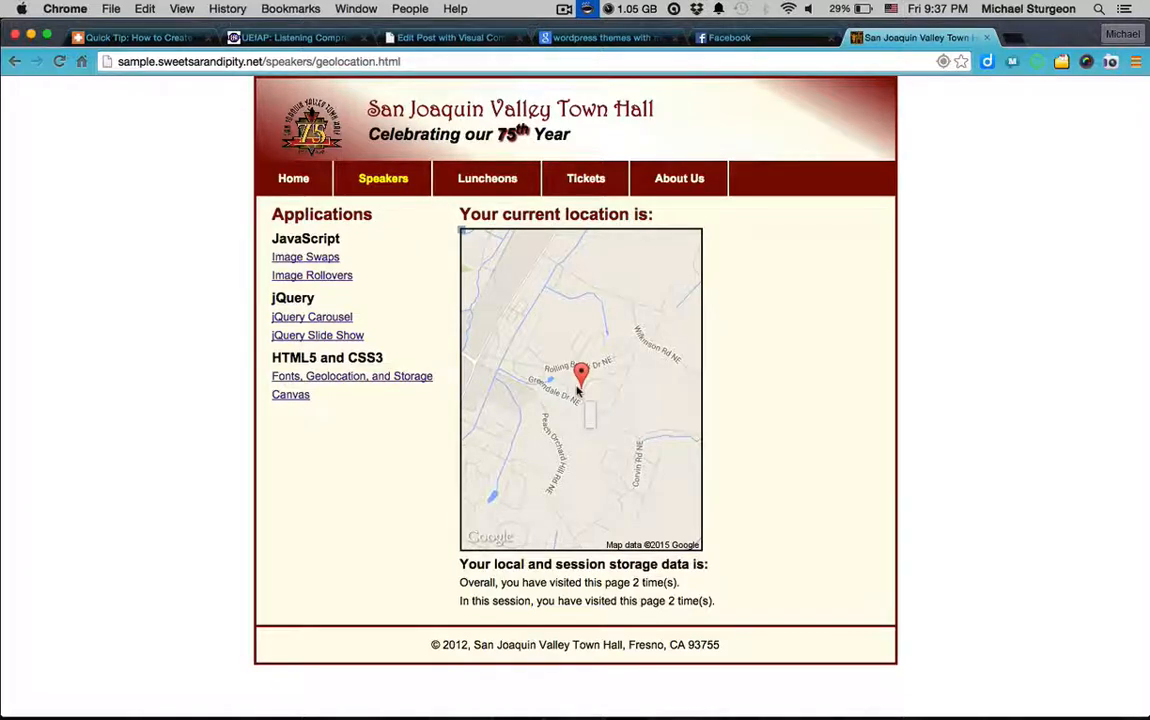
mouse_move(577, 406)
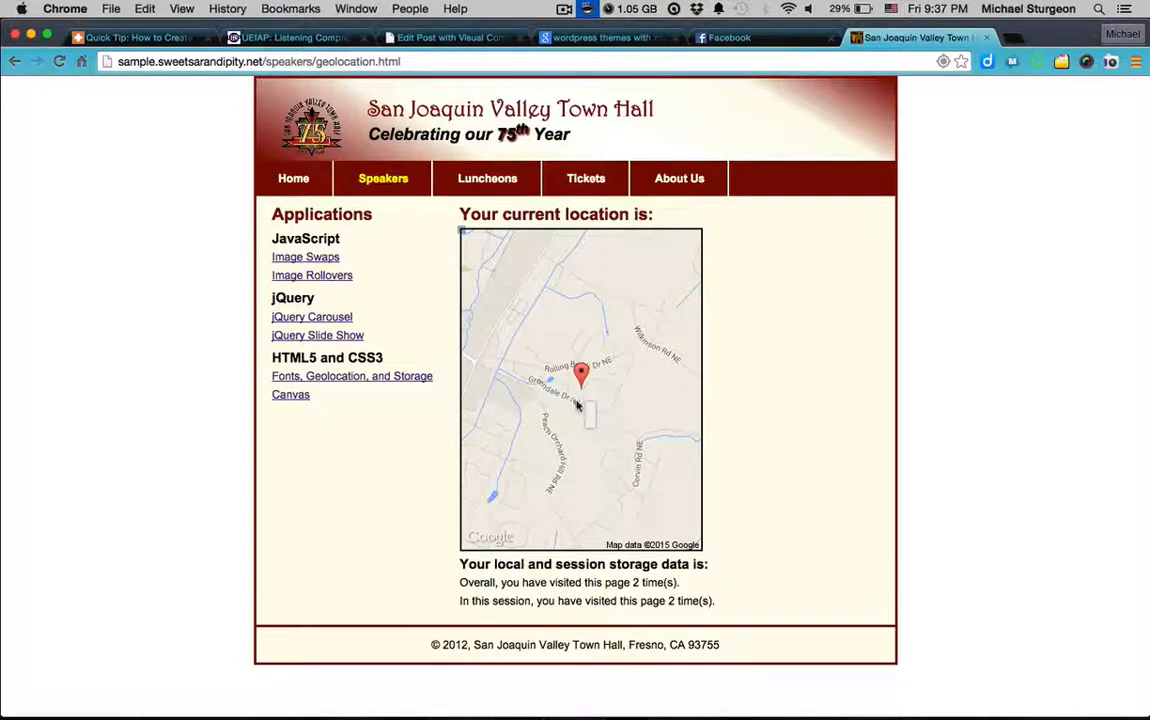
mouse_move(601, 425)
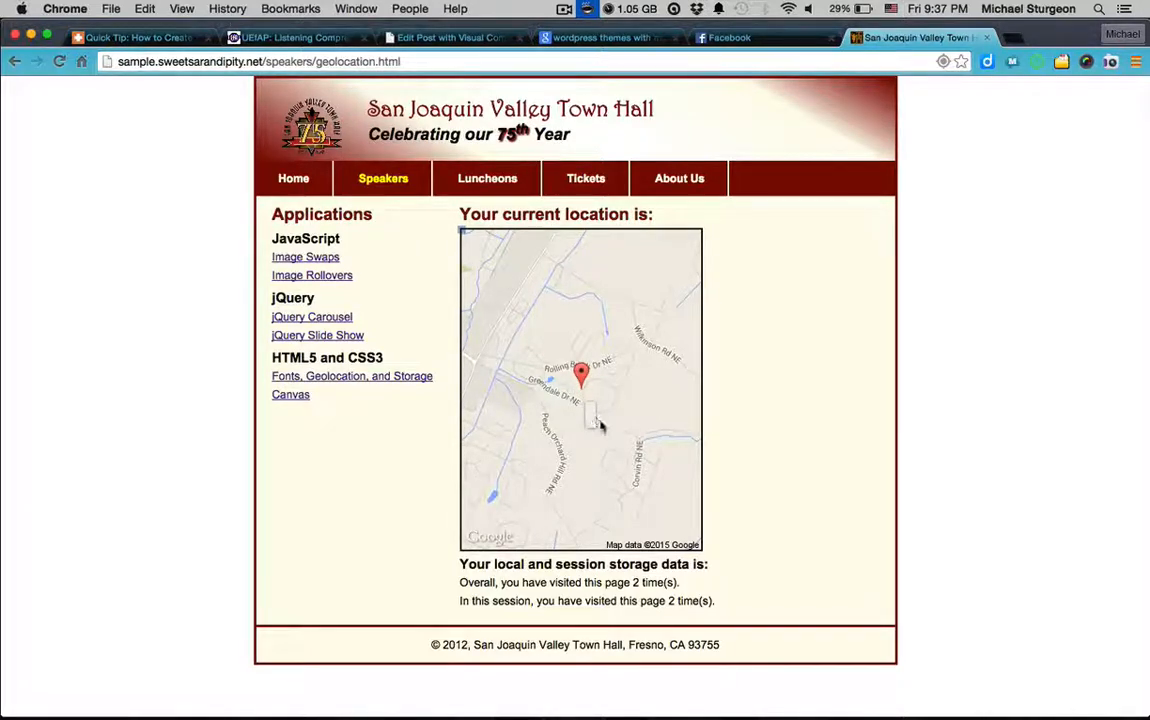
mouse_move(623, 470)
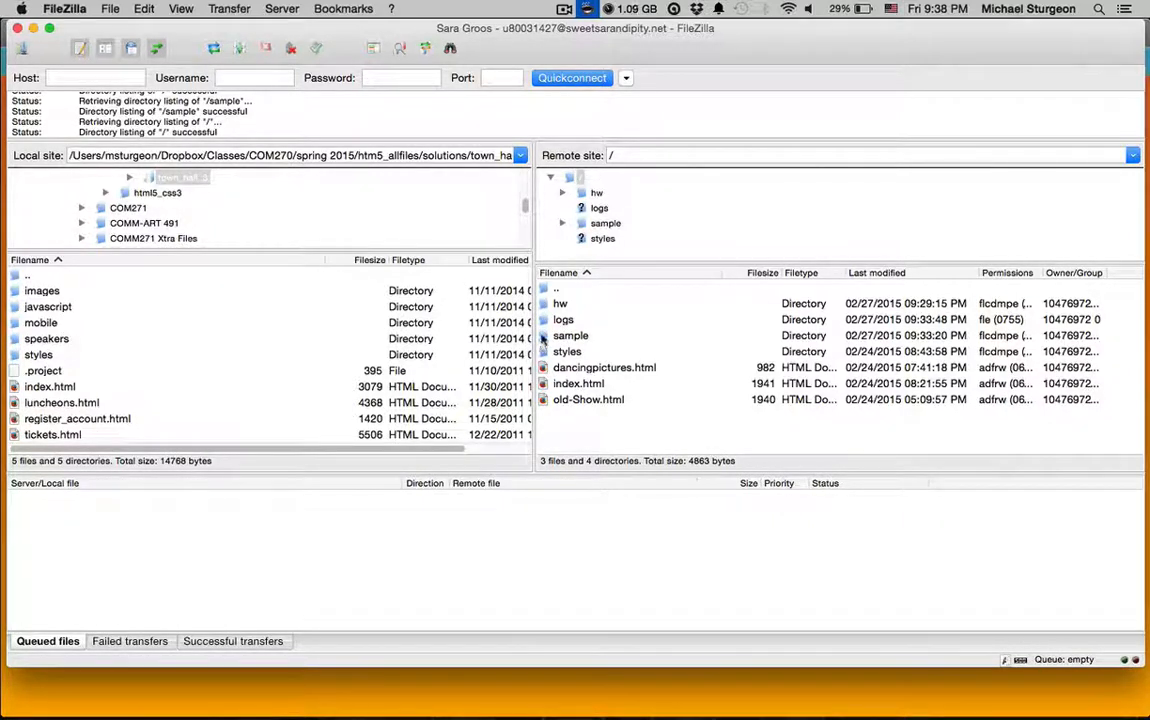
Step: Open the server's sample folder in FileZilla to confirm the site folders and four HTML pages
double_click(570, 335)
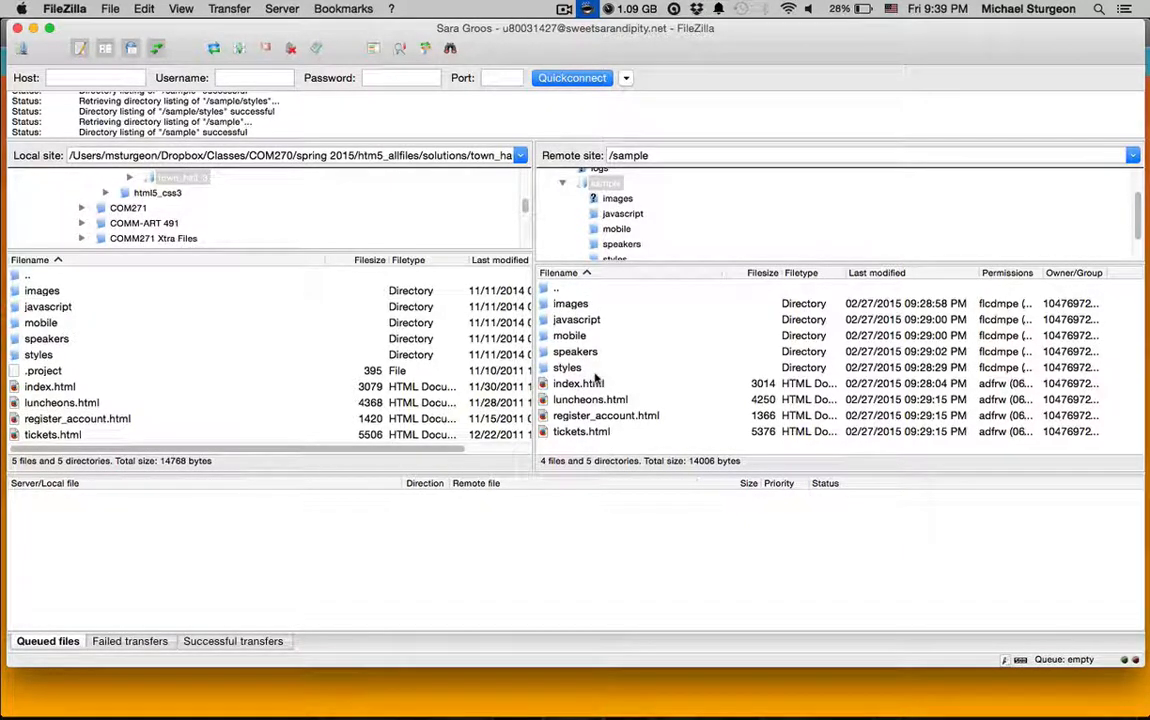
mouse_move(591, 116)
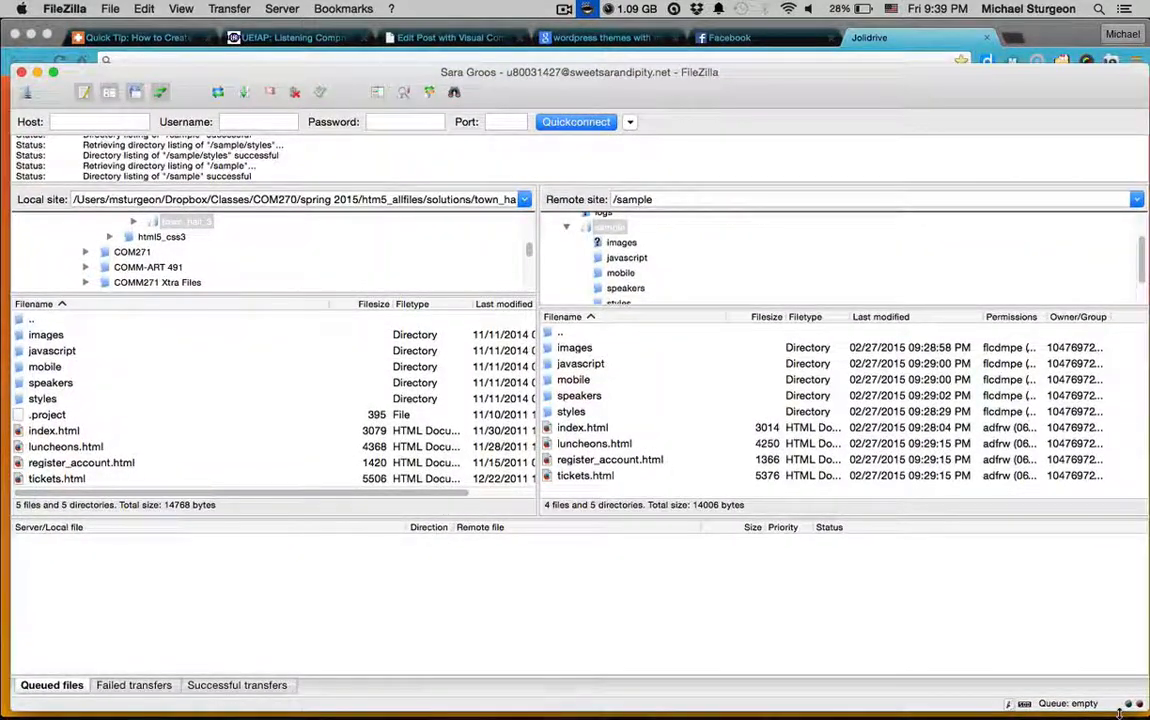
mouse_move(882, 100)
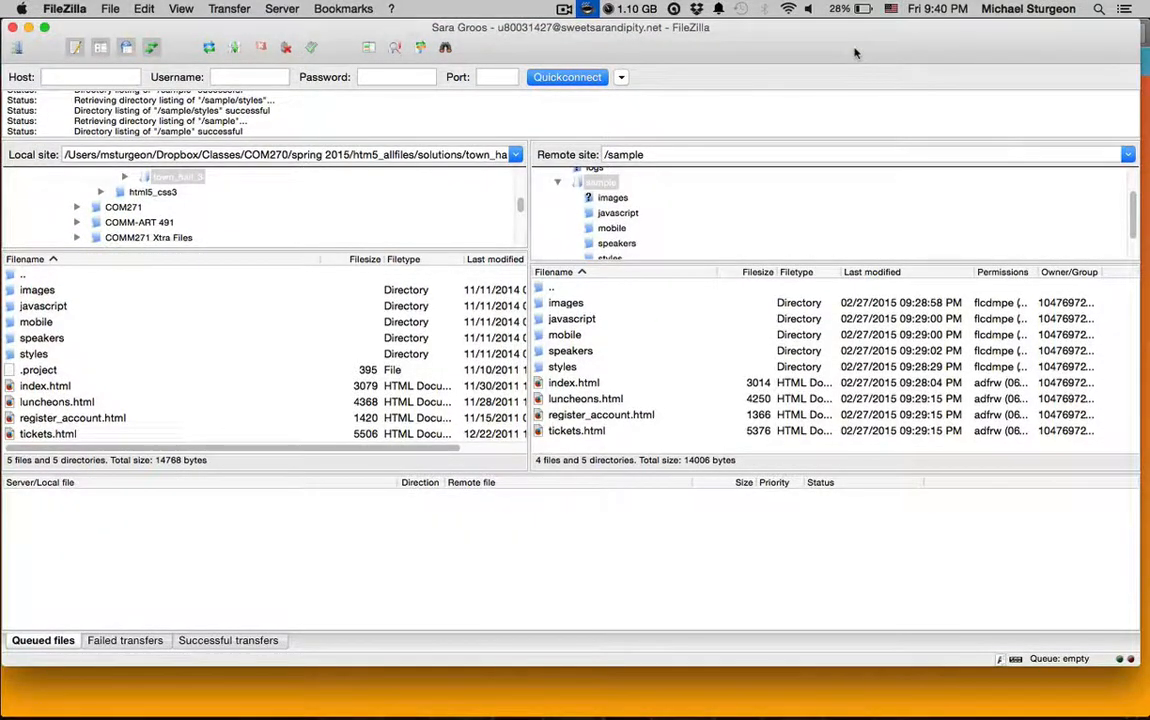
mouse_move(642, 235)
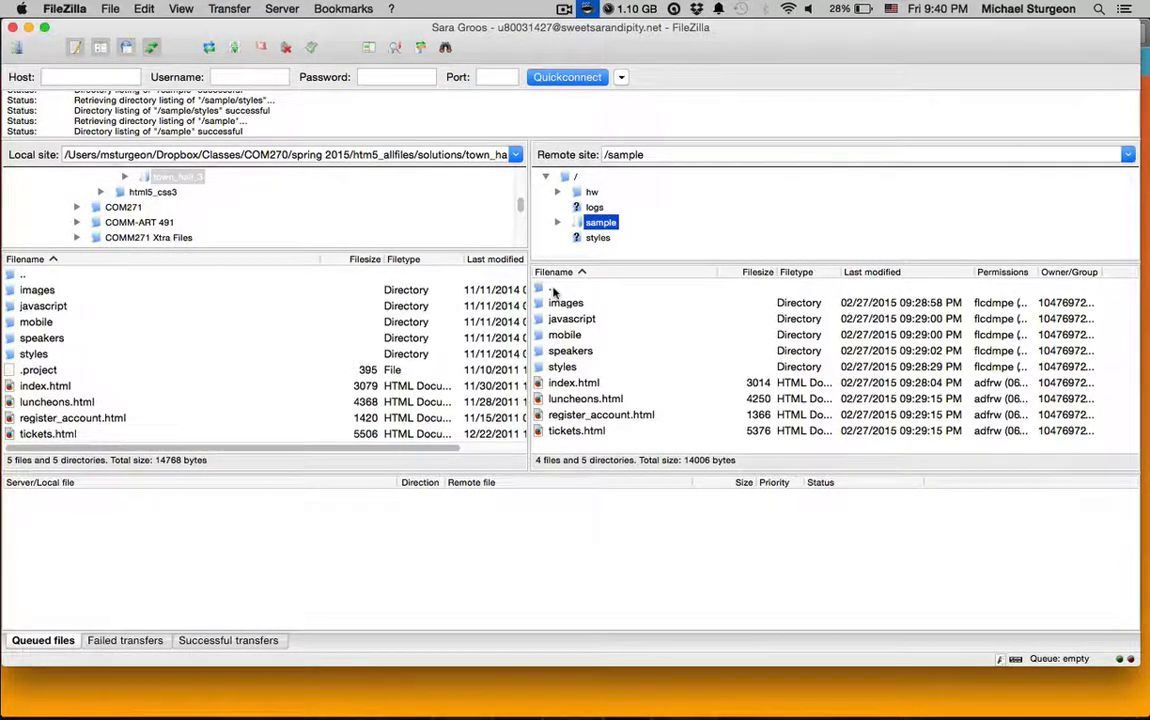
mouse_move(627, 239)
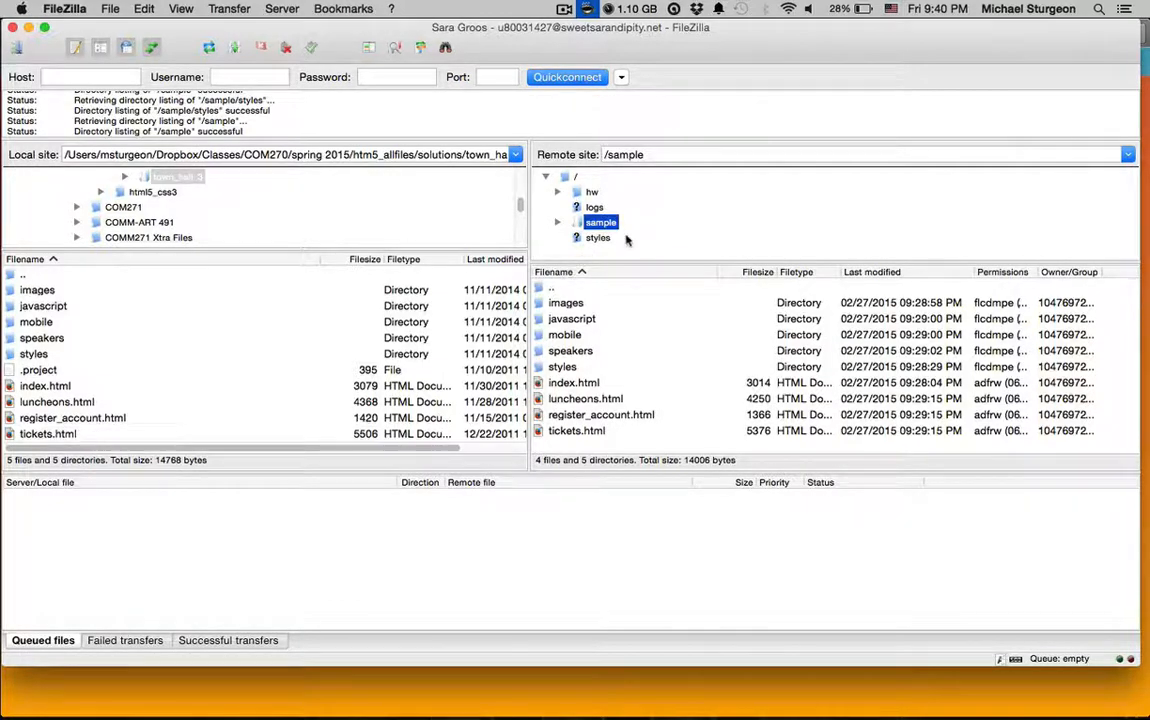